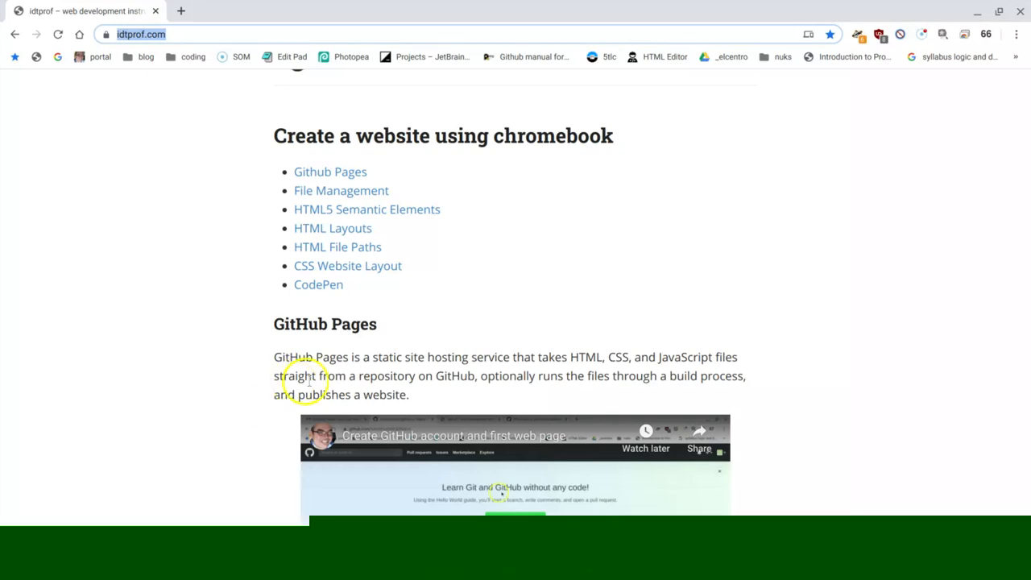
pyautogui.moveTo(481, 272)
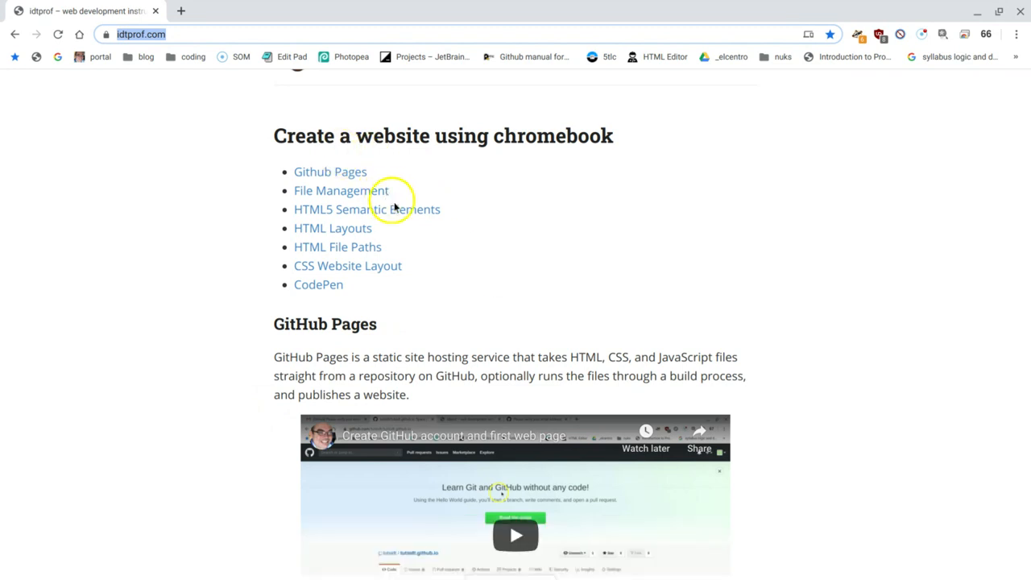
pyautogui.moveTo(449, 280)
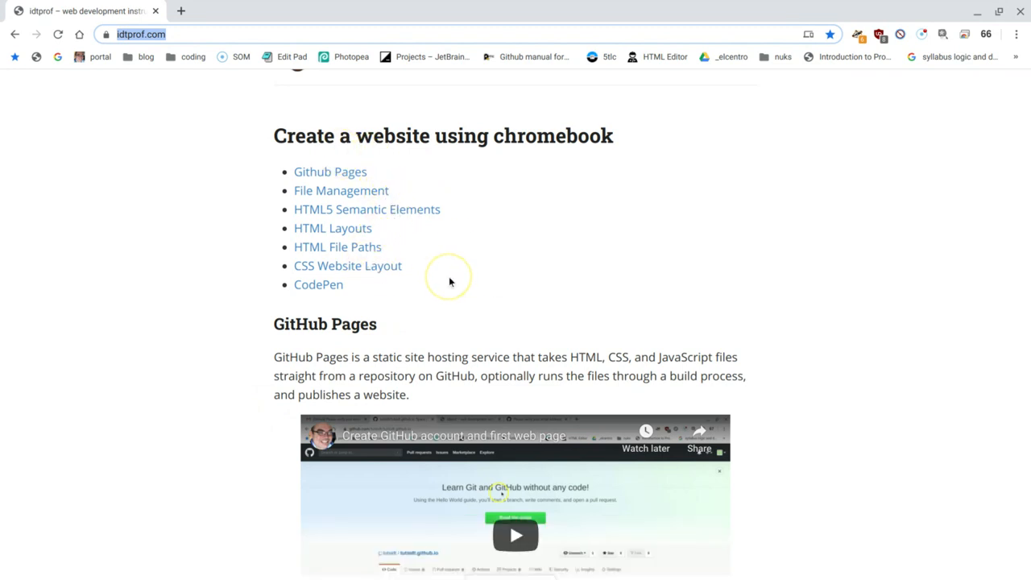
pyautogui.moveTo(613, 235)
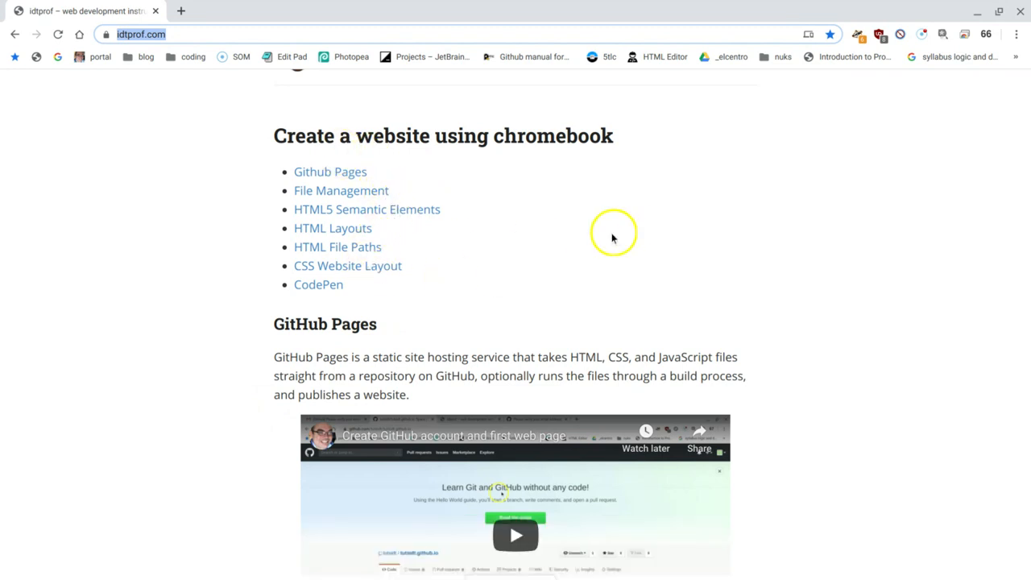
pyautogui.moveTo(474, 178)
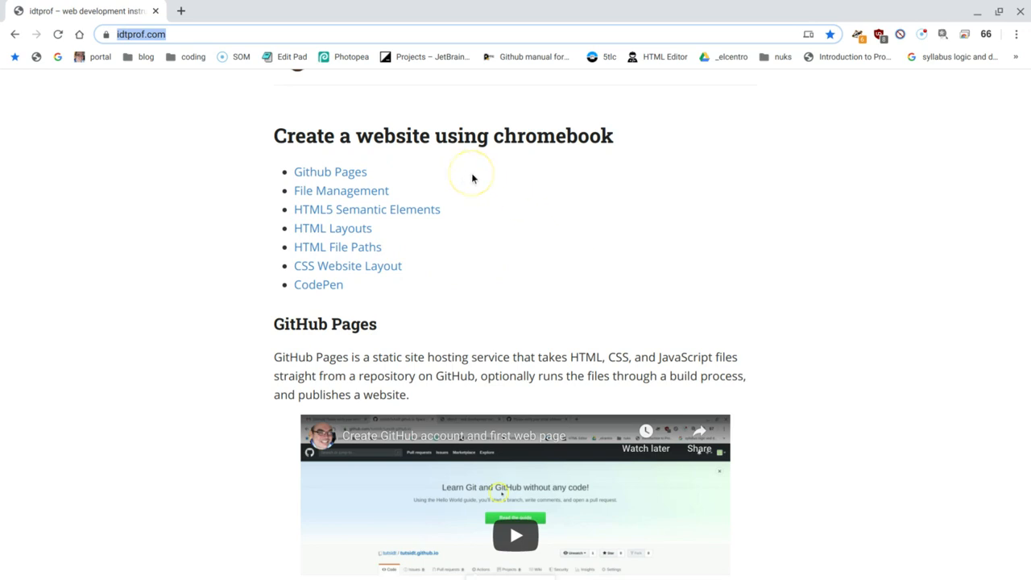
pyautogui.moveTo(410, 183)
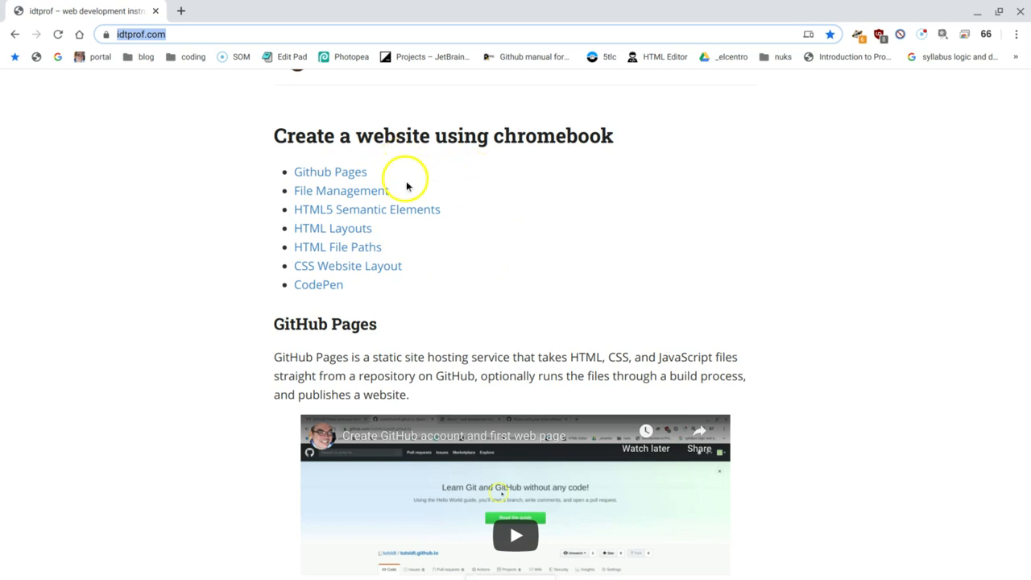
pyautogui.moveTo(371, 197)
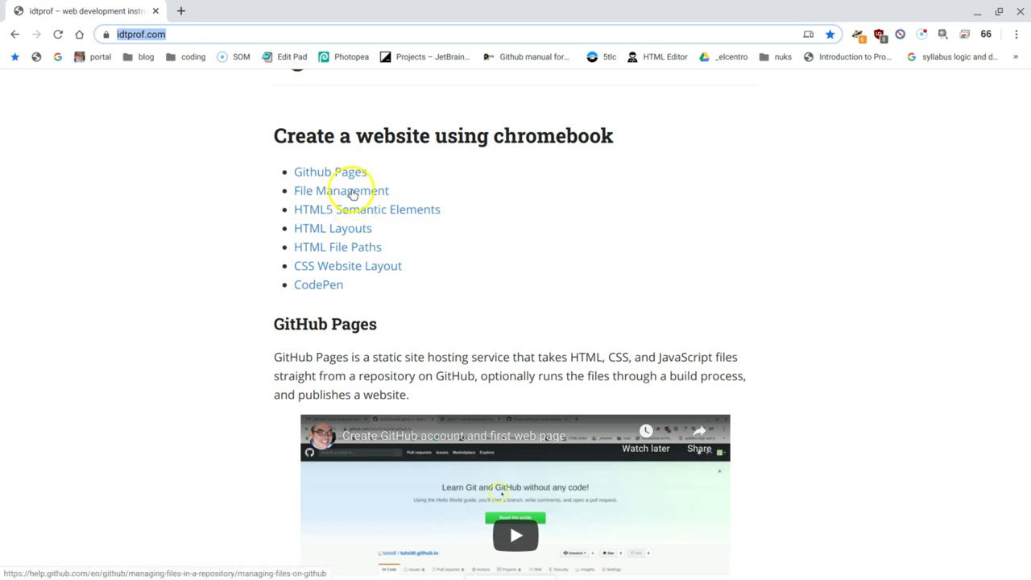
# Open the Managing files on GitHub guide, glance at the course page, and return to the guide.
pyautogui.click(340, 191)
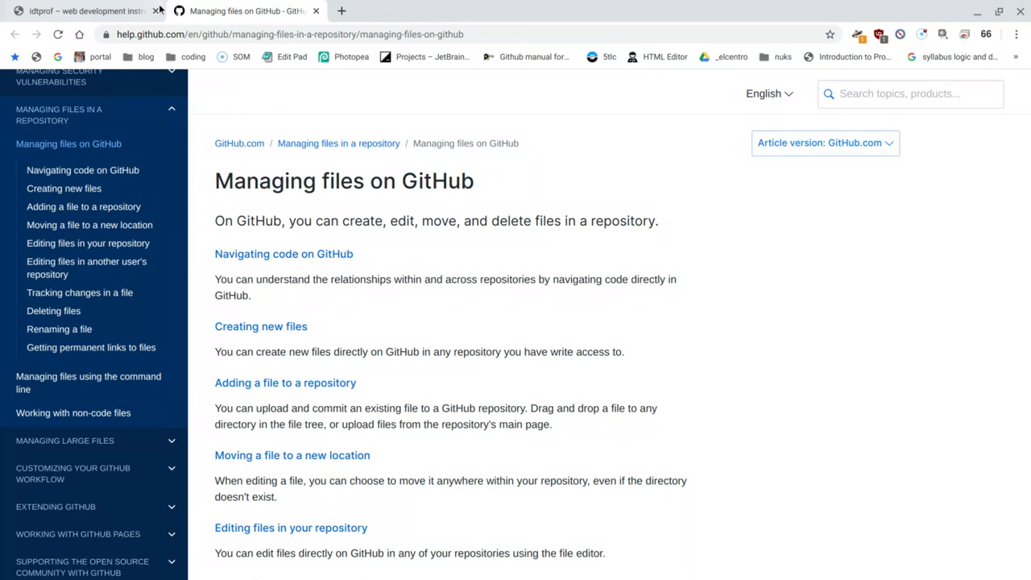
pyautogui.click(88, 13)
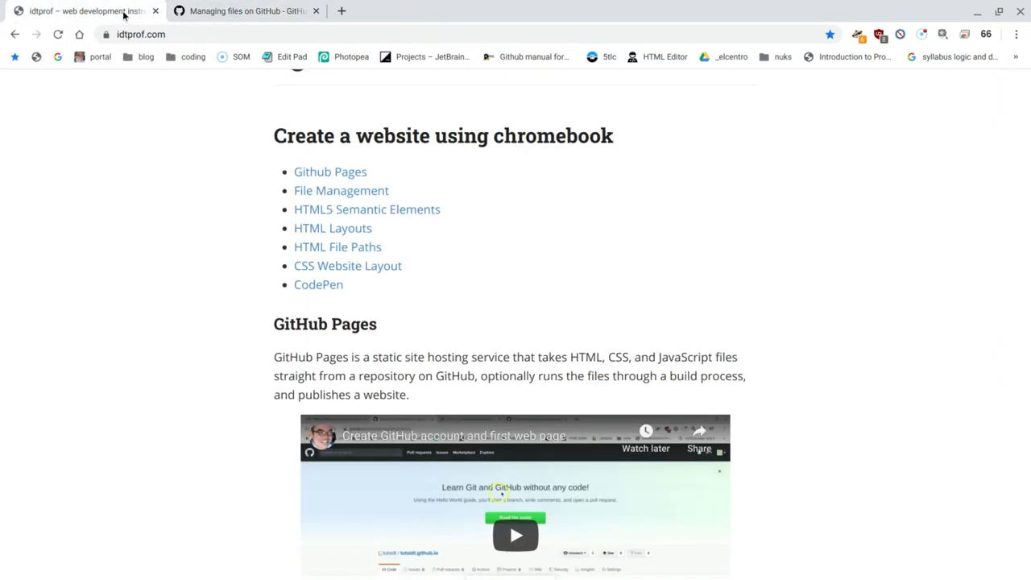
pyautogui.moveTo(441, 81)
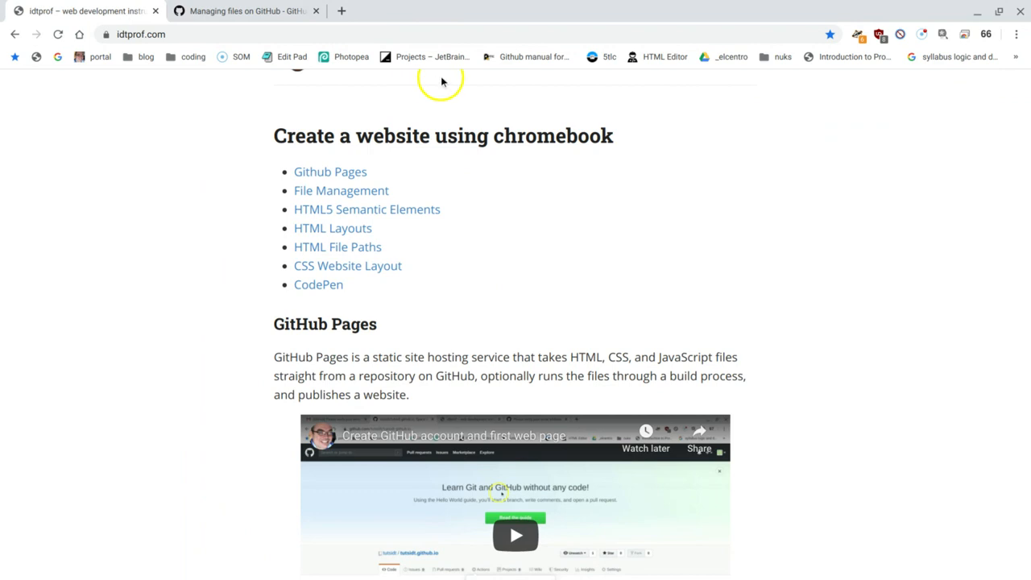
pyautogui.moveTo(363, 87)
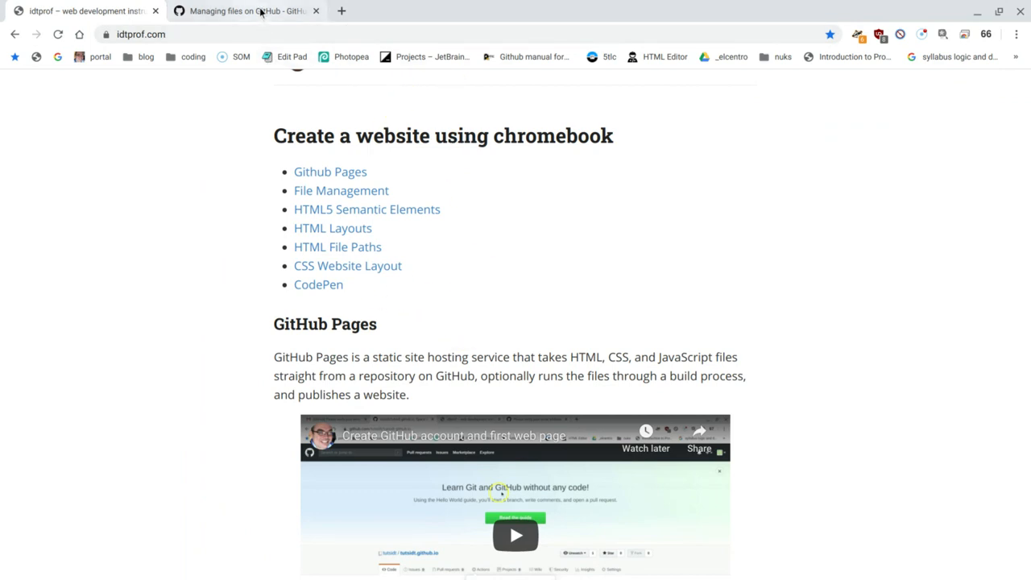
pyautogui.click(258, 11)
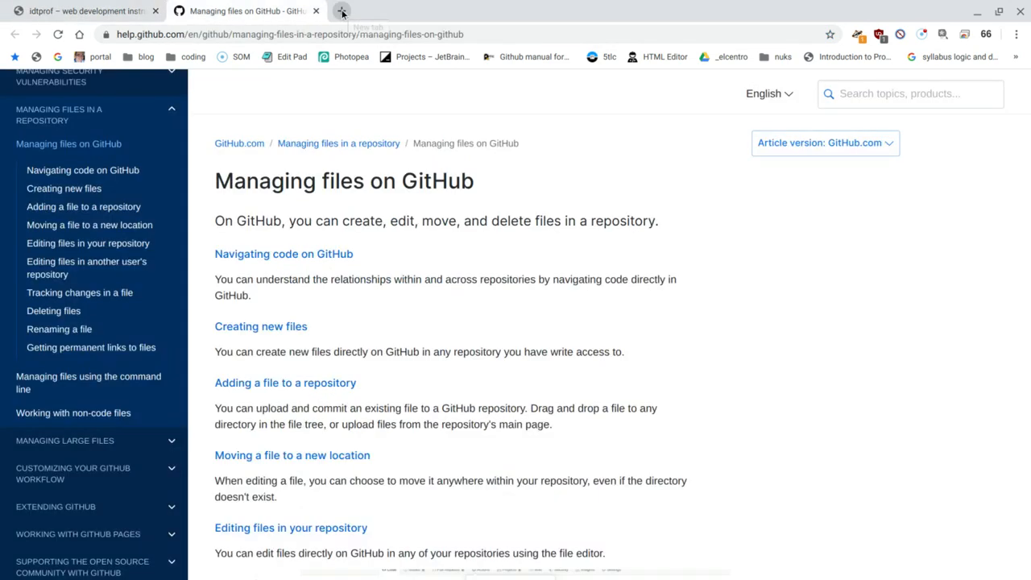
pyautogui.moveTo(341, 11)
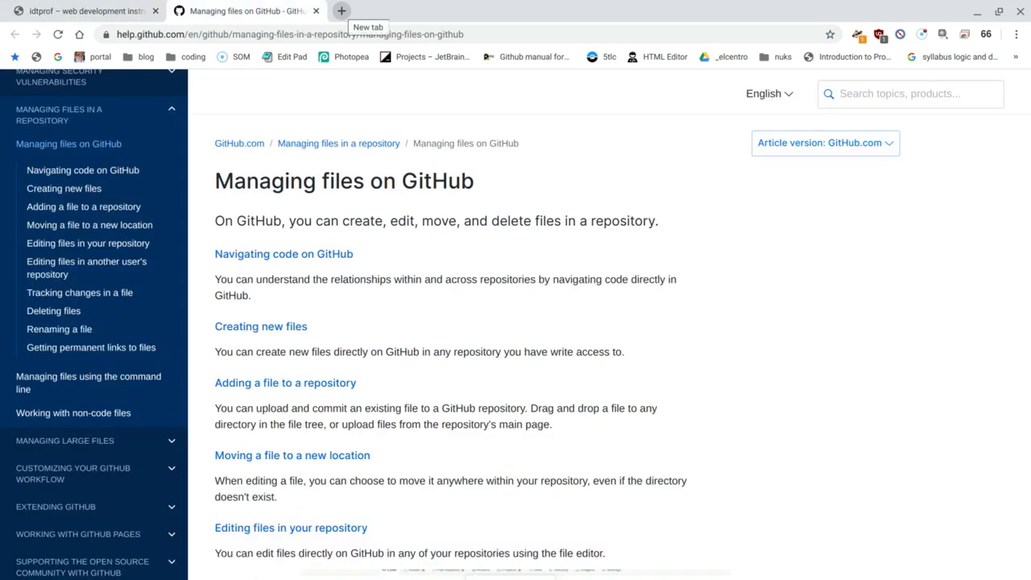
# Load github.com in a new tab and look over the signed-in dashboard.
pyautogui.click(344, 10)
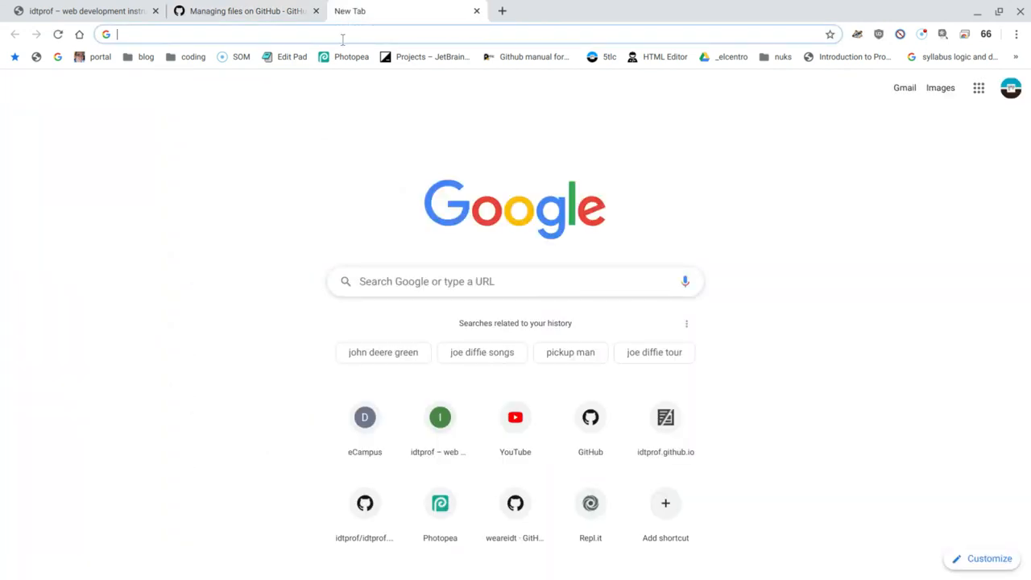
pyautogui.write('hithub')
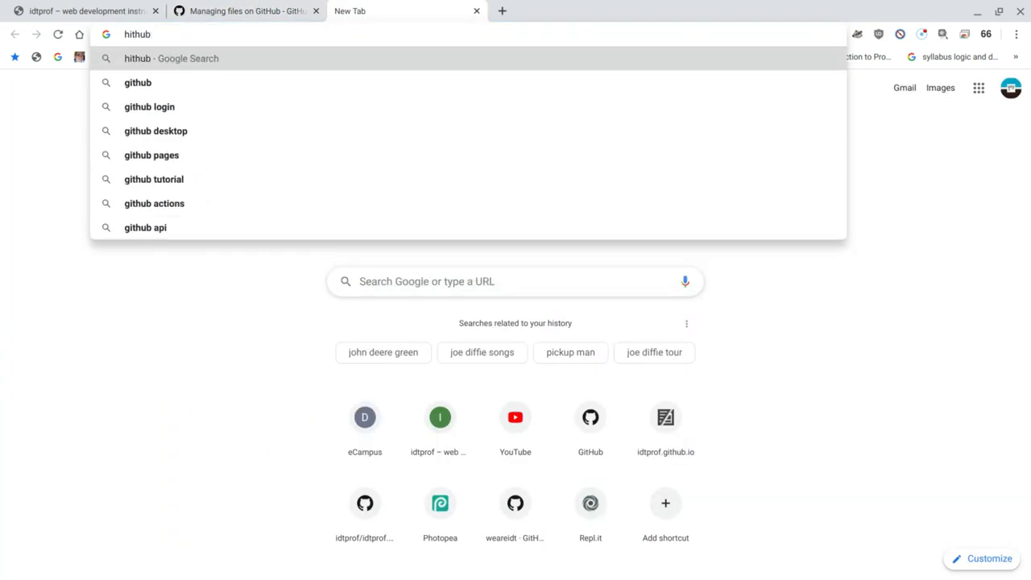
pyautogui.write('github.com')
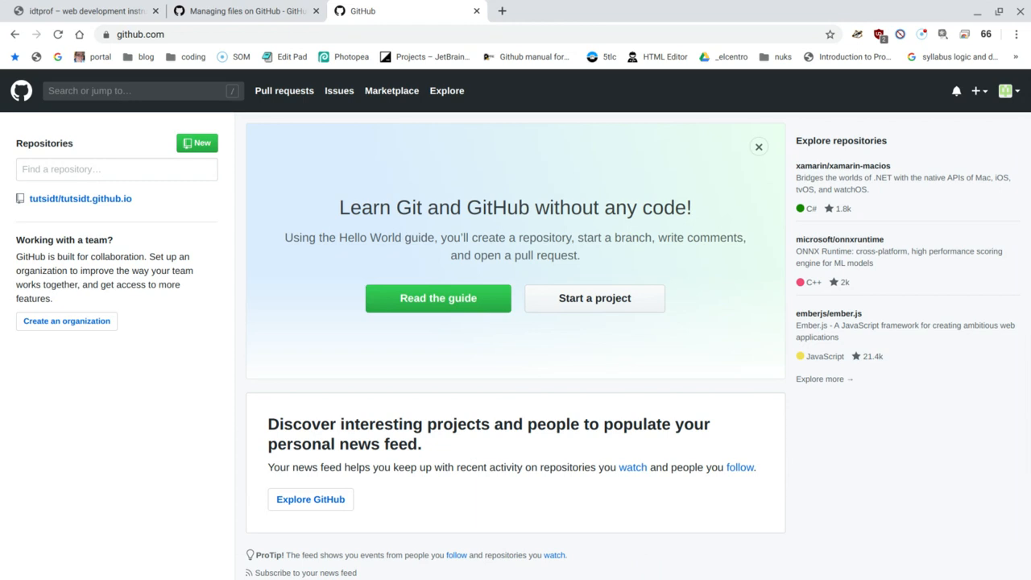
pyautogui.moveTo(529, 103)
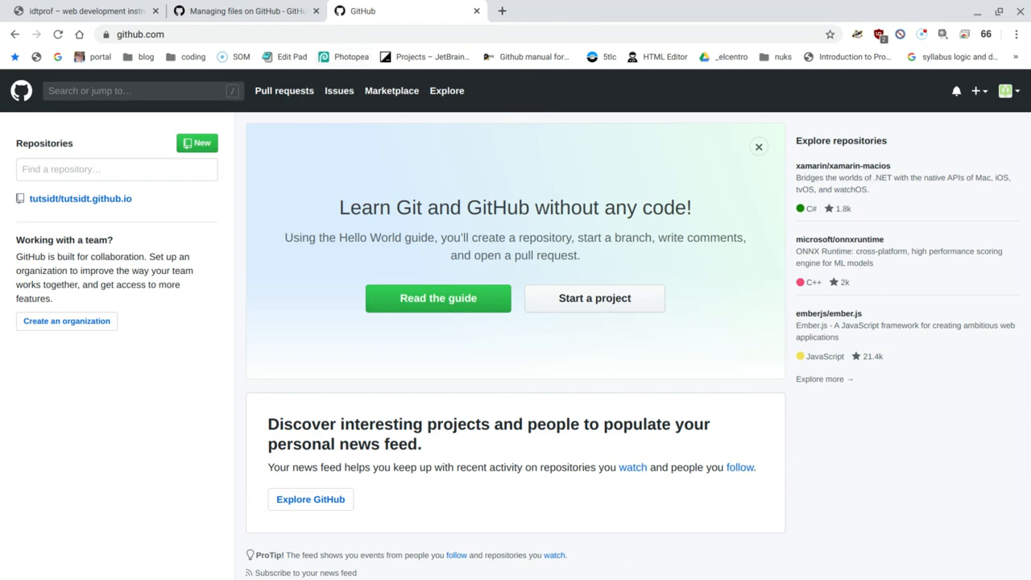
pyautogui.moveTo(605, 229)
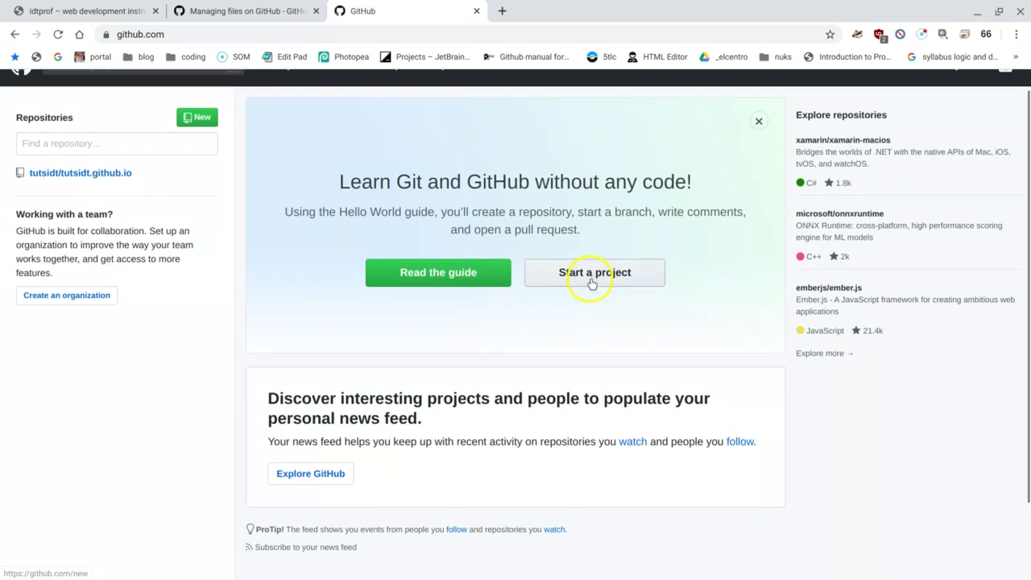
pyautogui.scroll(-3)
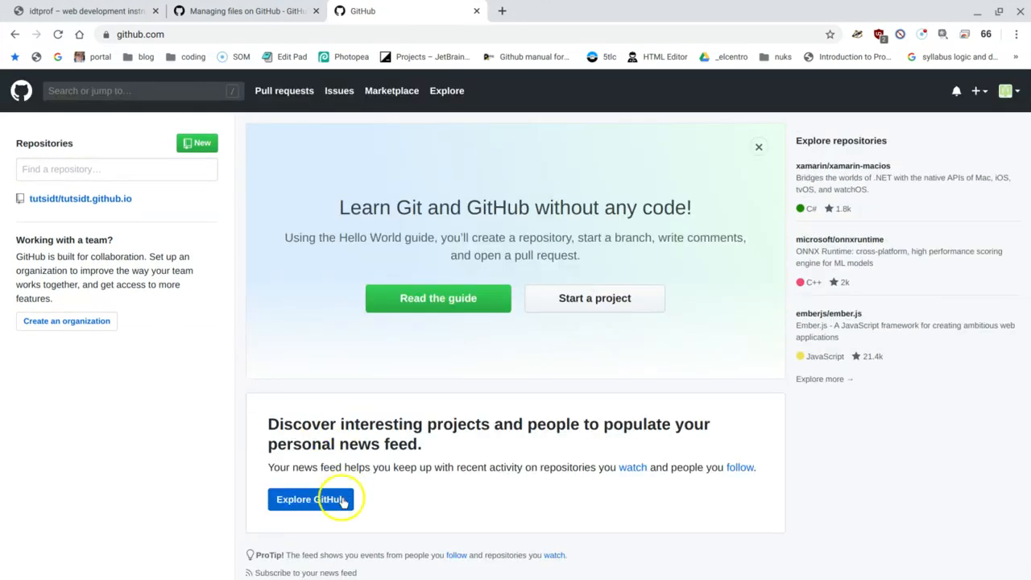
pyautogui.moveTo(397, 509)
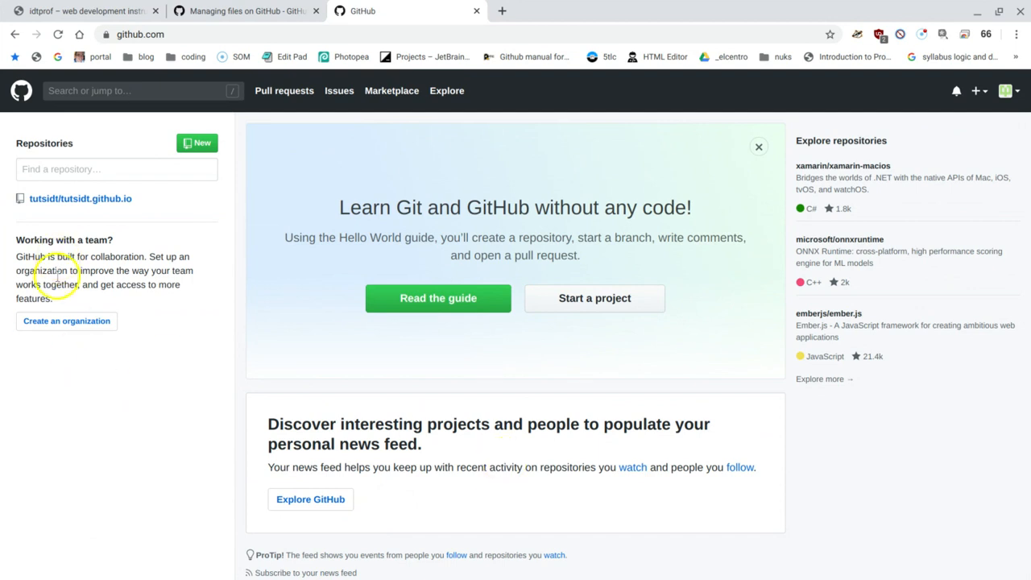
pyautogui.moveTo(32, 218)
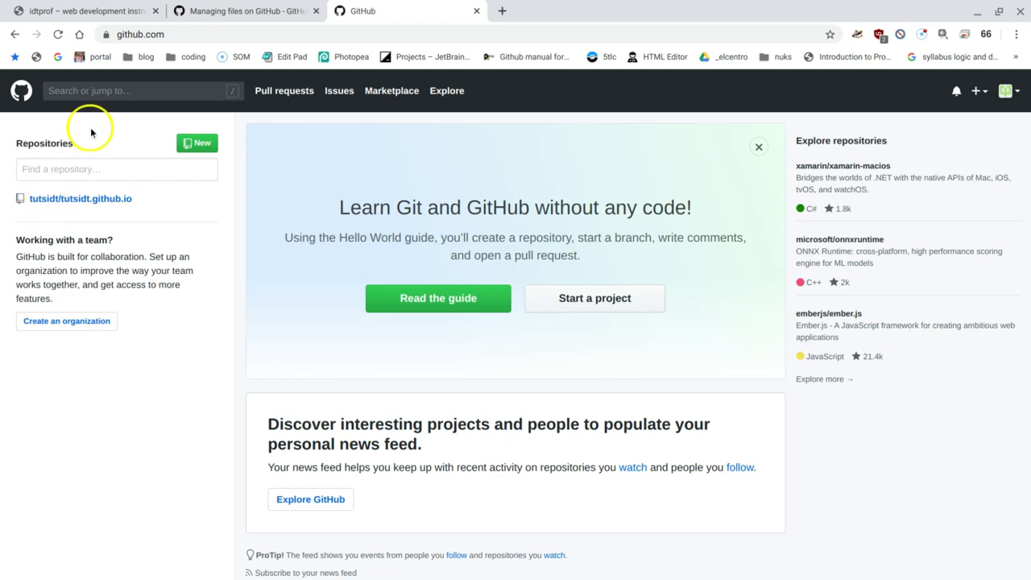
pyautogui.moveTo(97, 206)
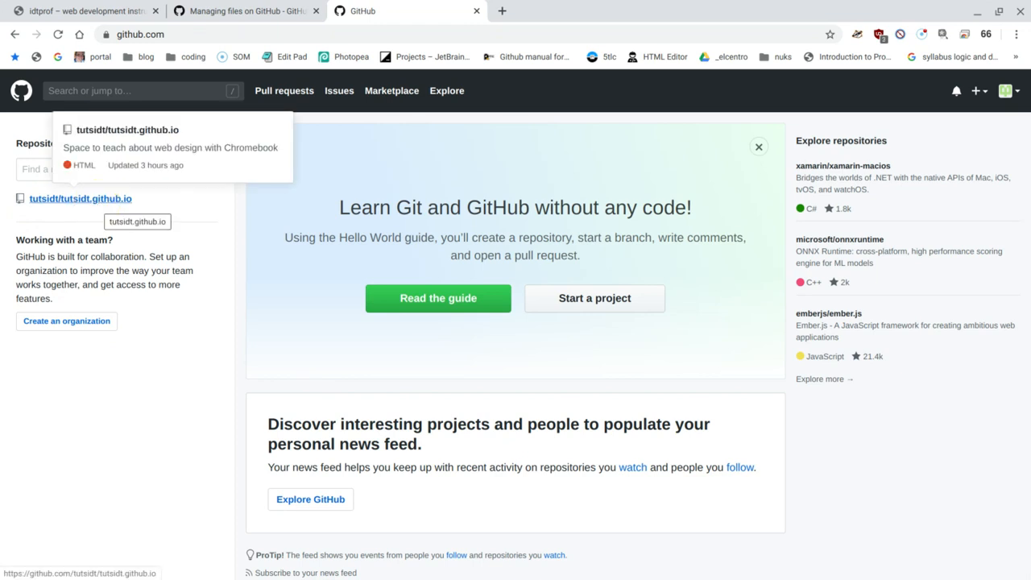
pyautogui.moveTo(168, 56)
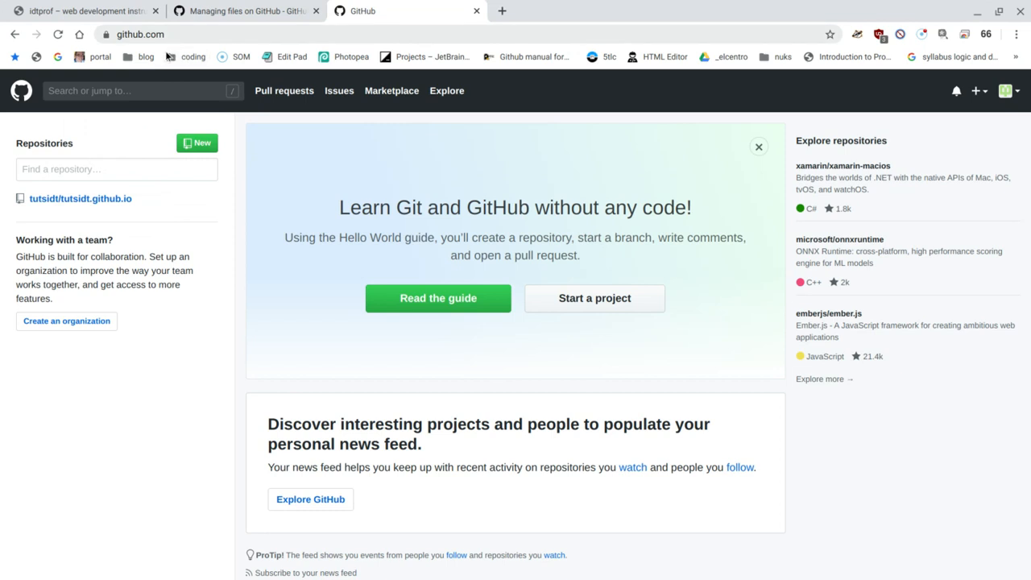
pyautogui.moveTo(83, 199)
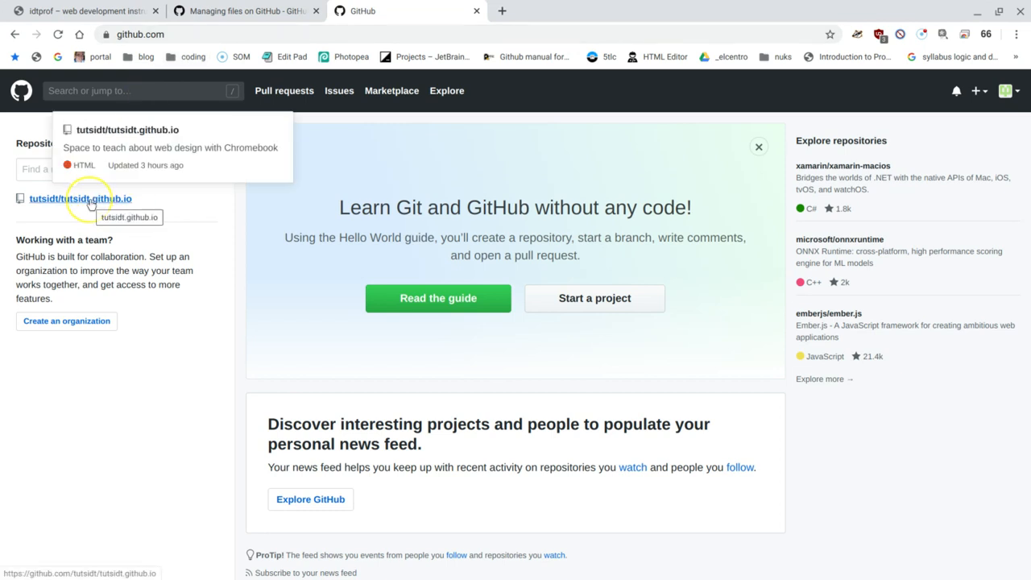
# Open the tutsidt.github.io repository from the dashboard's repository list.
pyautogui.click(87, 200)
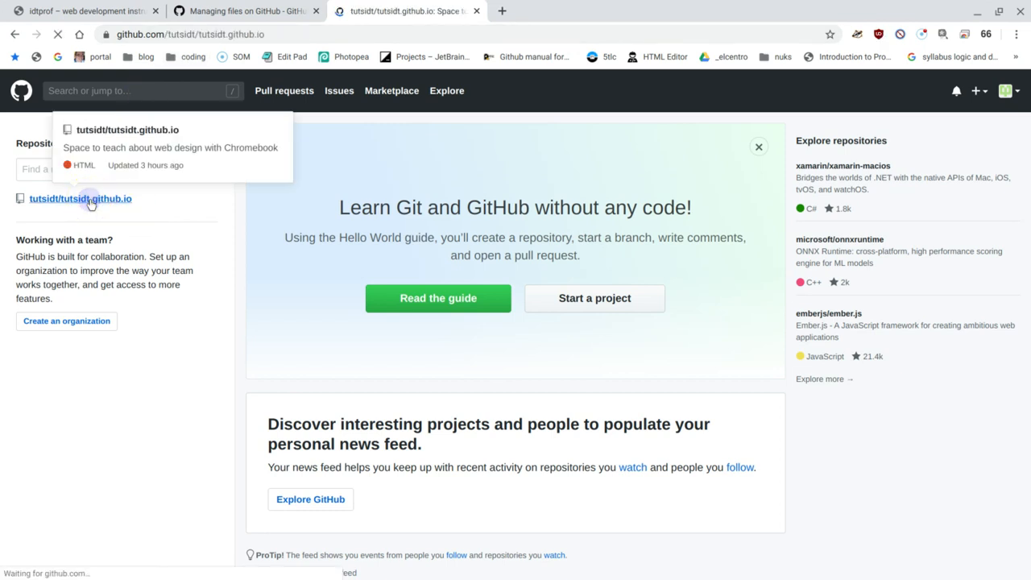
pyautogui.click(81, 200)
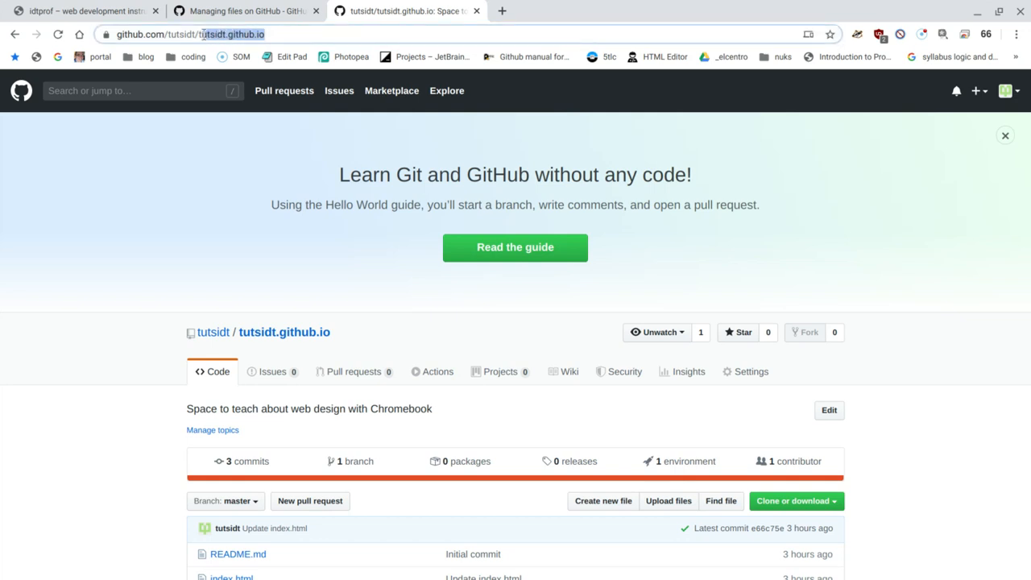
# Copy the repository name tutsidt.github.io from the address bar.
pyautogui.doubleClick(241, 34)
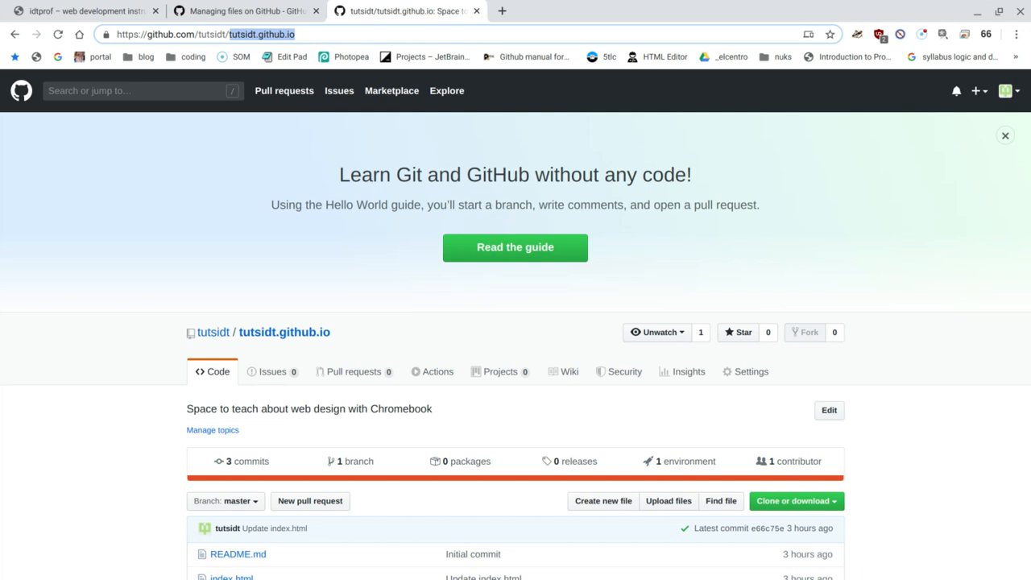
pyautogui.rightClick(266, 34)
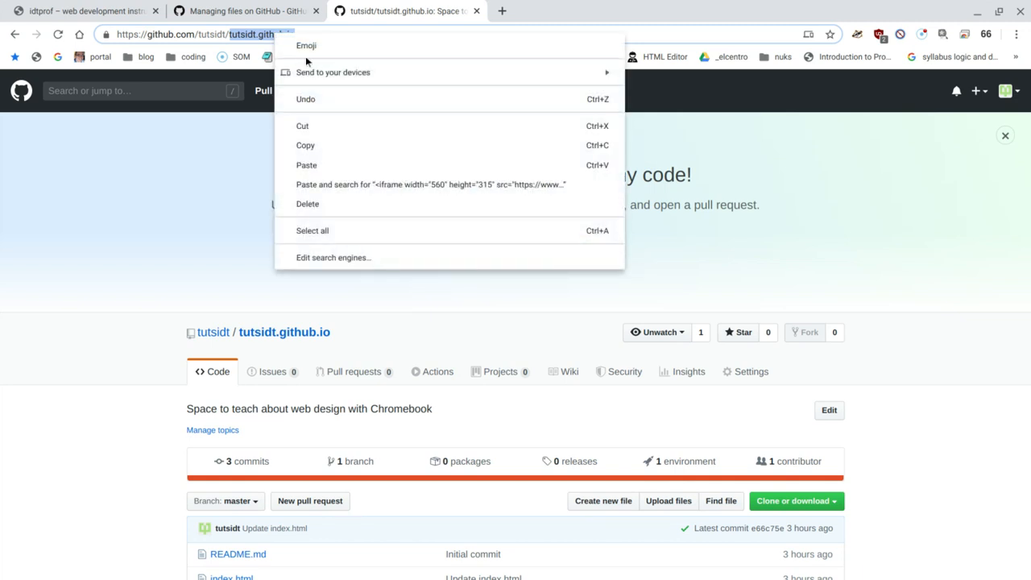
pyautogui.click(503, 9)
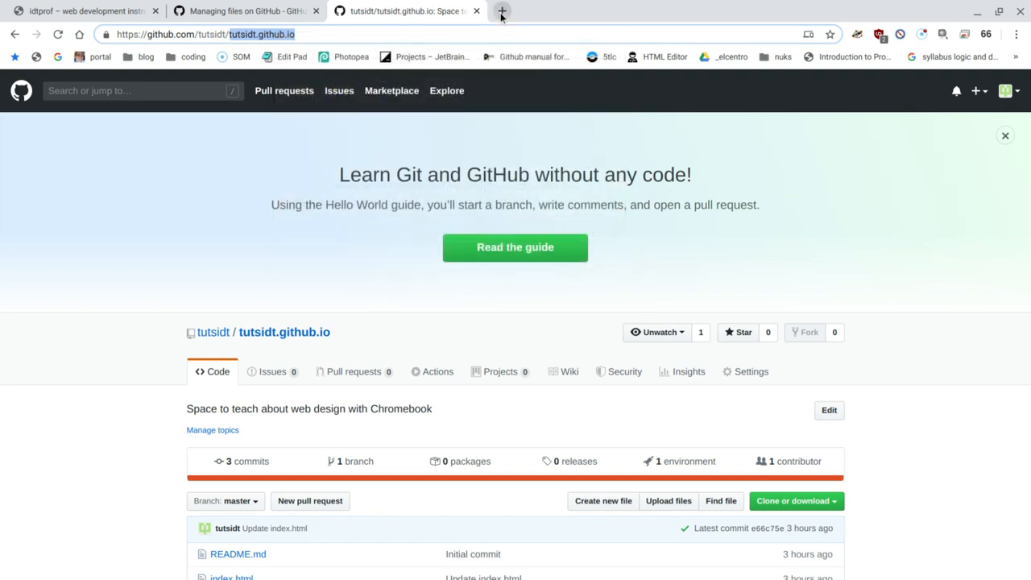
# Load the live site tutsidt.github.io in a new tab, showing Hello world.
pyautogui.click(503, 10)
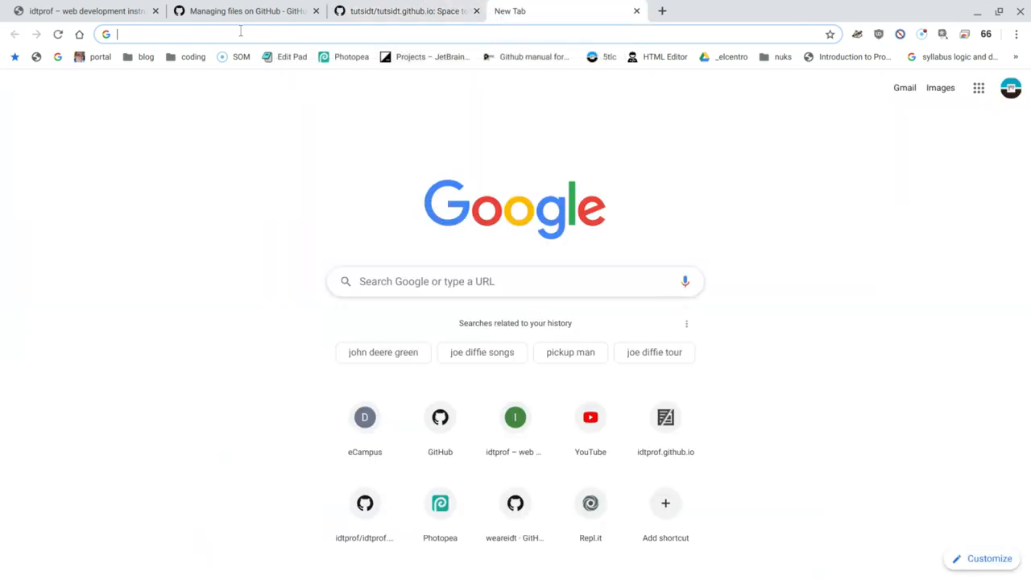
pyautogui.rightClick(240, 32)
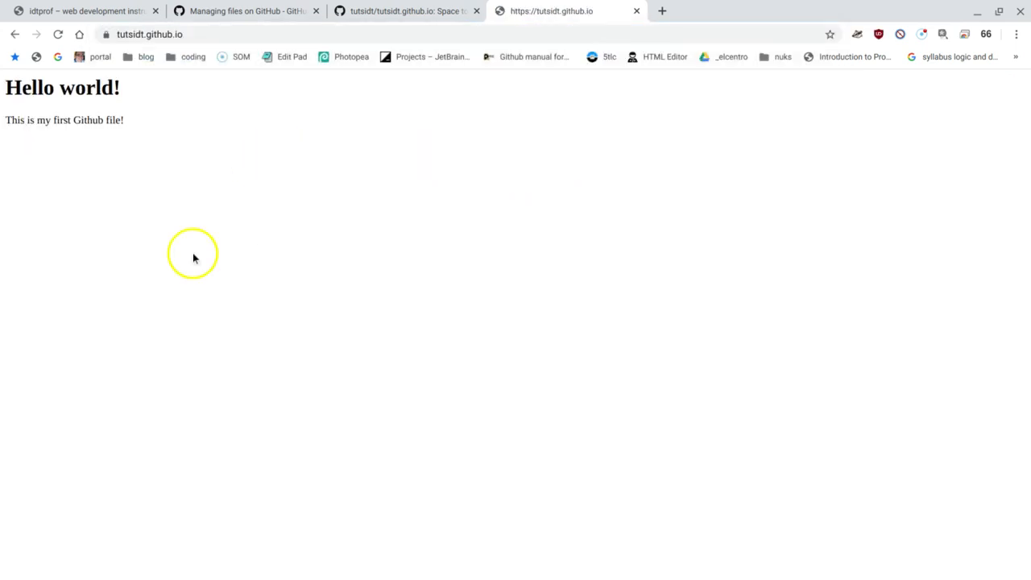
pyautogui.moveTo(87, 142)
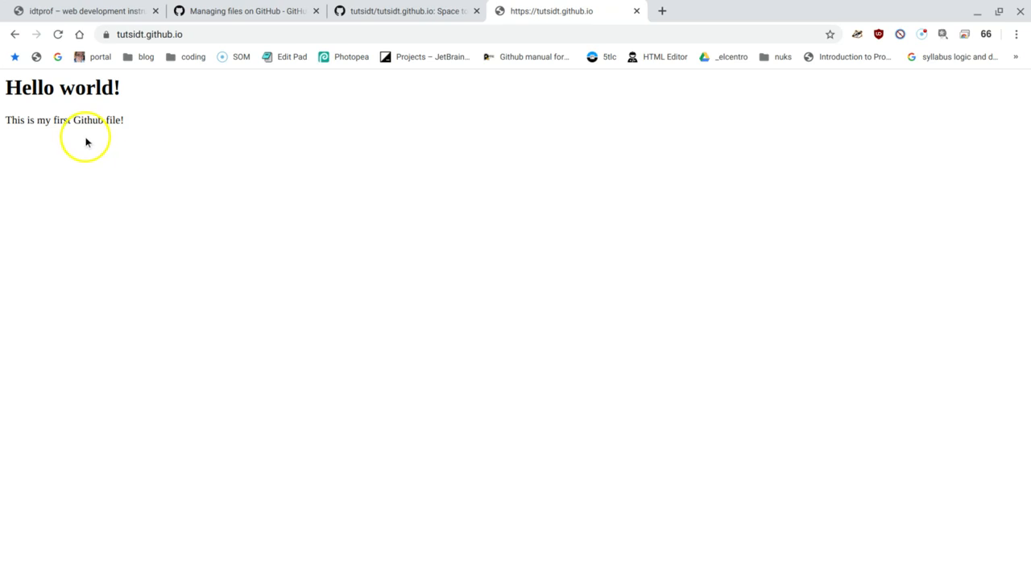
# View the page's HTML source, then close the source tab.
pyautogui.rightClick(87, 142)
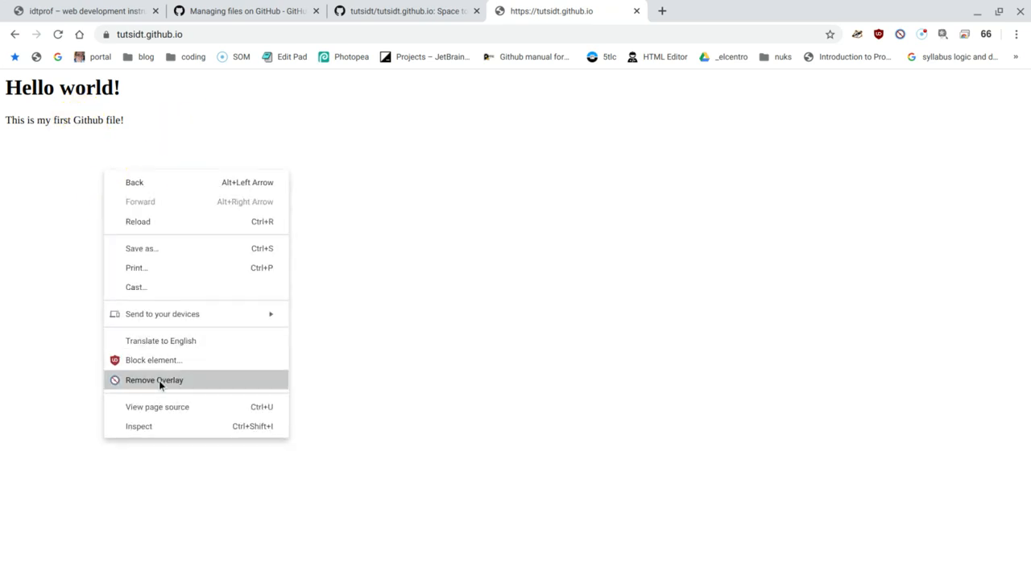
pyautogui.click(158, 406)
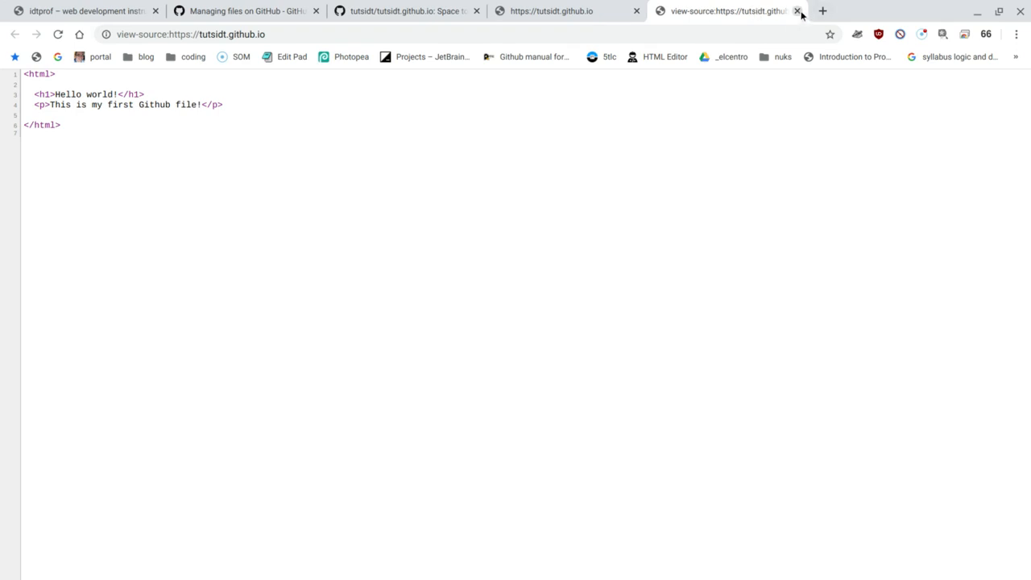
pyautogui.click(798, 11)
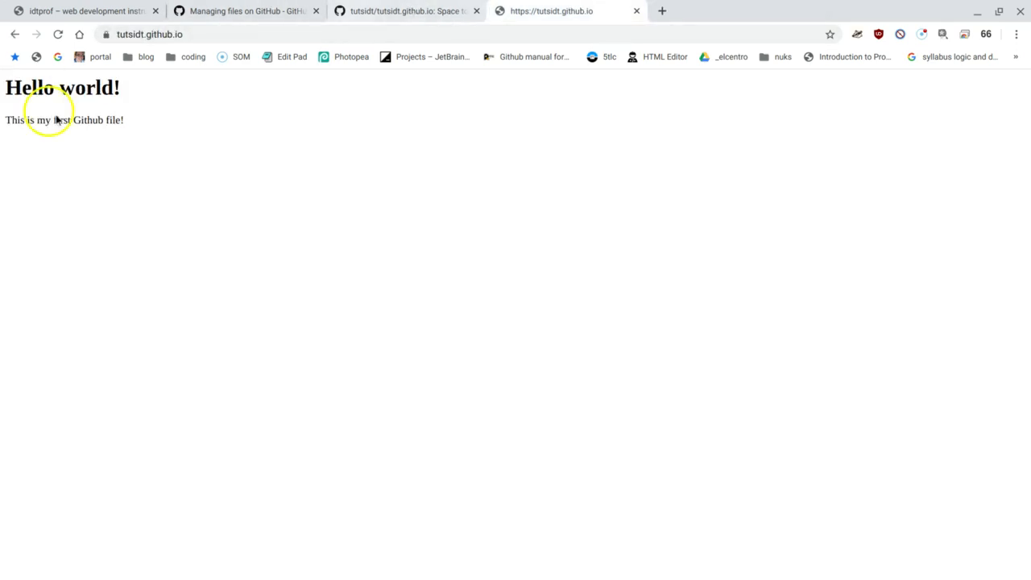
pyautogui.moveTo(128, 136)
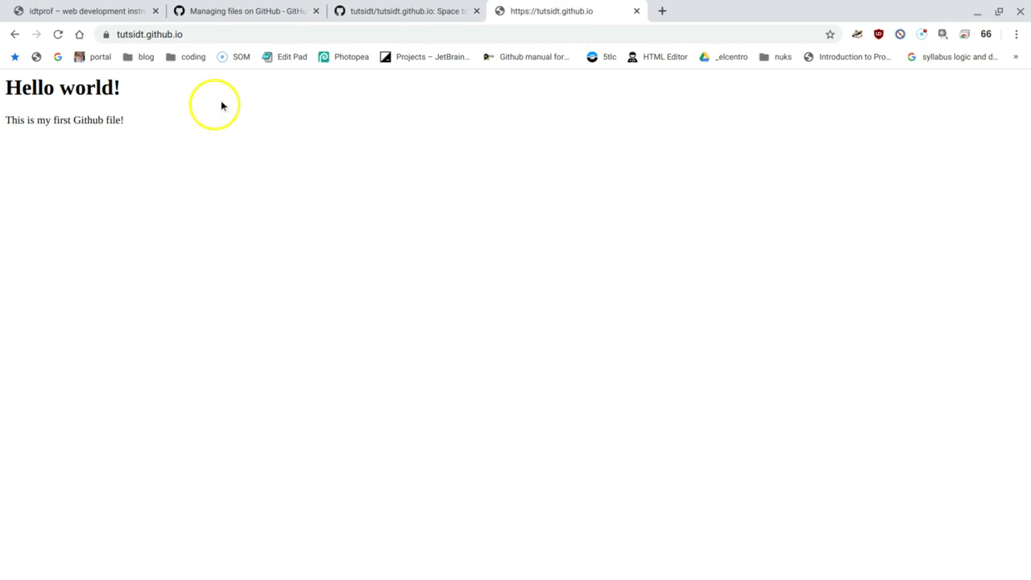
# Return to the repository tab showing README.md and index.html.
pyautogui.click(406, 12)
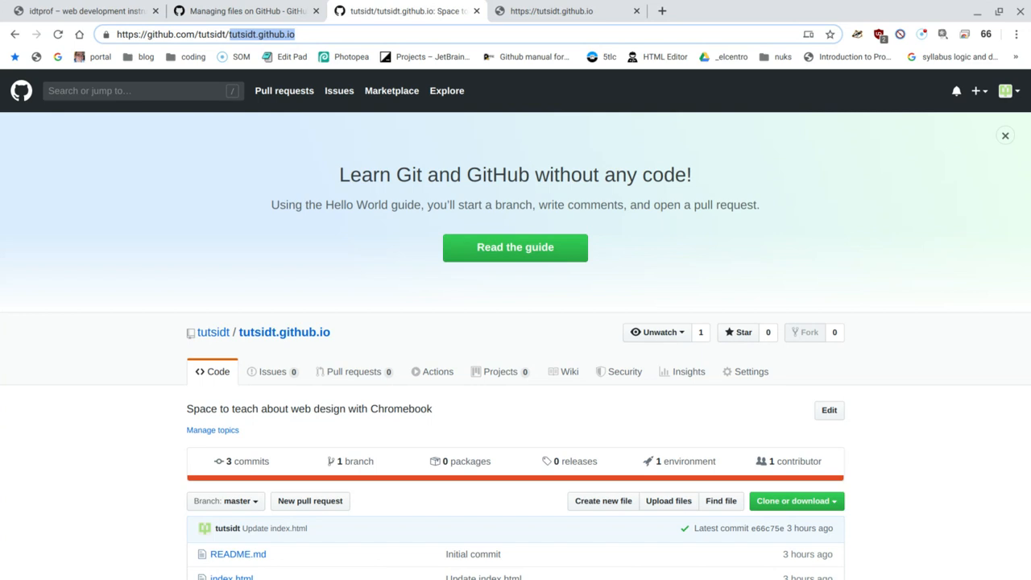
pyautogui.scroll(-3)
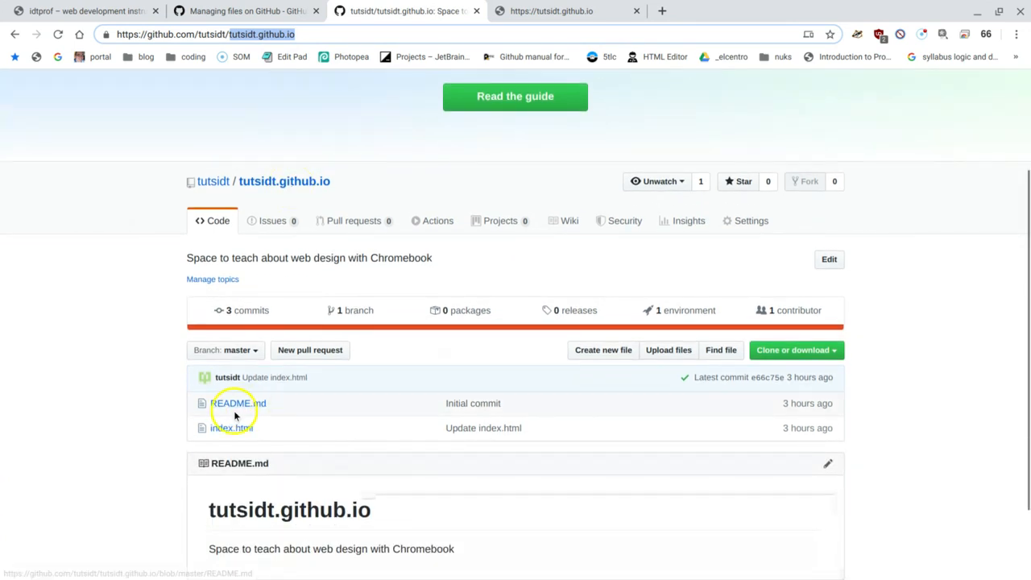
pyautogui.moveTo(232, 435)
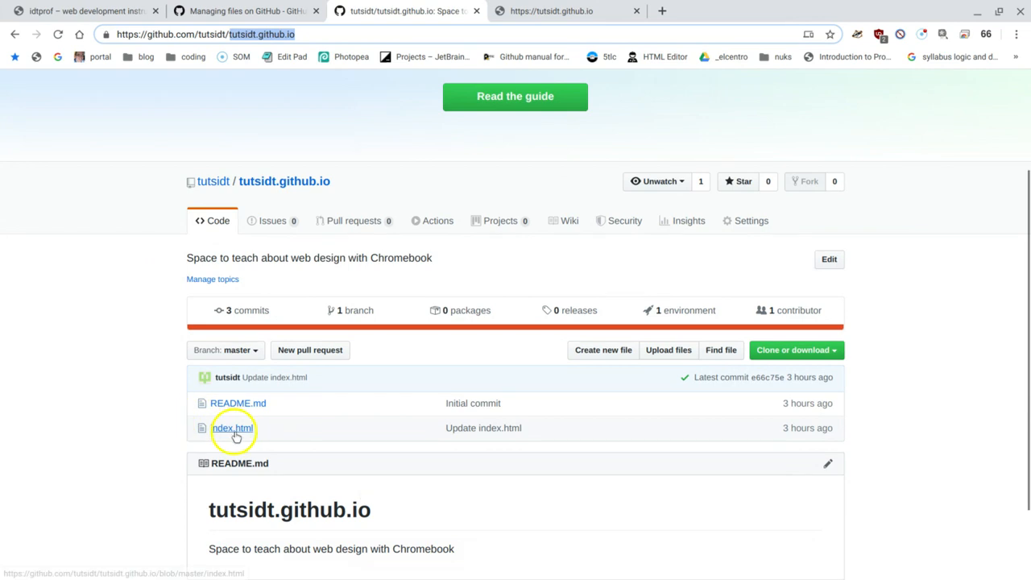
pyautogui.moveTo(241, 189)
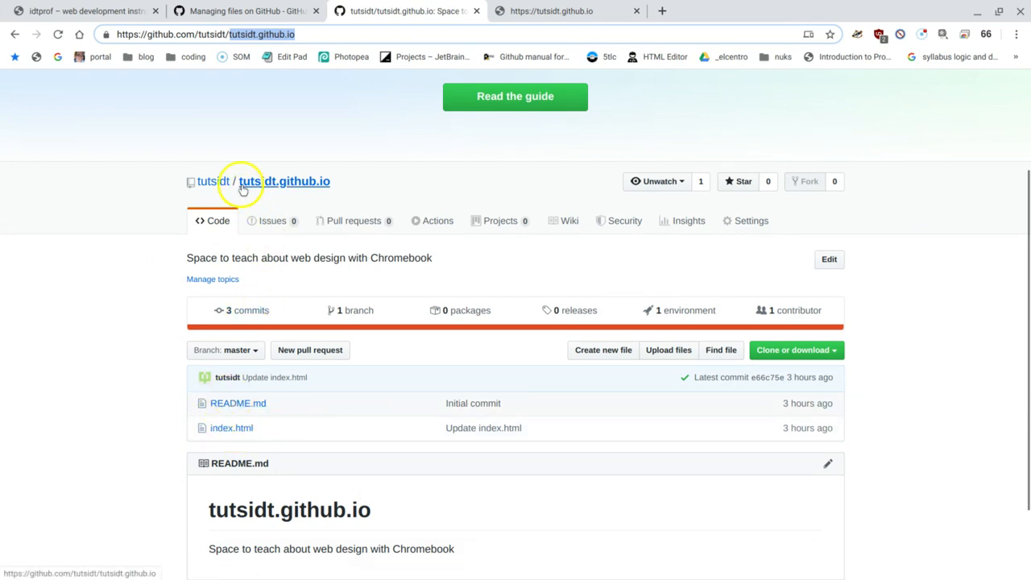
pyautogui.moveTo(289, 361)
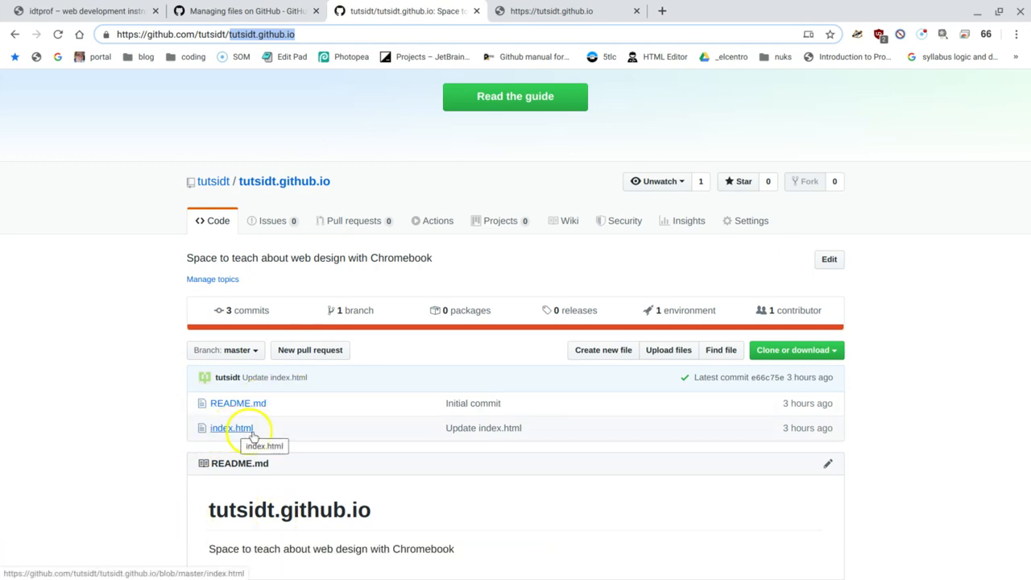
pyautogui.moveTo(306, 406)
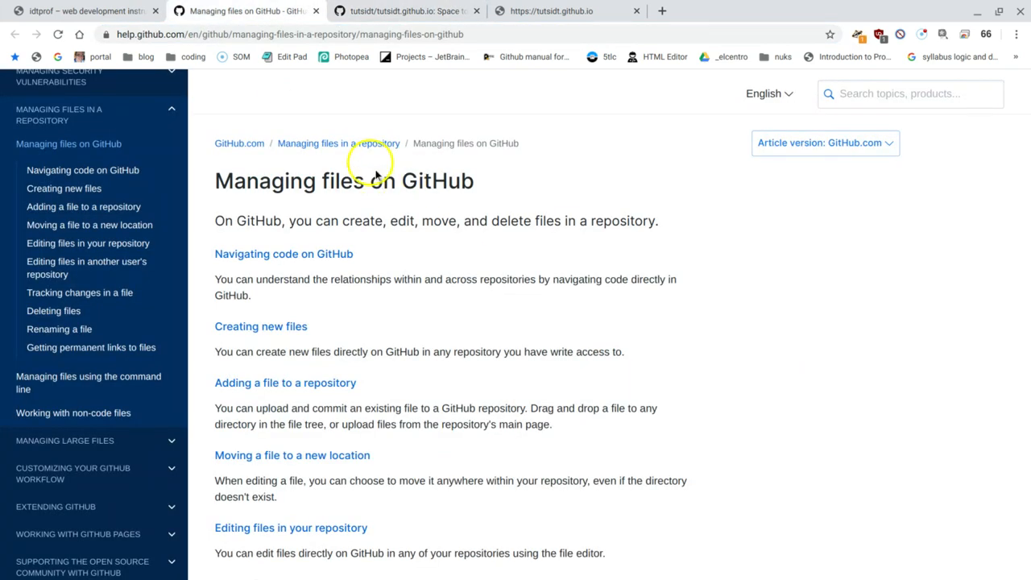
pyautogui.moveTo(377, 255)
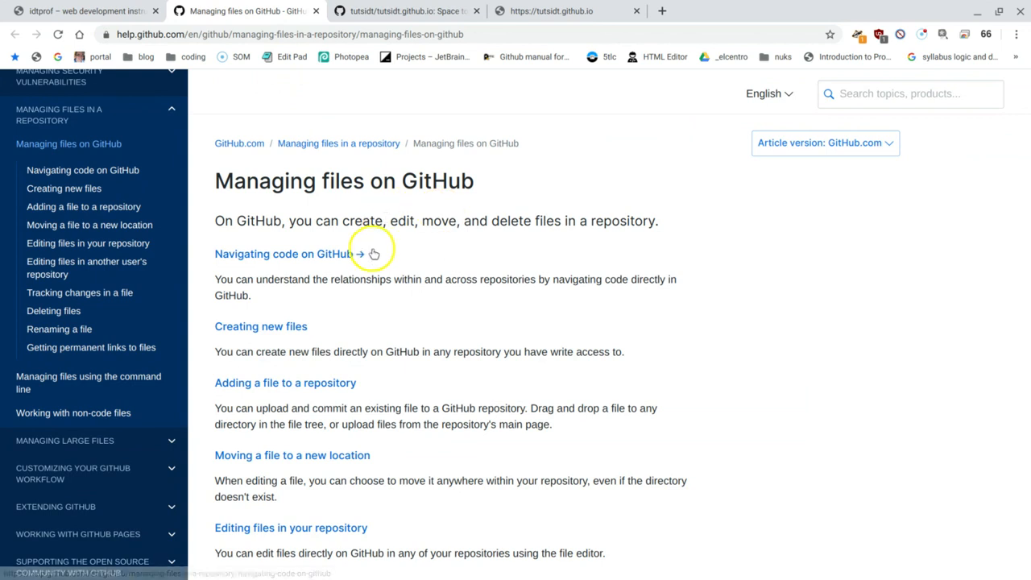
# Skim the article's create, edit and delete file sections, then return to the repository.
pyautogui.scroll(-3)
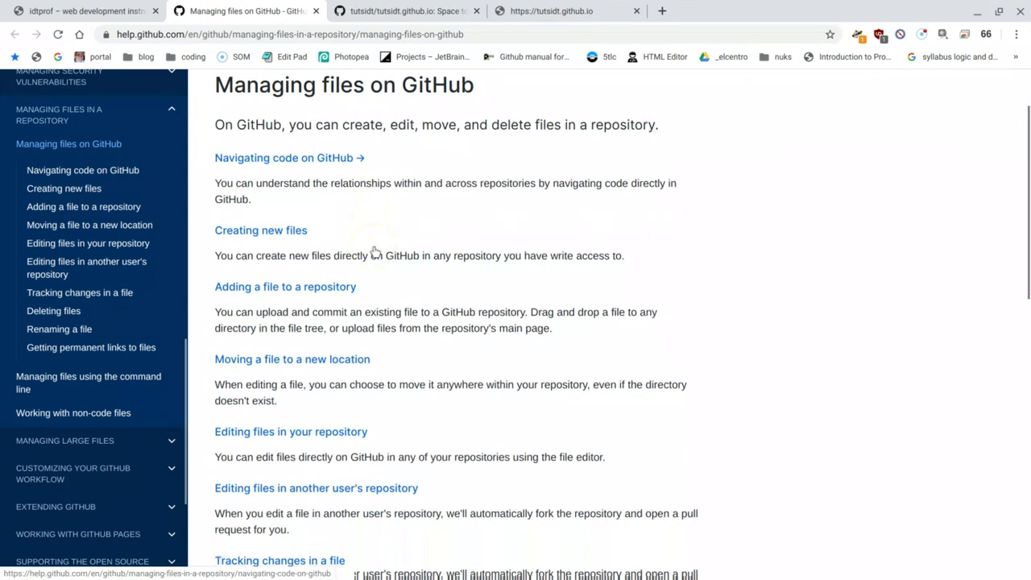
pyautogui.scroll(-3)
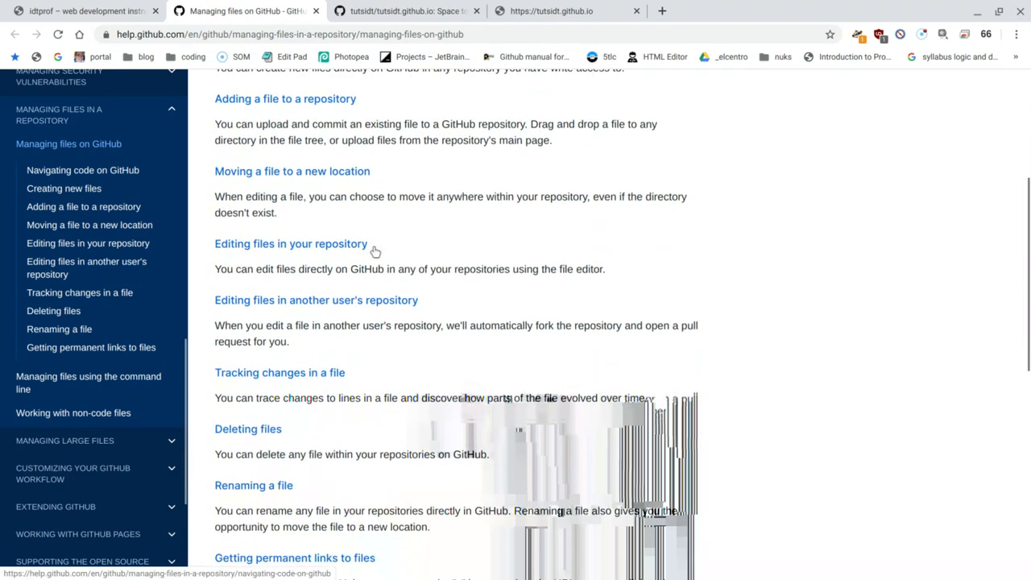
pyautogui.scroll(-3)
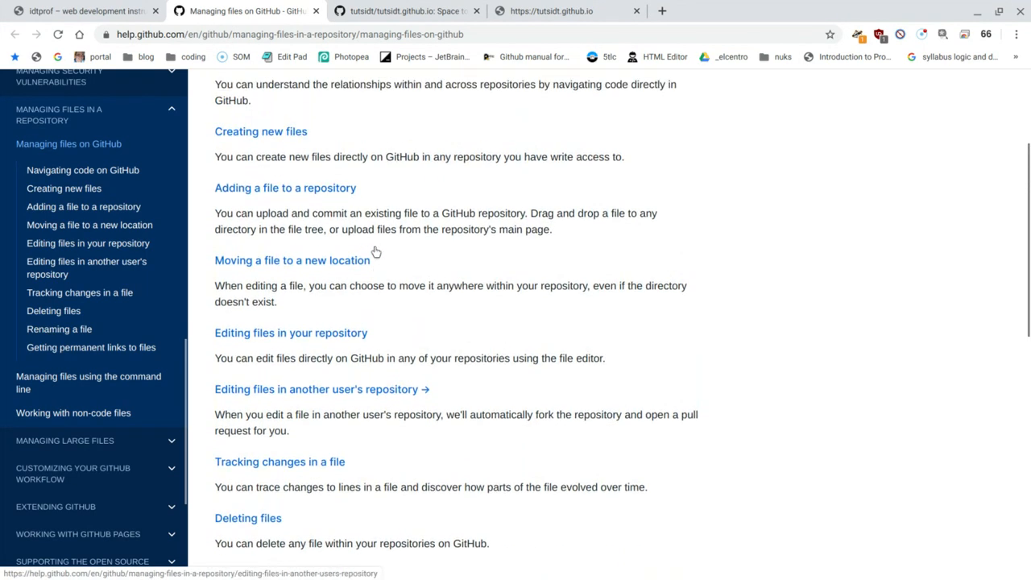
pyautogui.click(403, 11)
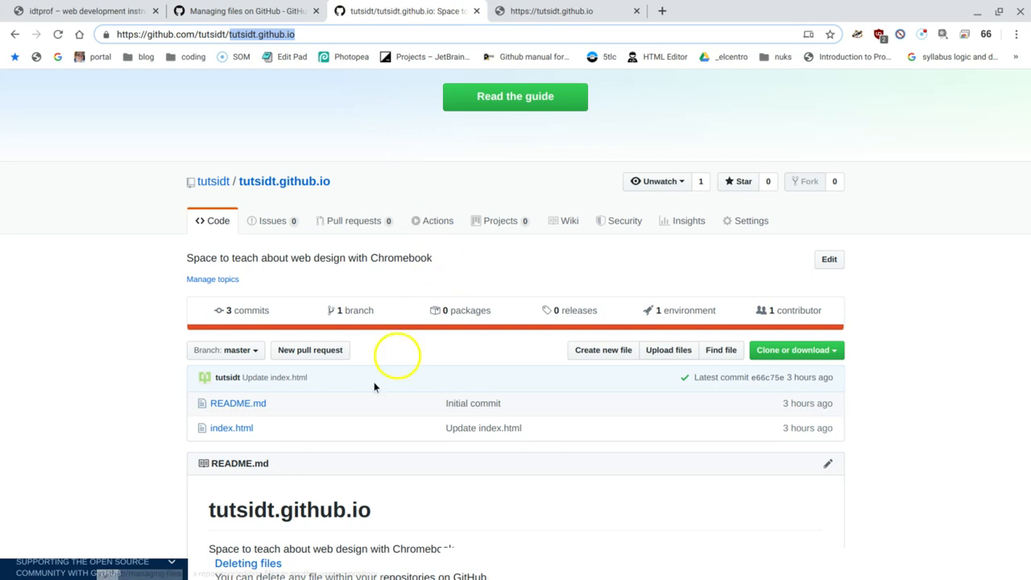
pyautogui.moveTo(467, 480)
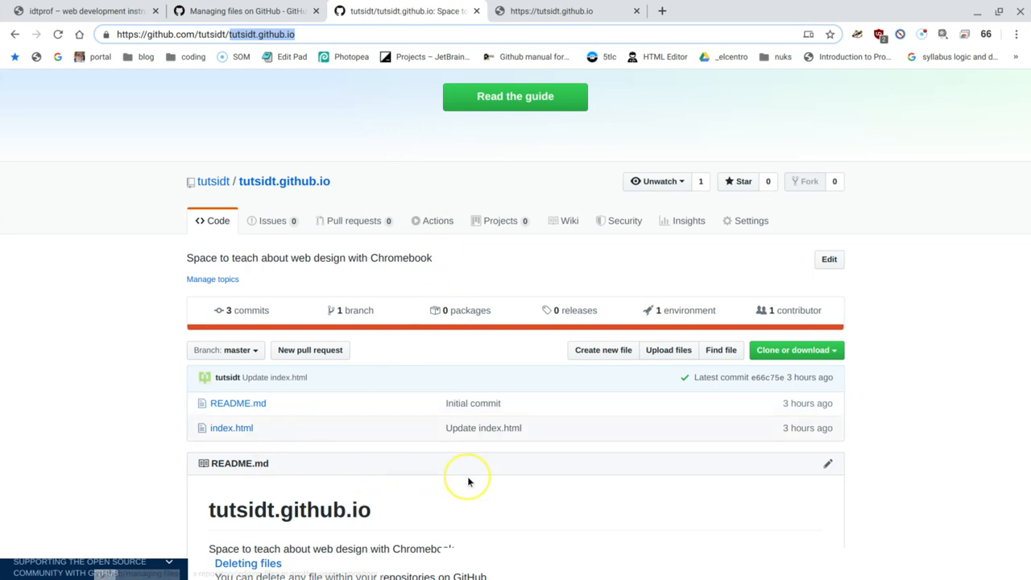
pyautogui.moveTo(535, 429)
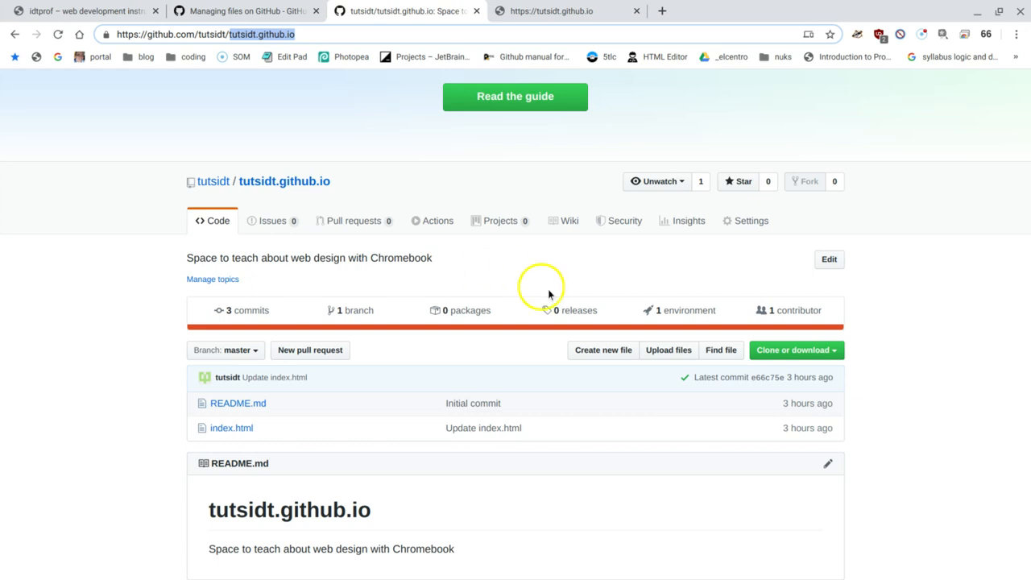
pyautogui.moveTo(603, 351)
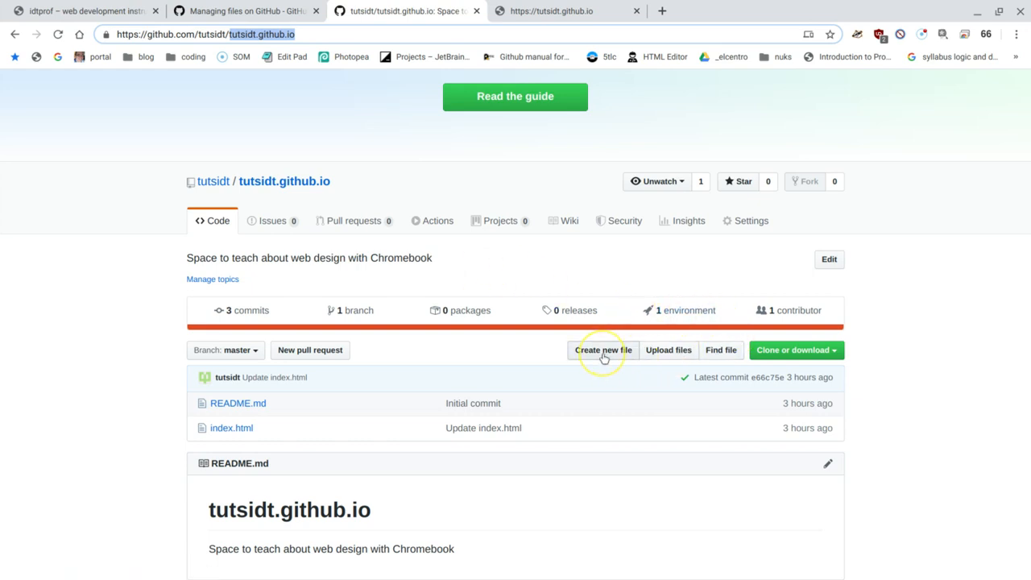
# Start a new file in the repository and begin its path with the unit01 folder.
pyautogui.click(603, 351)
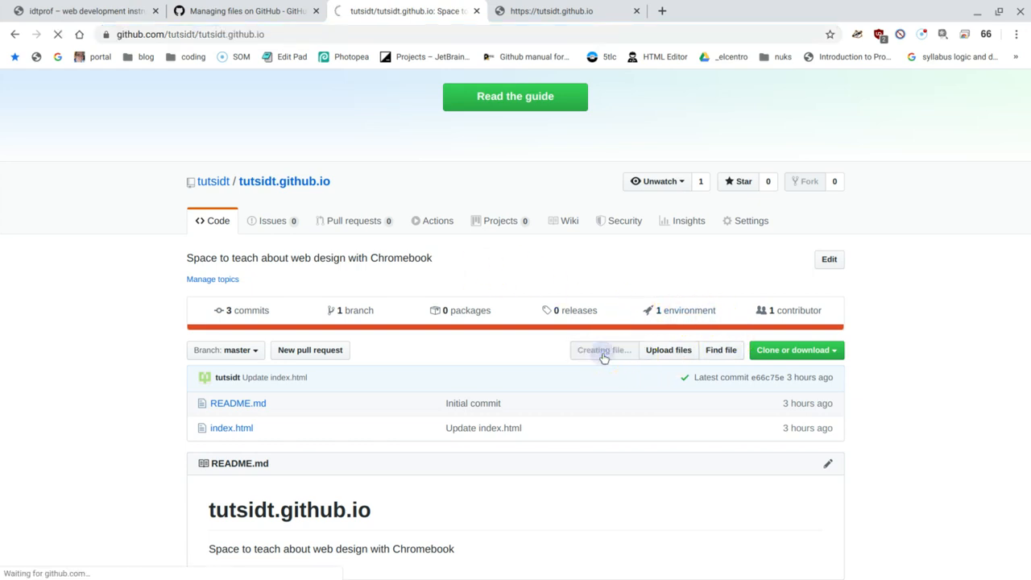
pyautogui.click(603, 352)
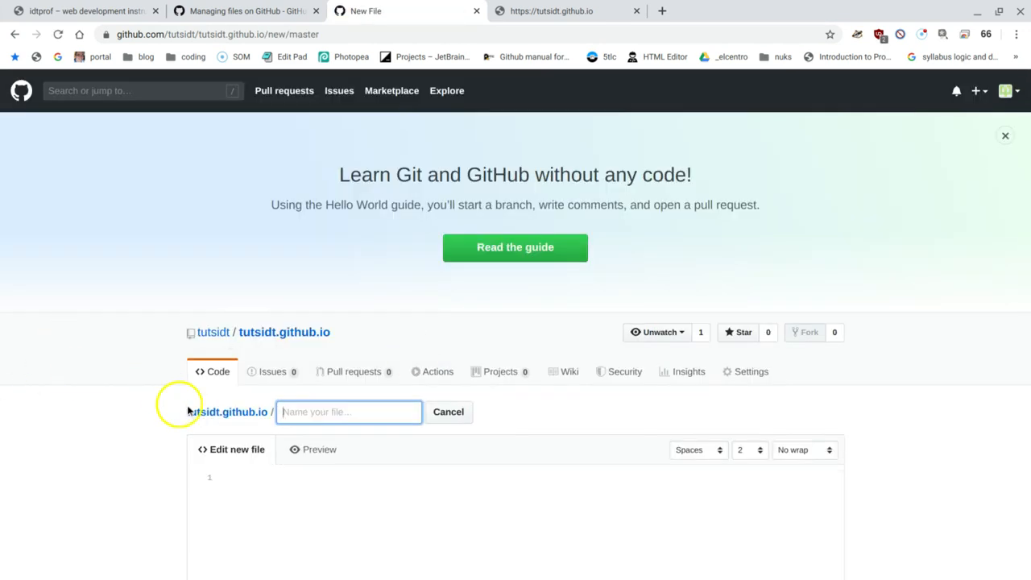
pyautogui.moveTo(241, 429)
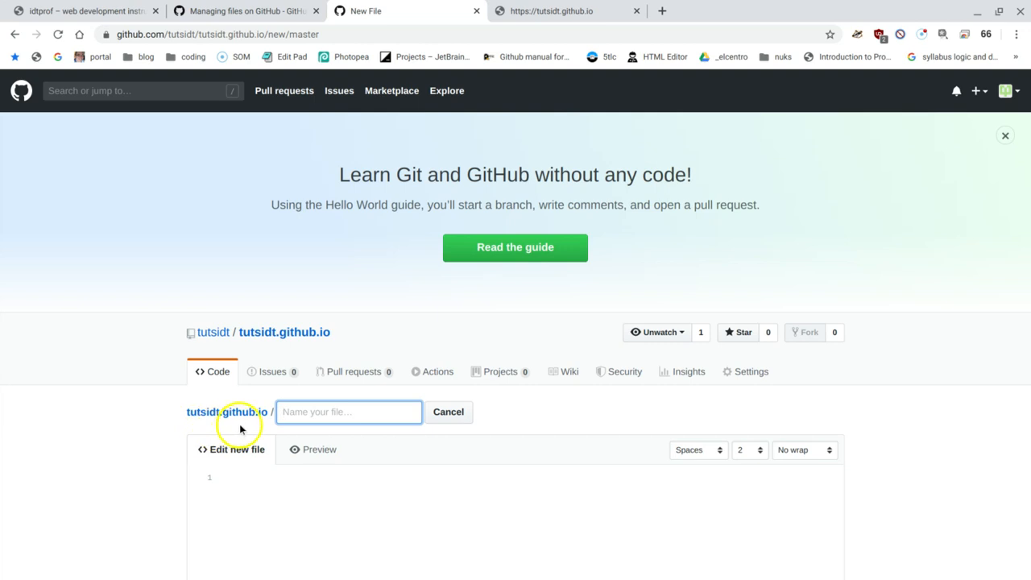
pyautogui.click(348, 413)
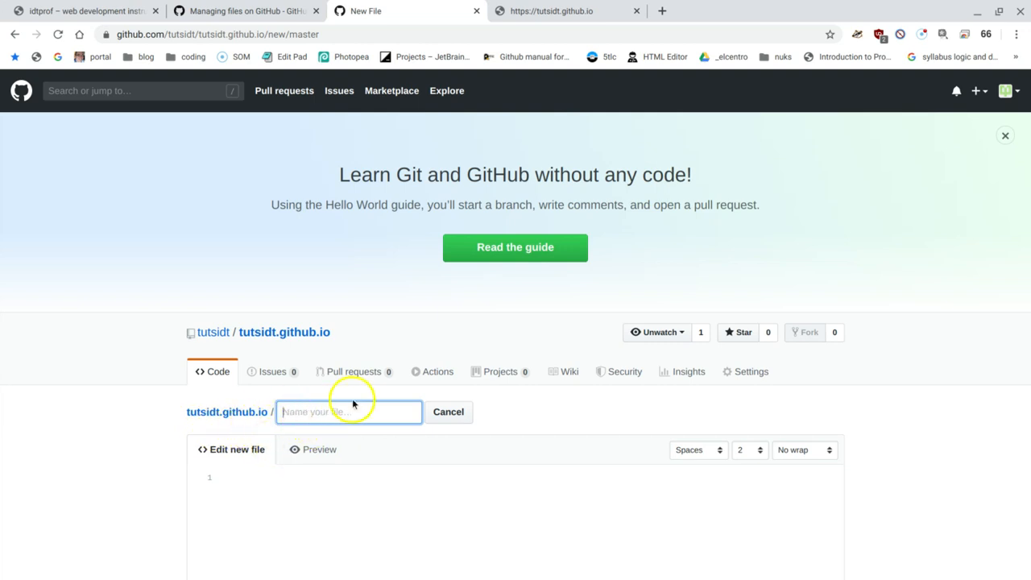
pyautogui.moveTo(341, 413)
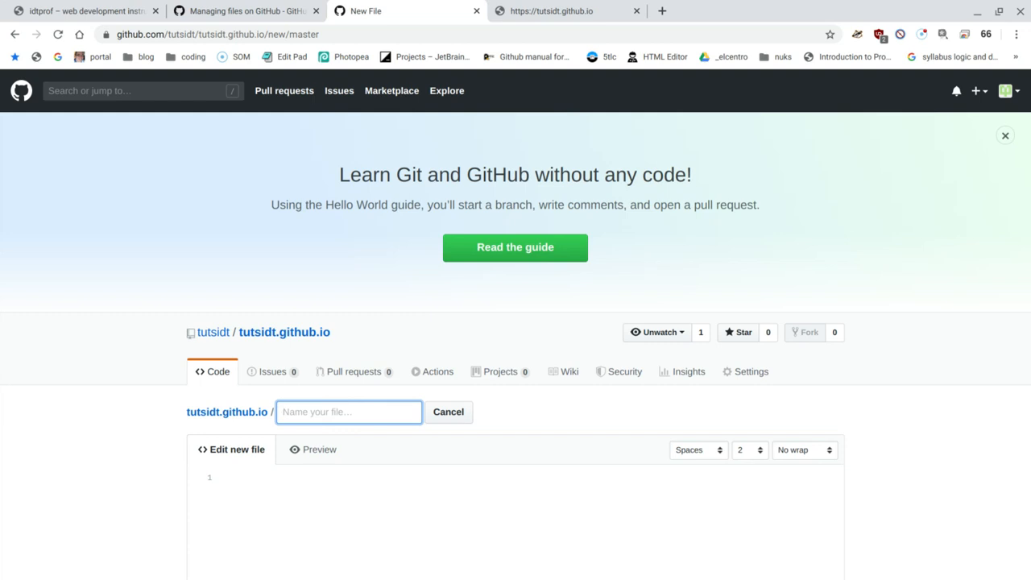
pyautogui.write('un')
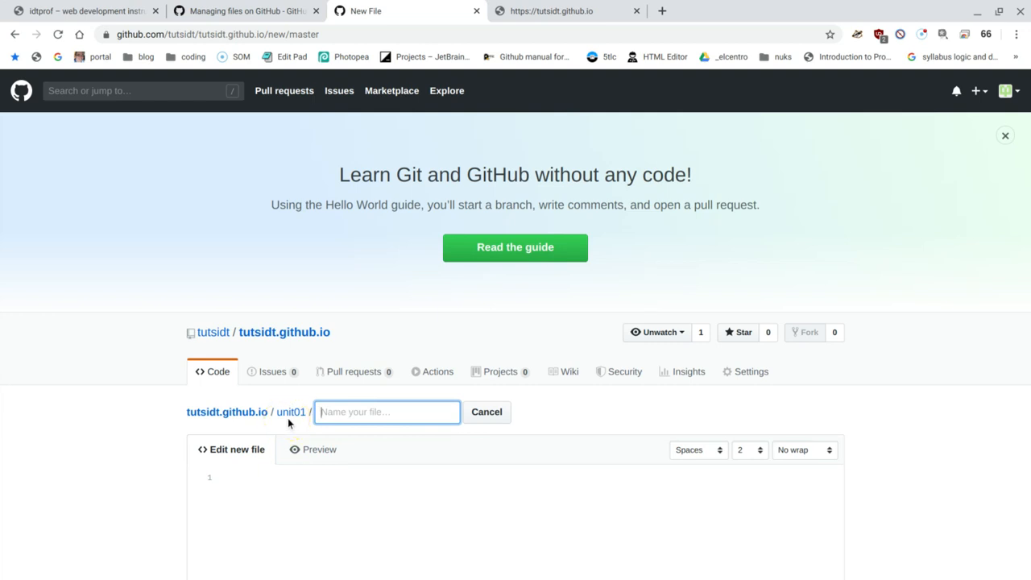
pyautogui.moveTo(465, 439)
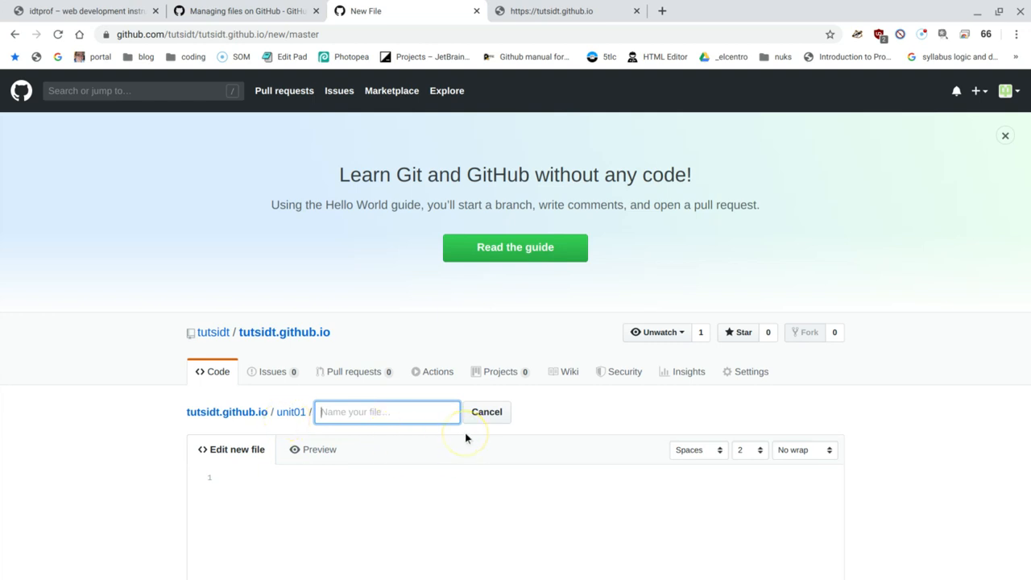
# Name the new file index.html inside unit01.
pyautogui.click(387, 413)
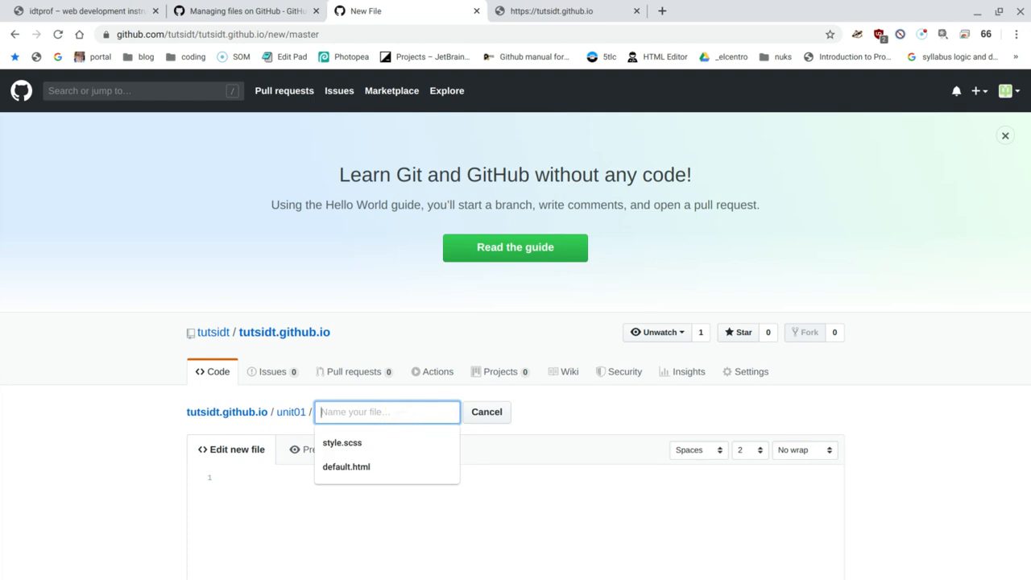
pyautogui.write('index.')
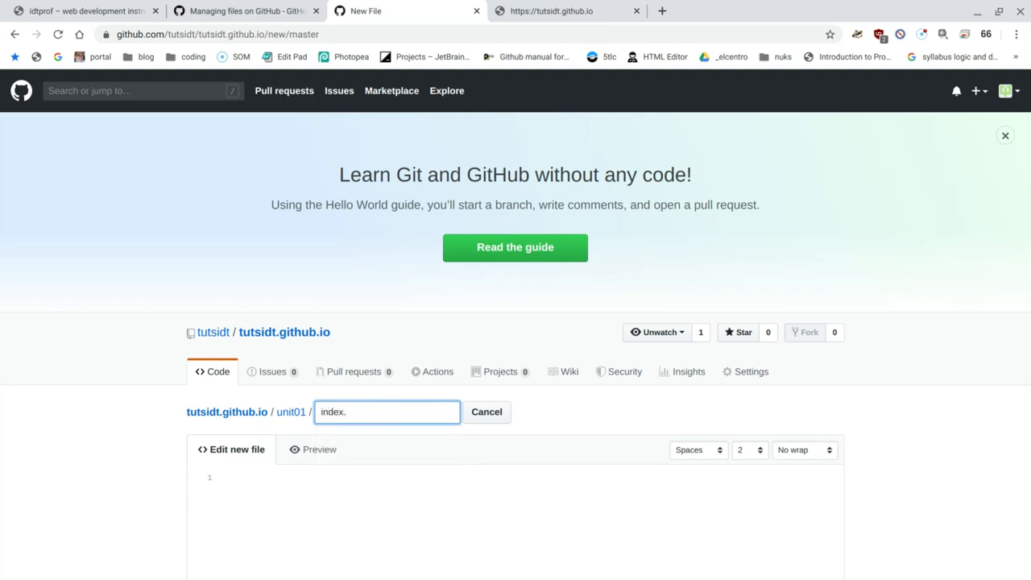
pyautogui.write('html')
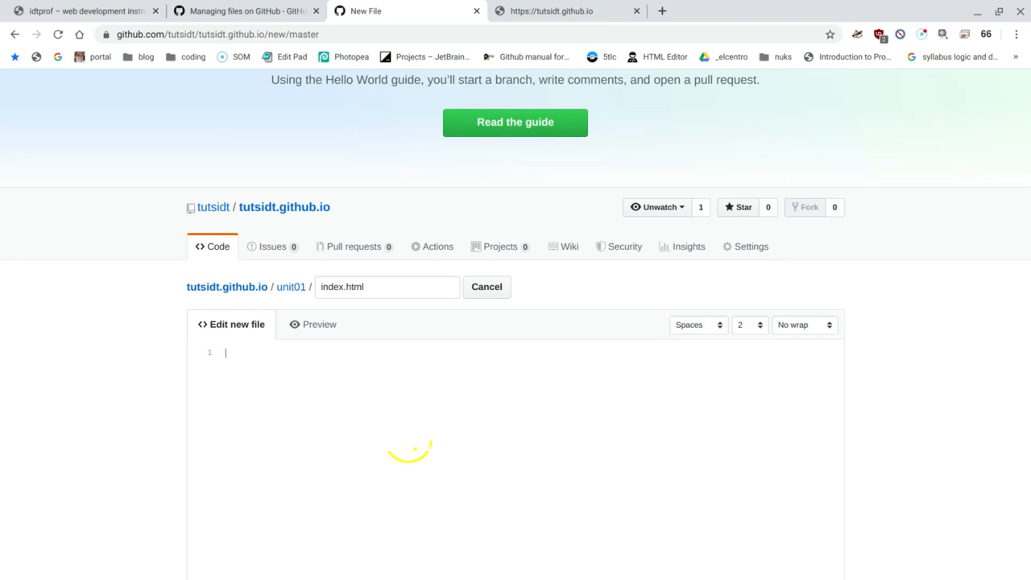
pyautogui.moveTo(411, 435)
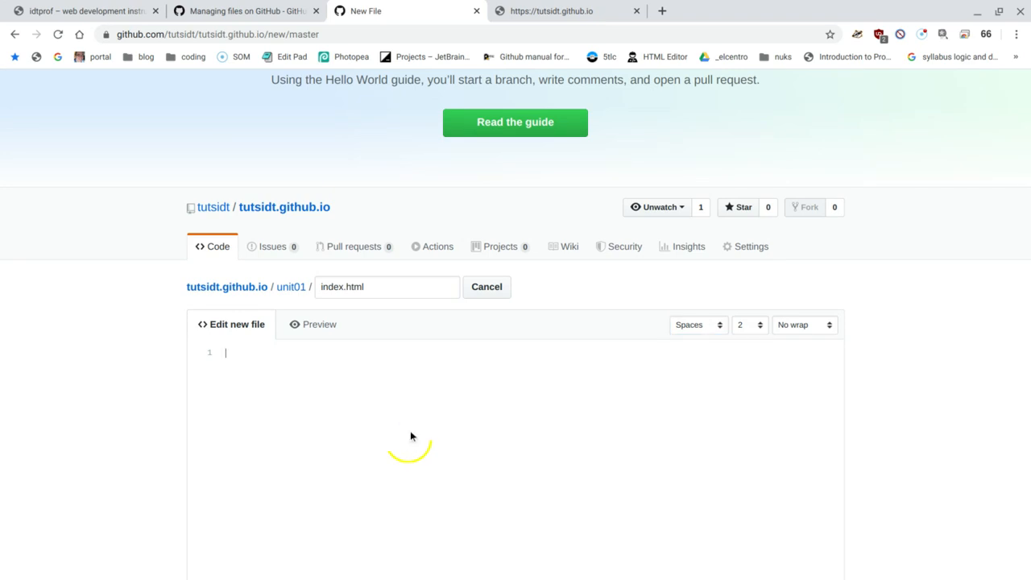
# Write a first paragraph <p>This is unit 1</p> in the file editor.
pyautogui.scroll(-3)
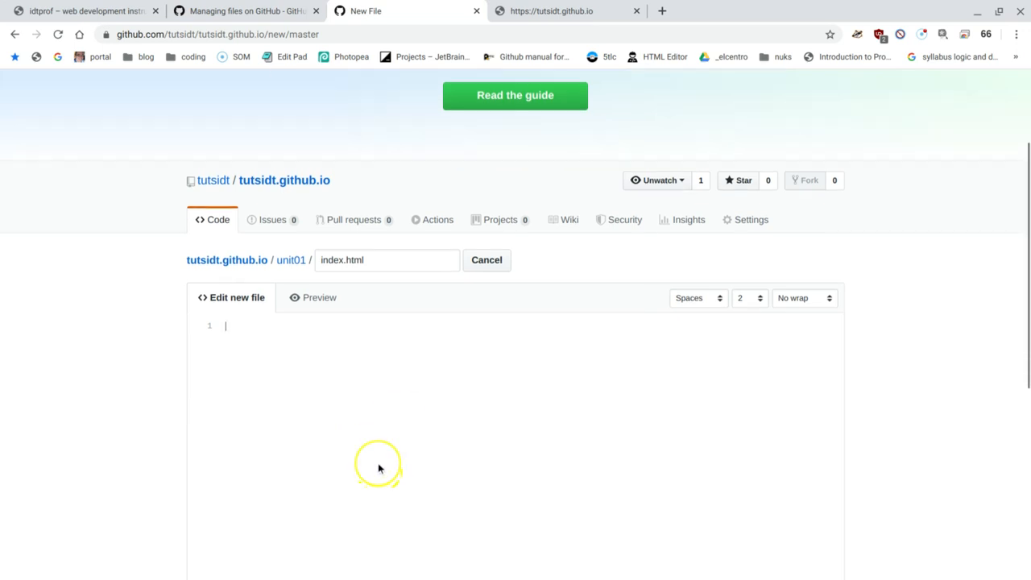
pyautogui.scroll(-3)
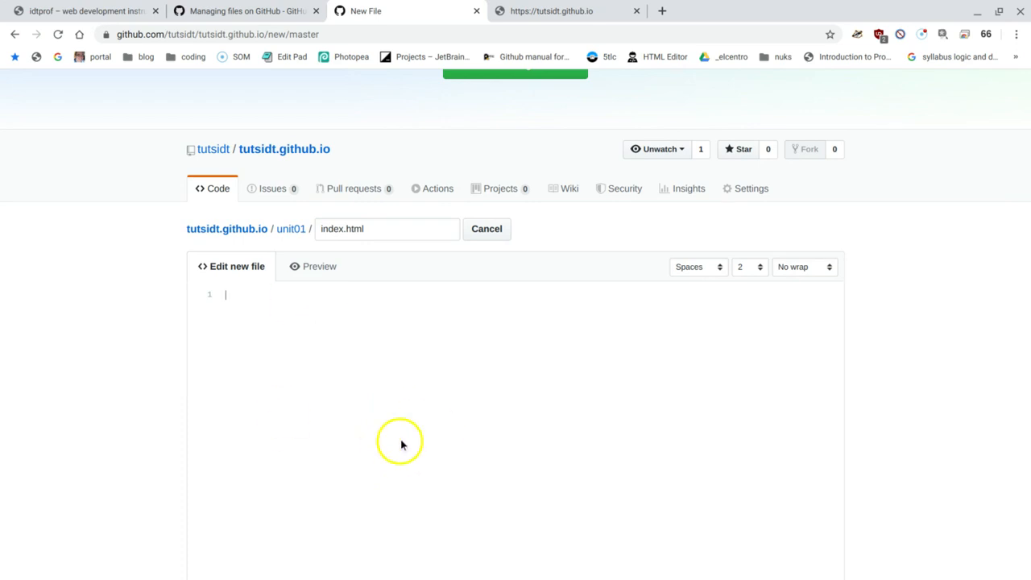
pyautogui.scroll(-3)
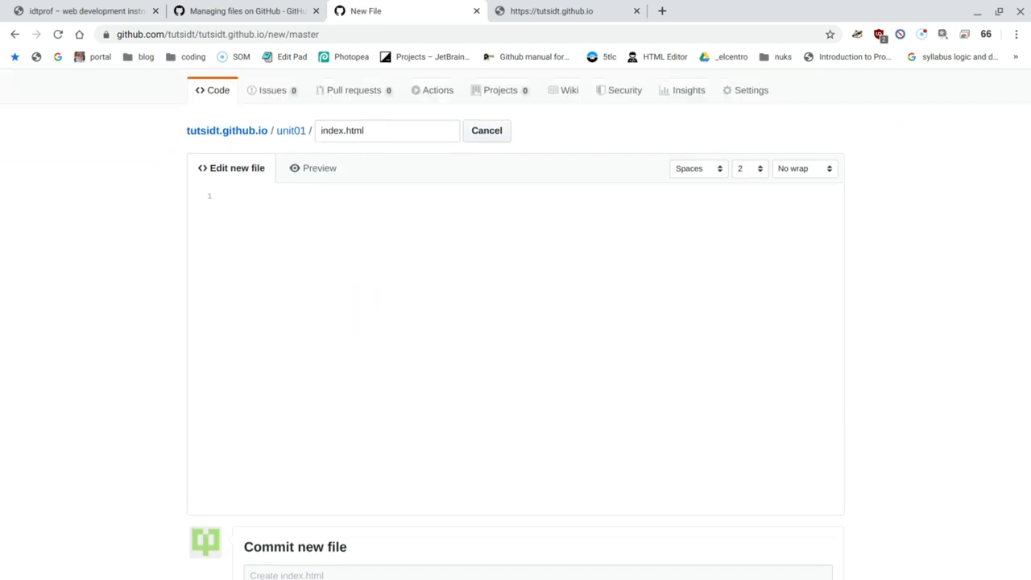
pyautogui.write('Hello W')
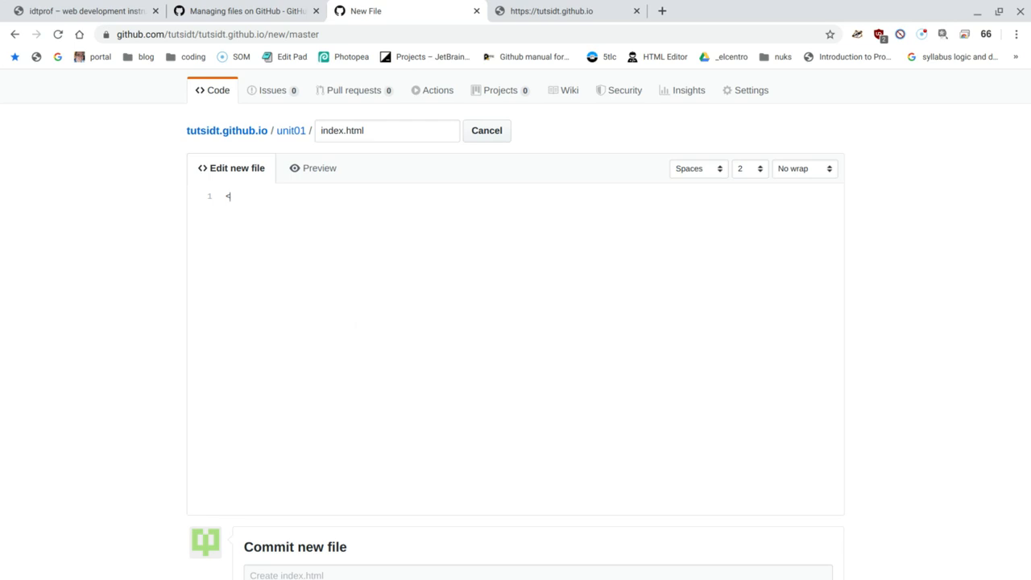
pyautogui.write('[')
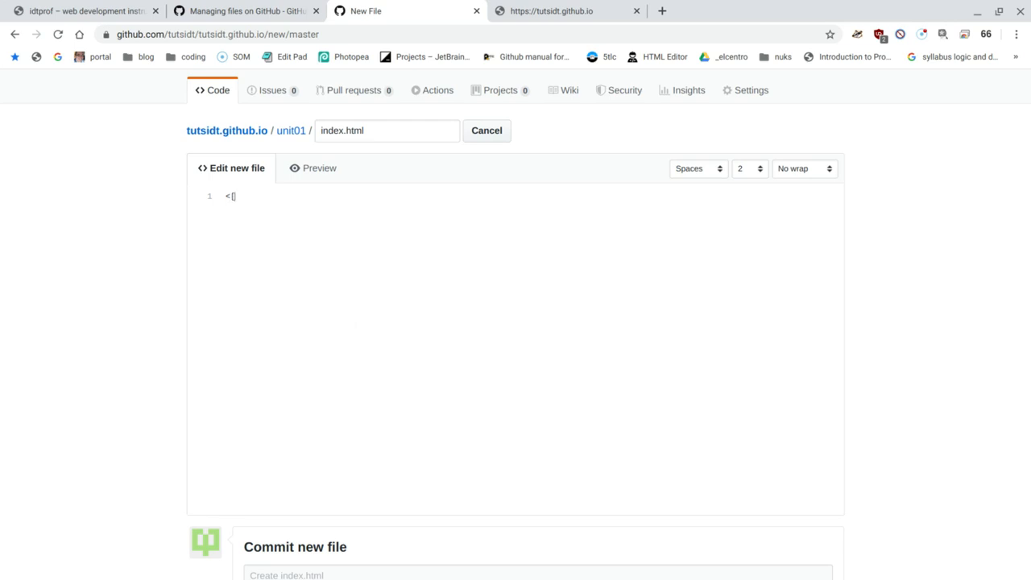
pyautogui.write('p>')
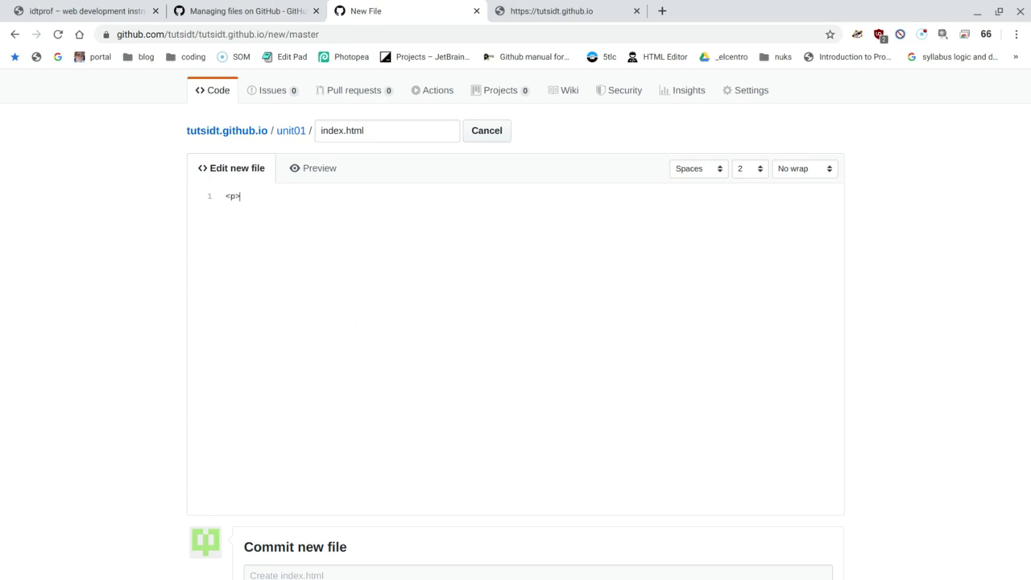
pyautogui.write('T')
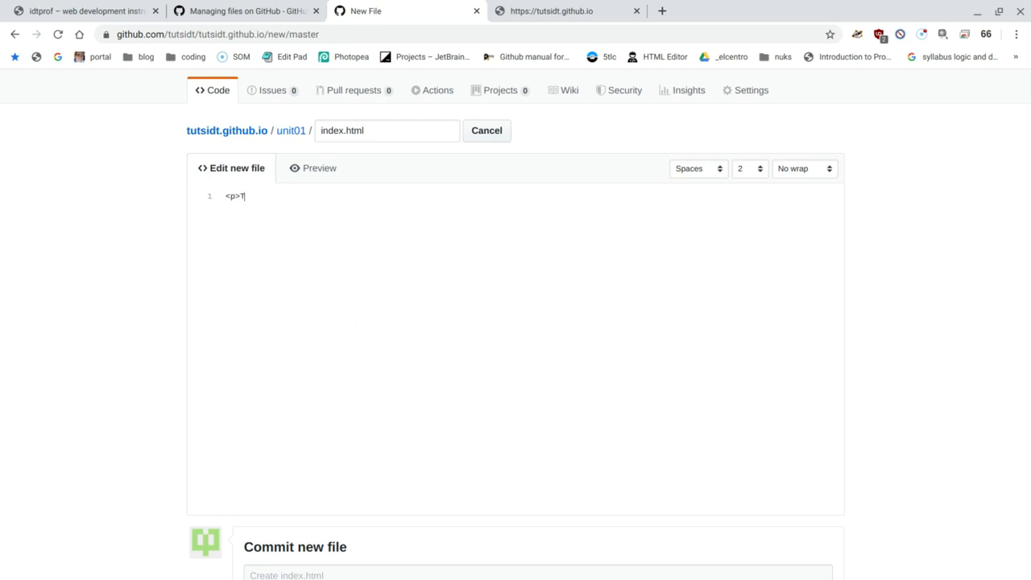
pyautogui.write('This is unite')
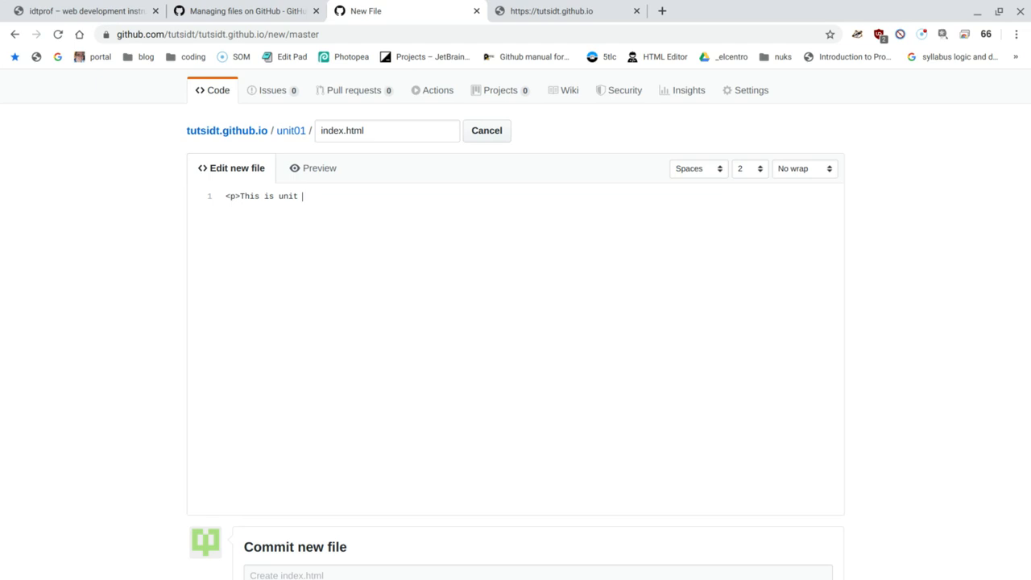
pyautogui.write('1</o>')
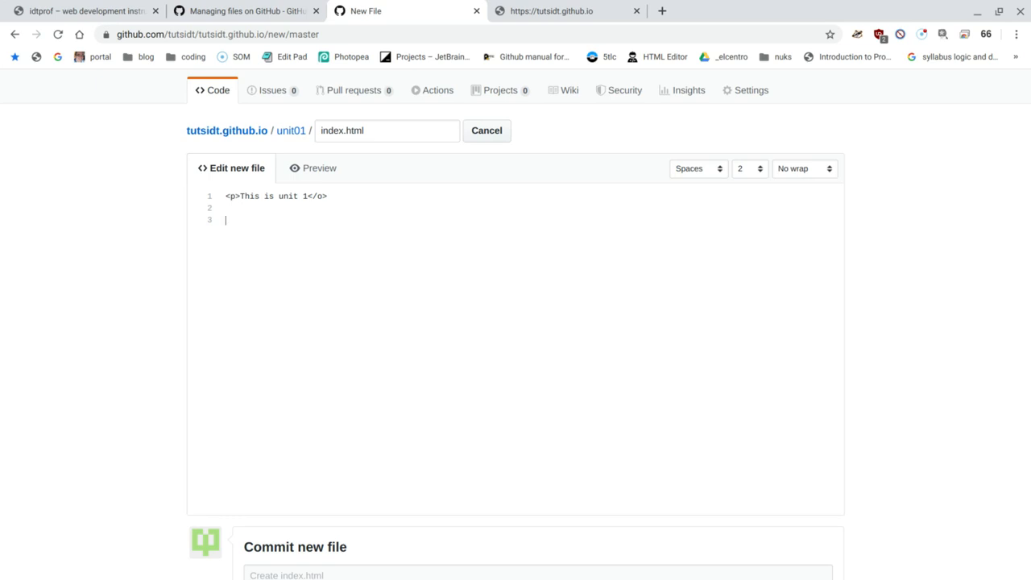
# Add a second paragraph reading Go home and reach the commit form.
pyautogui.write('<p')
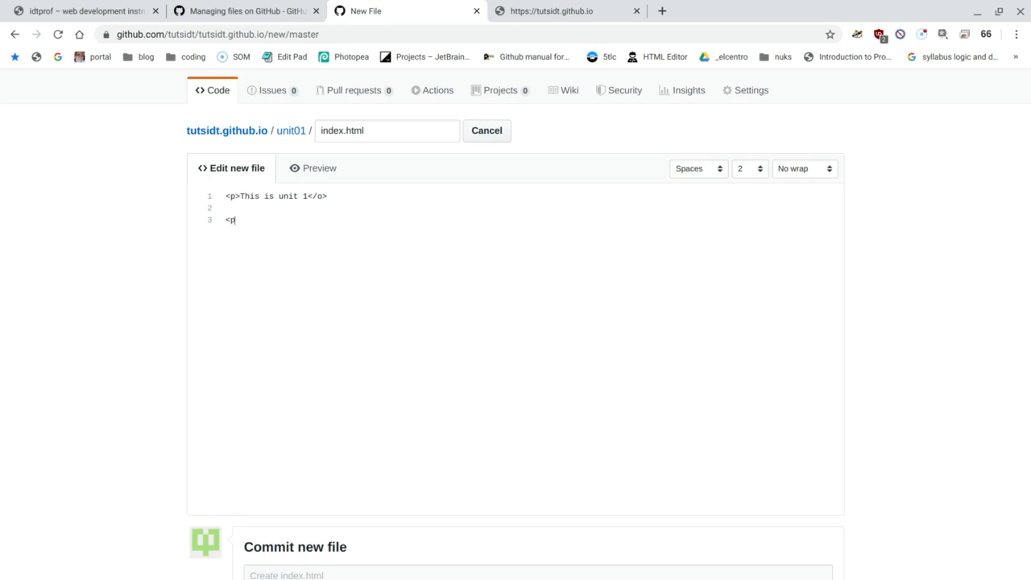
pyautogui.write('>')
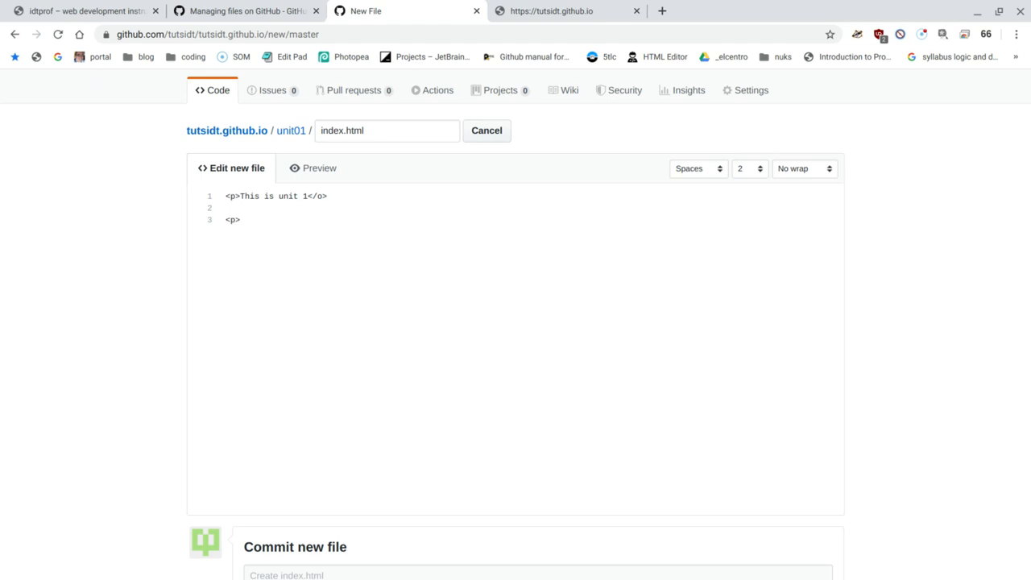
pyautogui.write('h')
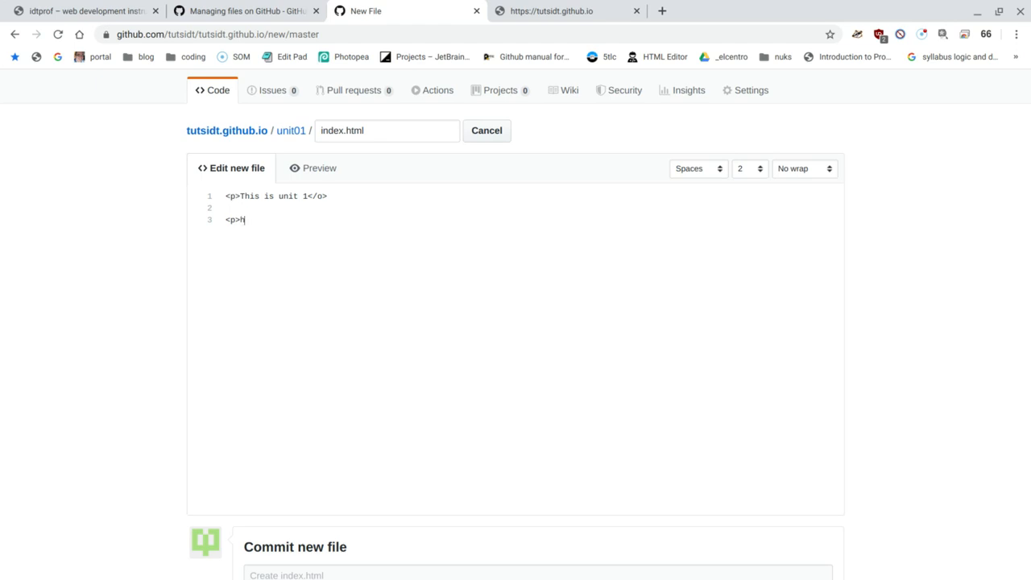
pyautogui.press('Backspace')
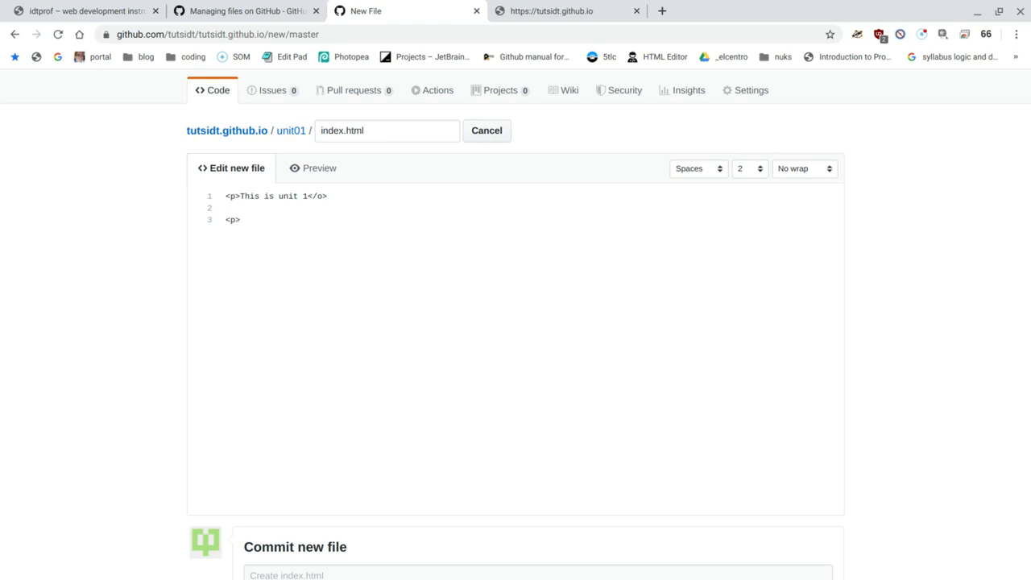
pyautogui.write('Go ho')
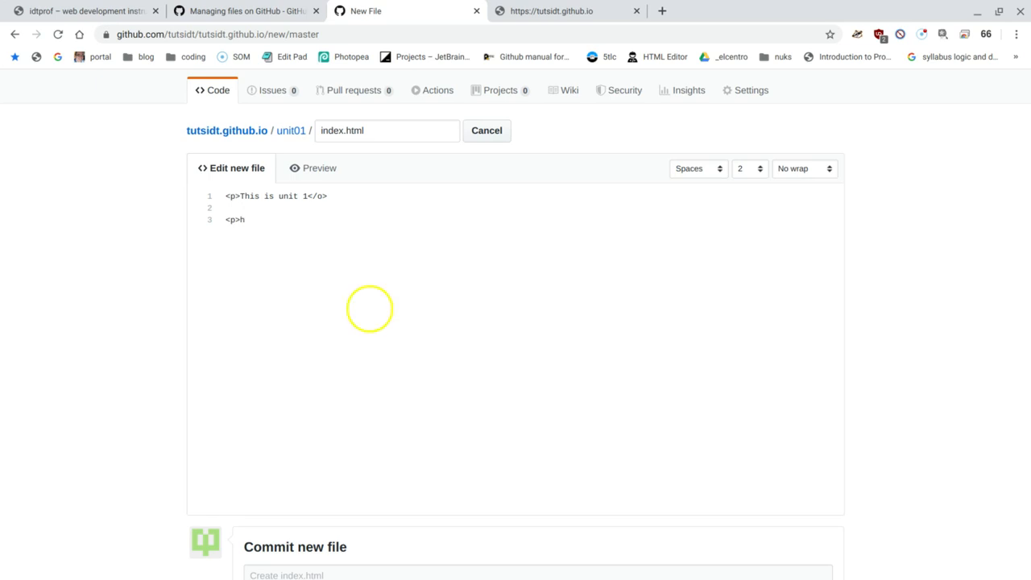
pyautogui.write('ome</p')
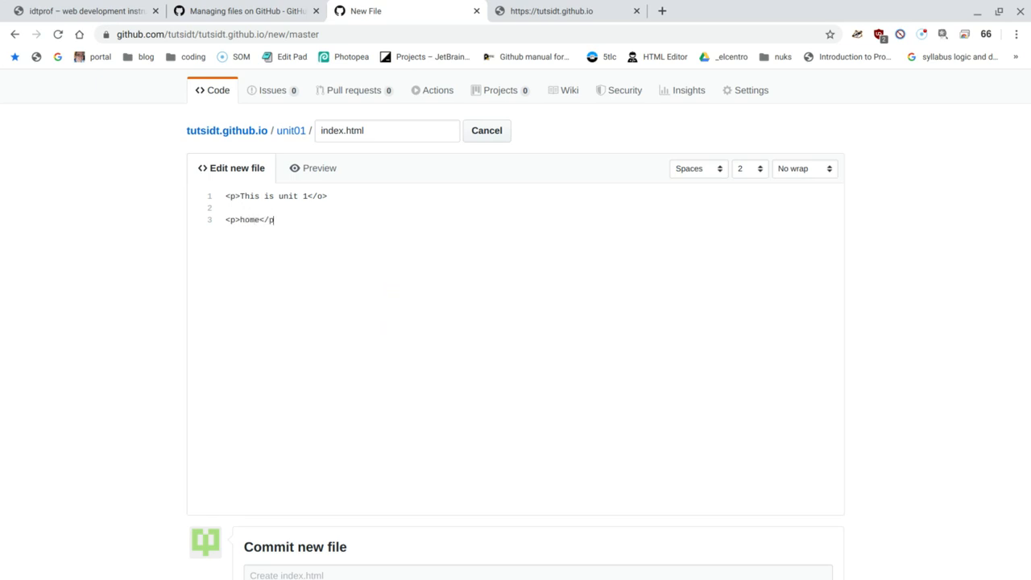
pyautogui.scroll(-3)
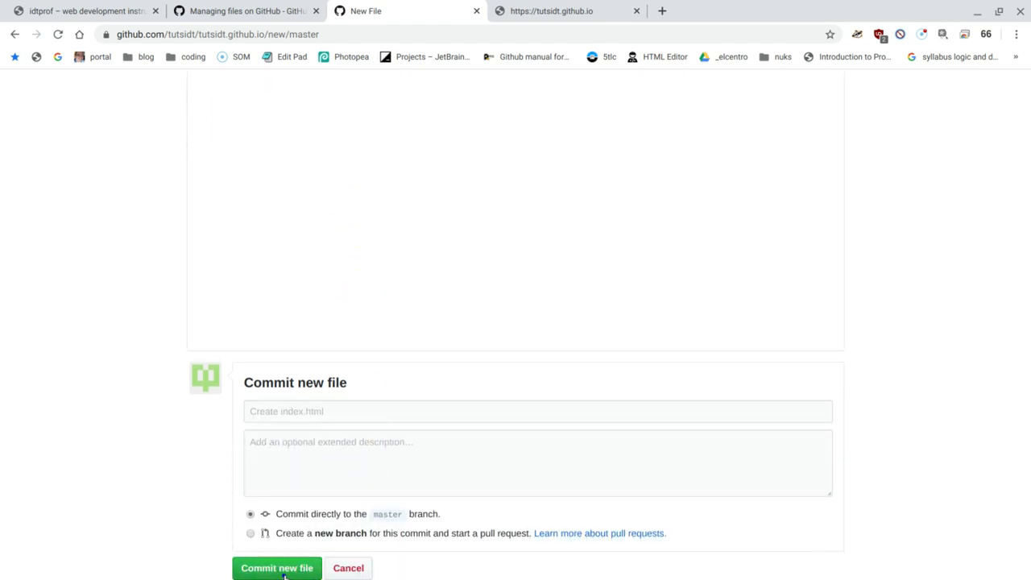
# Commit the new unit01/index.html and return to the repository root.
pyautogui.click(277, 567)
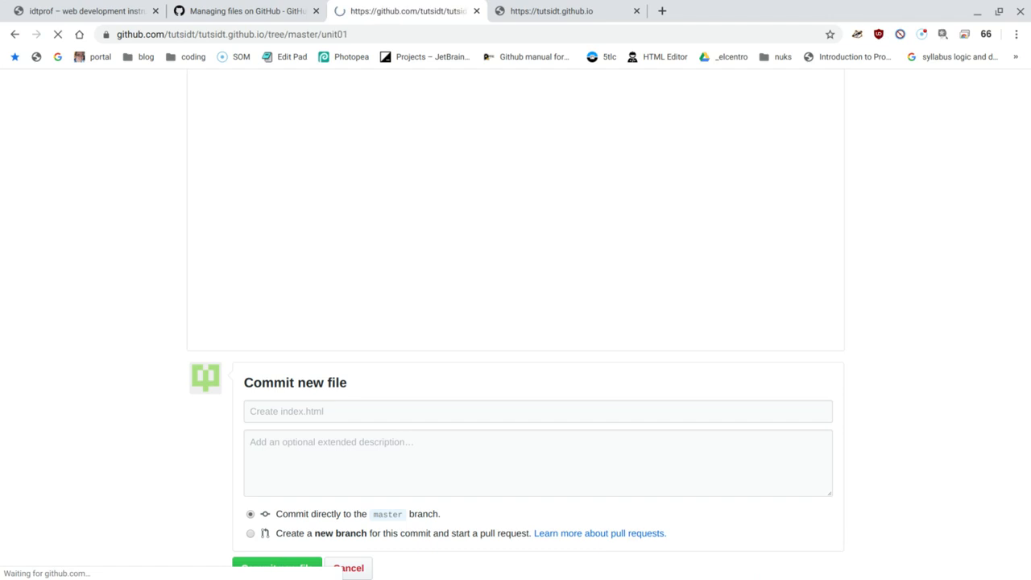
pyautogui.click(278, 568)
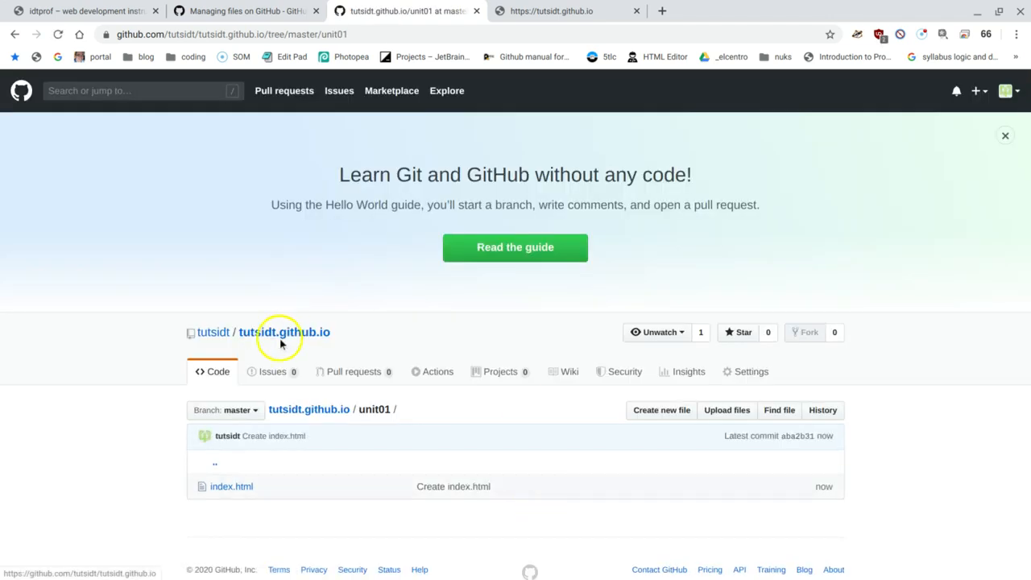
pyautogui.moveTo(240, 430)
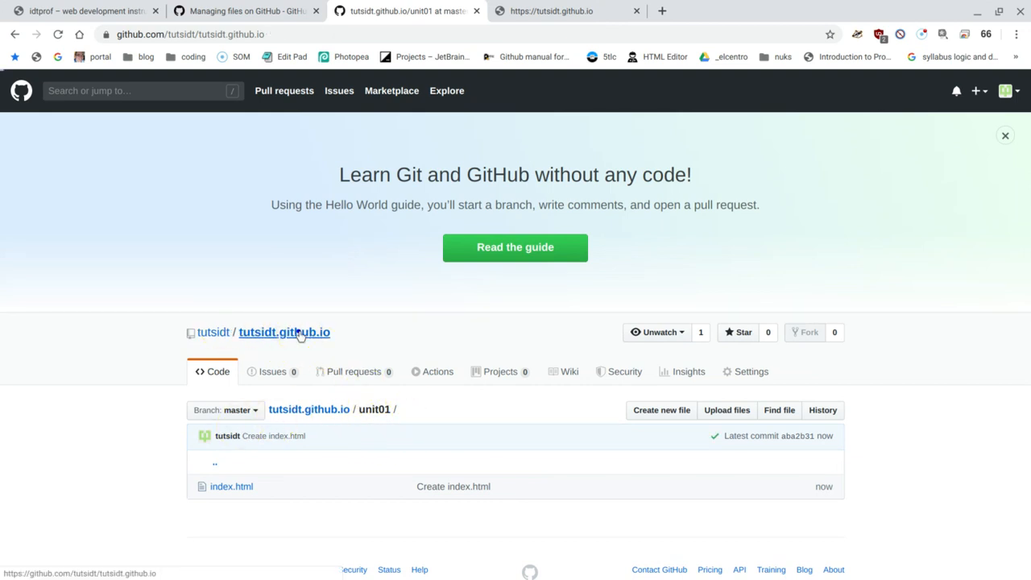
pyautogui.click(284, 332)
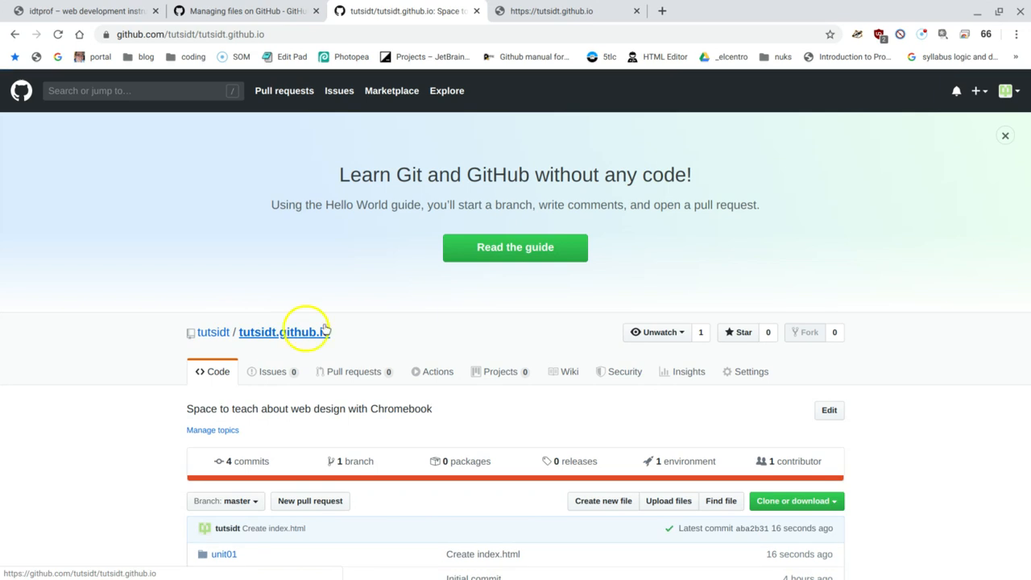
# Open the repository's top-level index.html from the file list.
pyautogui.scroll(-3)
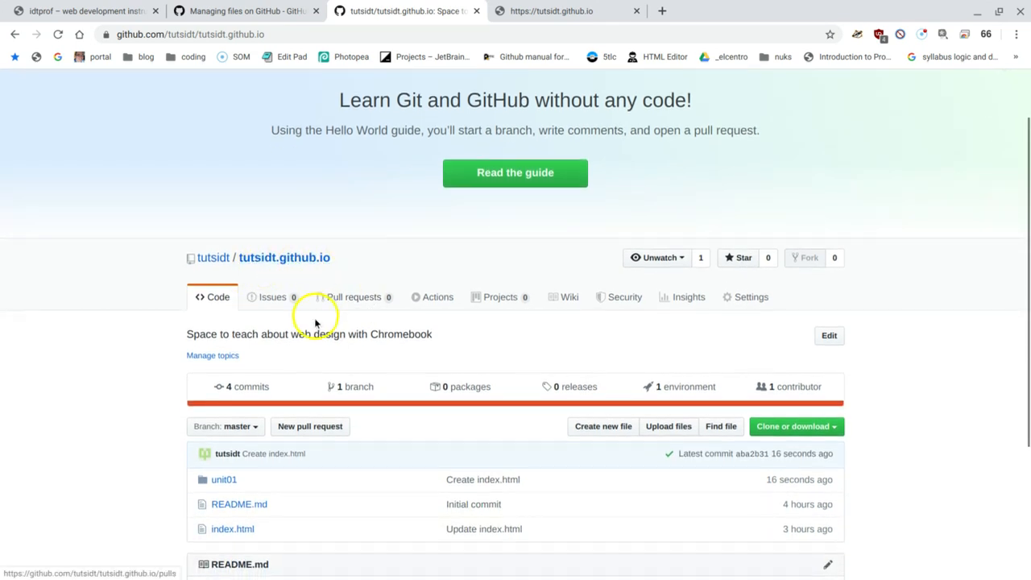
pyautogui.scroll(-3)
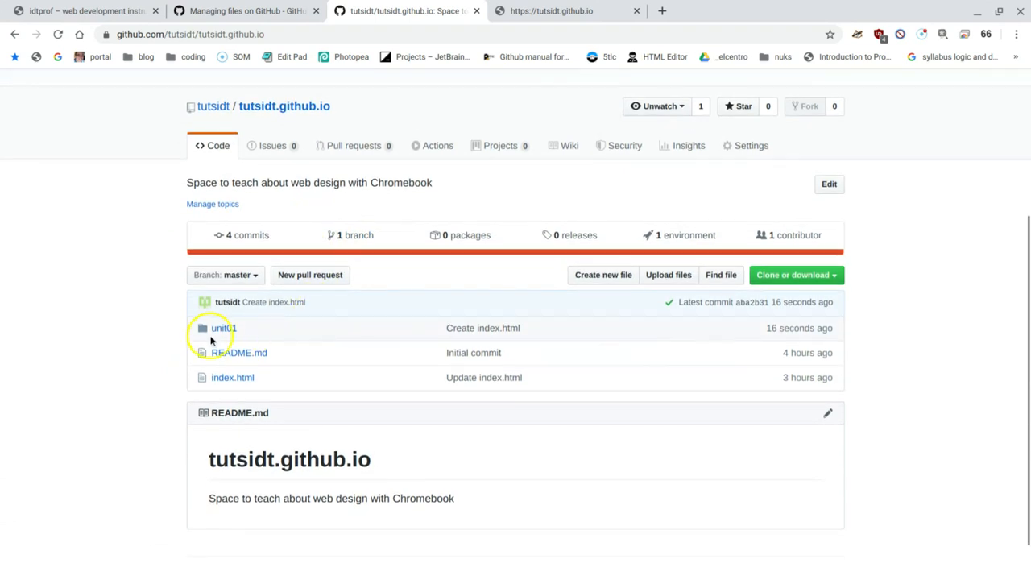
pyautogui.moveTo(292, 303)
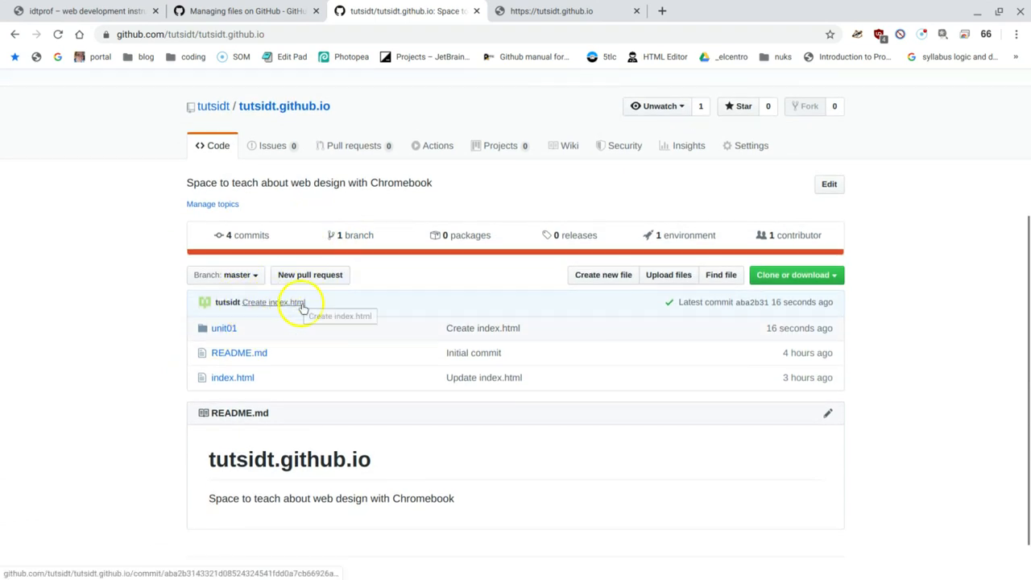
pyautogui.moveTo(374, 113)
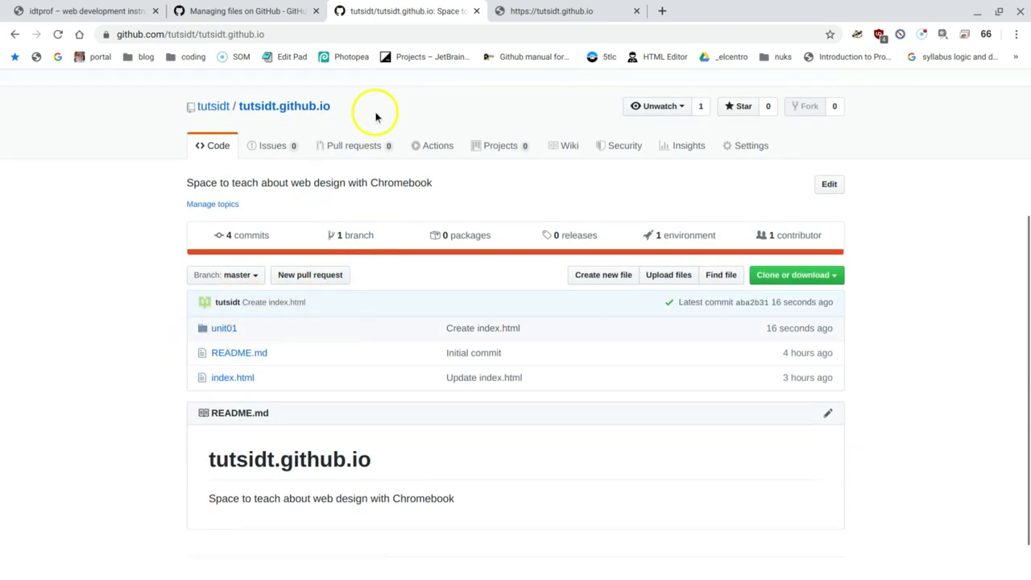
pyautogui.moveTo(332, 106)
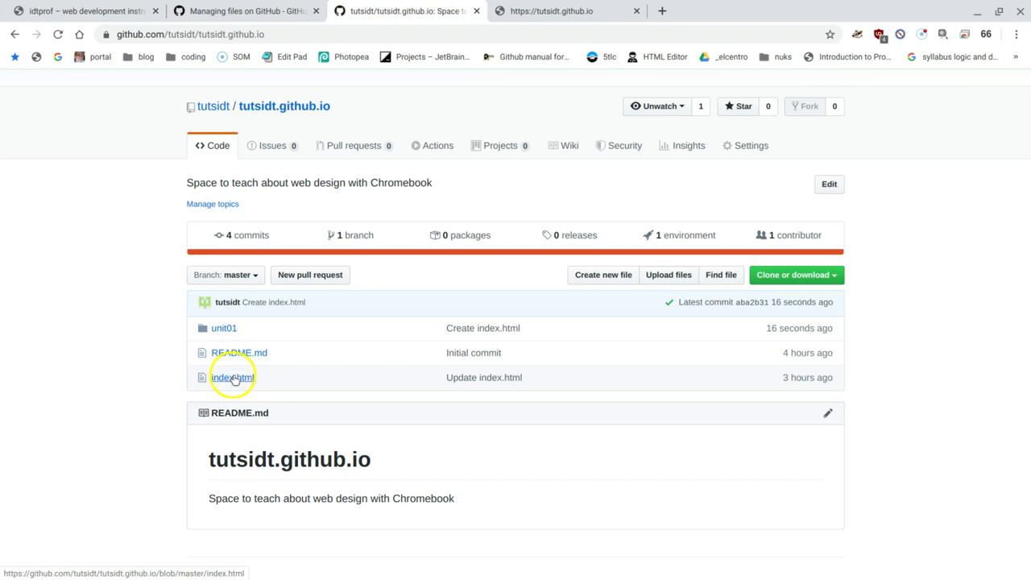
pyautogui.click(232, 377)
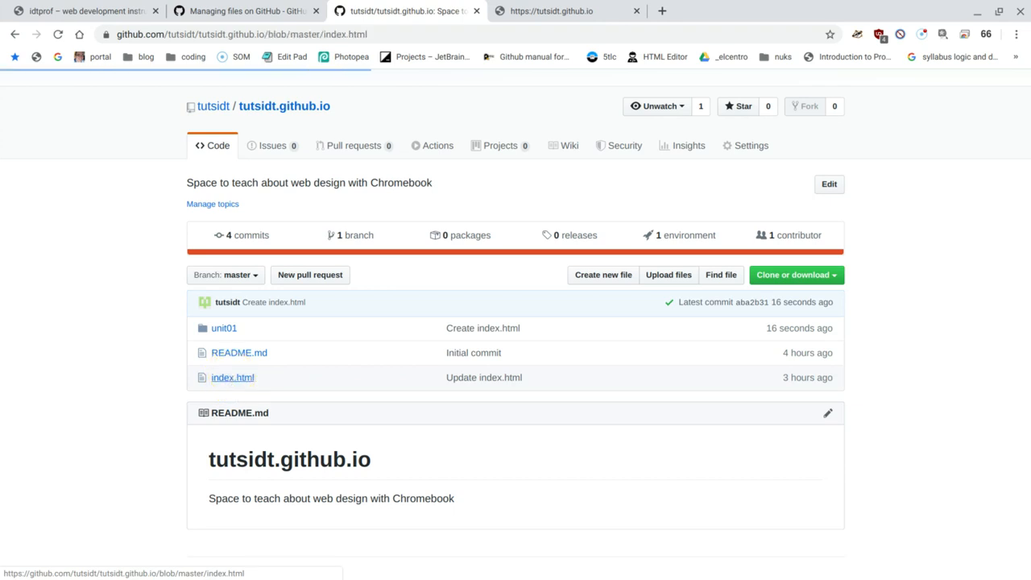
# Open the top-level index.html with its Hello world heading for editing.
pyautogui.click(232, 377)
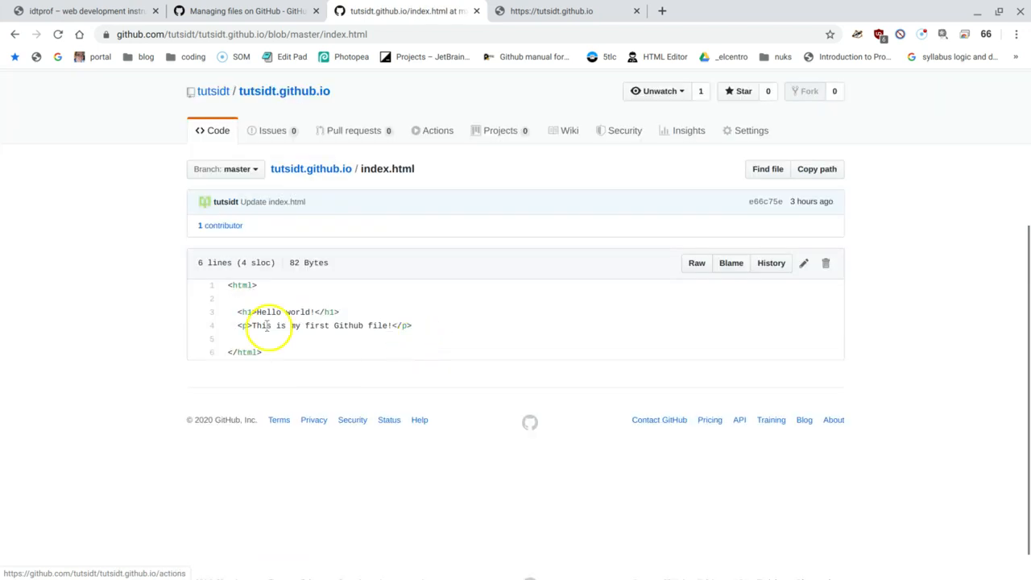
pyautogui.moveTo(816, 257)
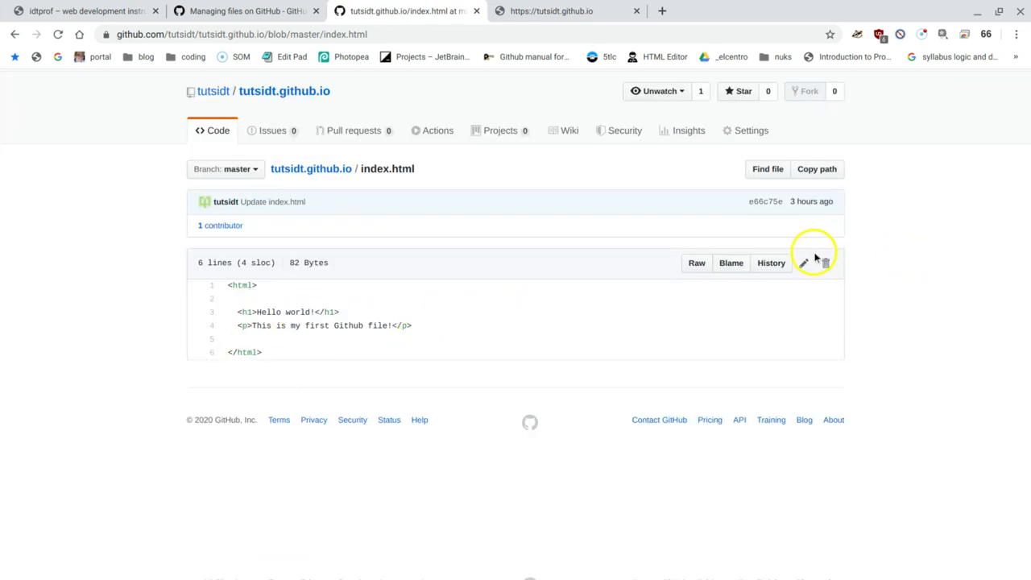
pyautogui.click(801, 265)
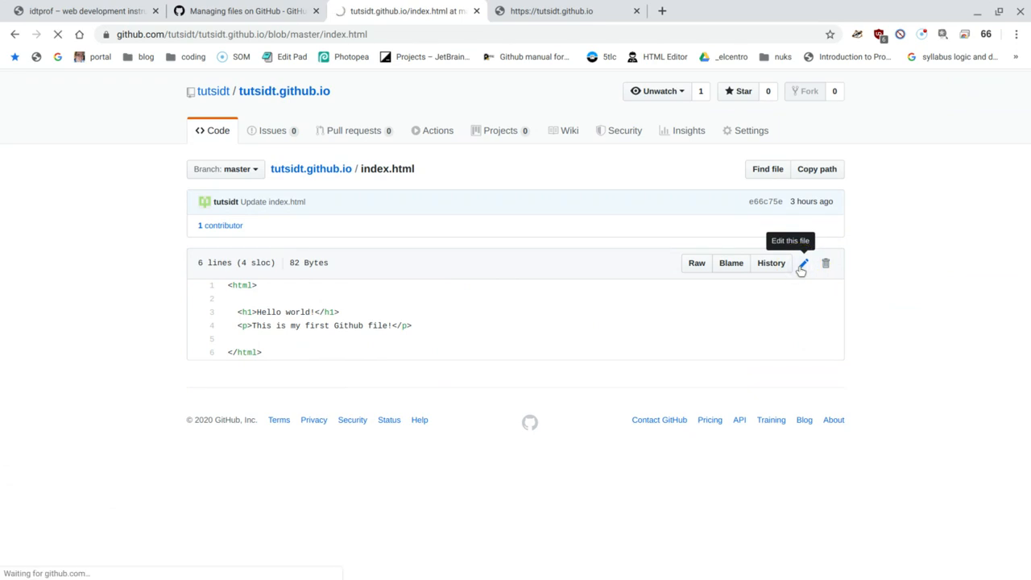
# Start a <footer> in index.html with a line reading (c) 2020 idtprof.
pyautogui.click(799, 264)
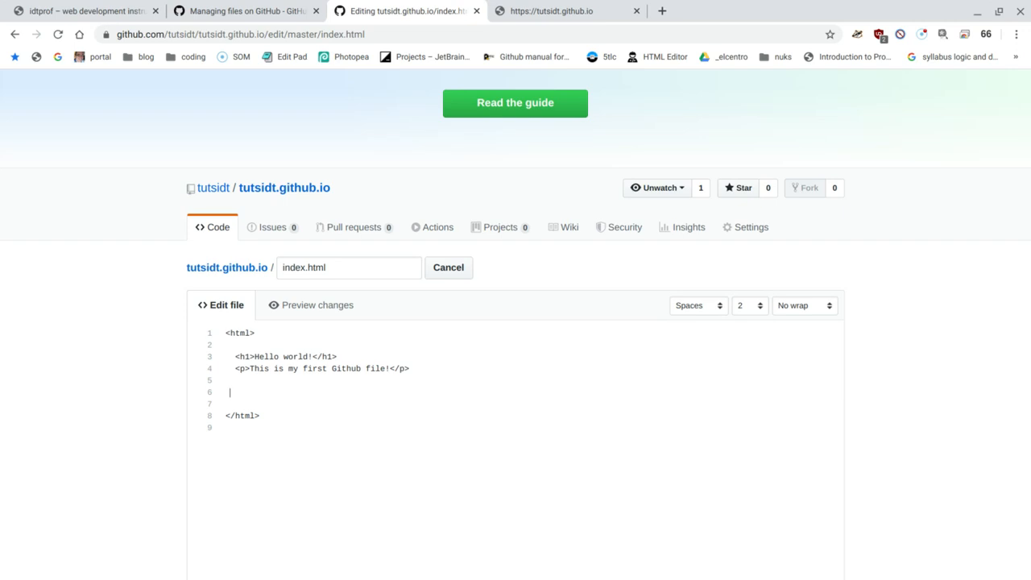
pyautogui.write('<')
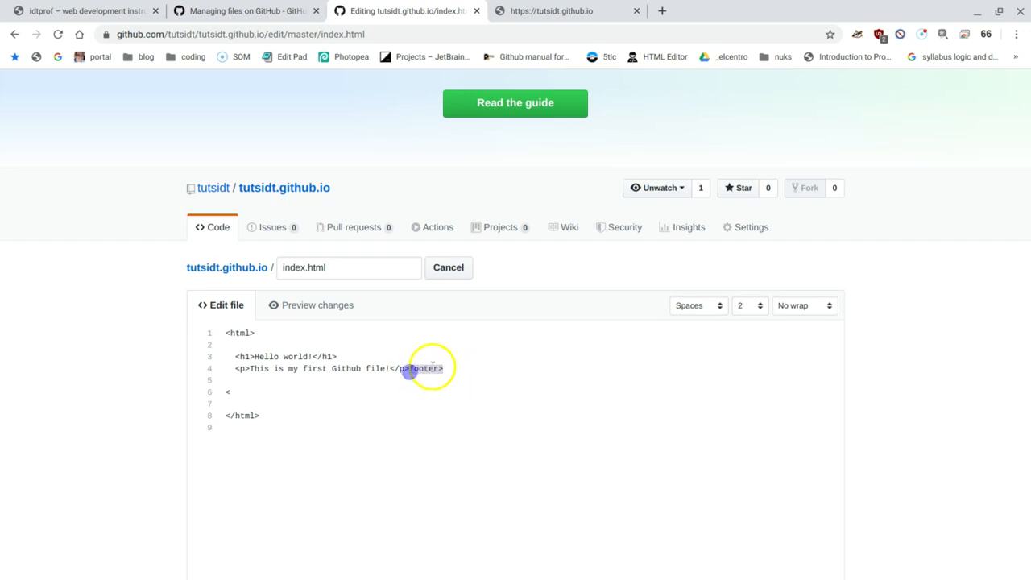
pyautogui.rightClick(425, 367)
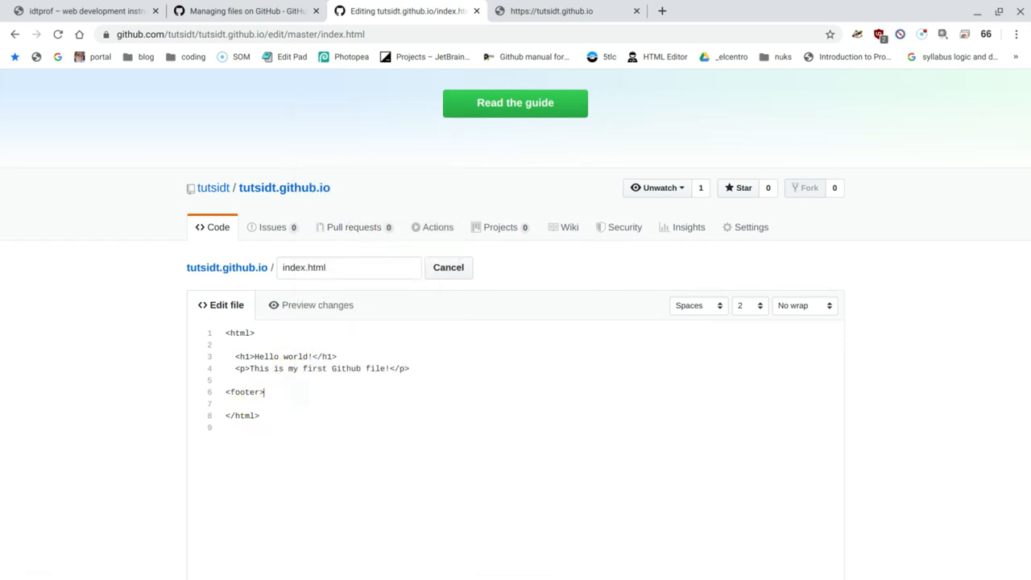
pyautogui.press('Enter')
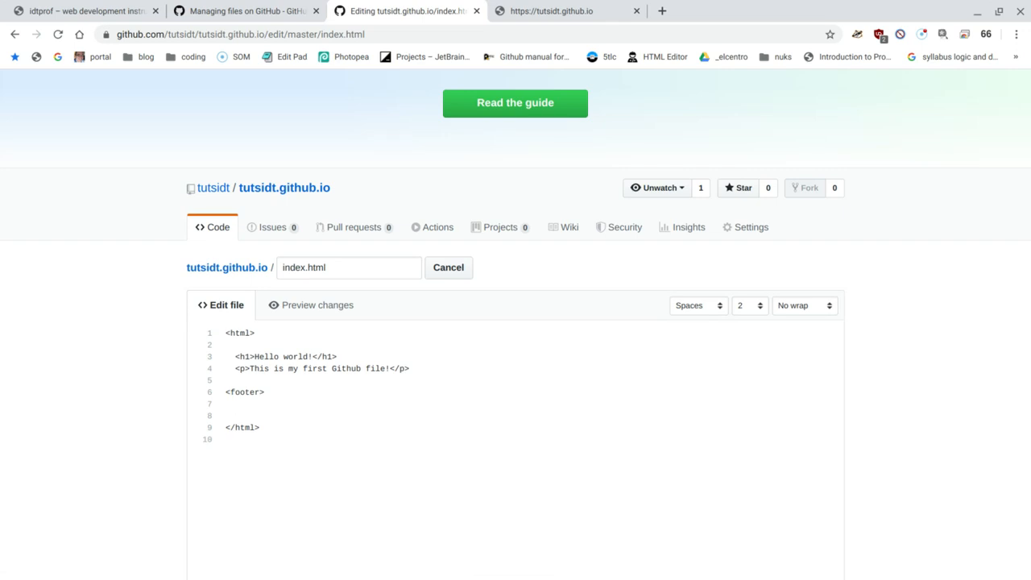
pyautogui.write('20')
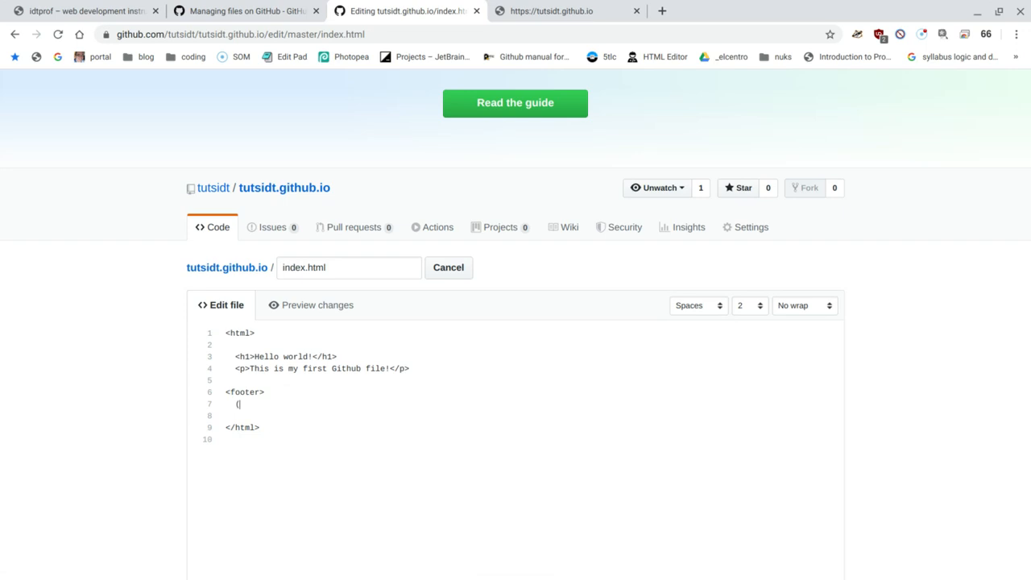
pyautogui.write('c) 2')
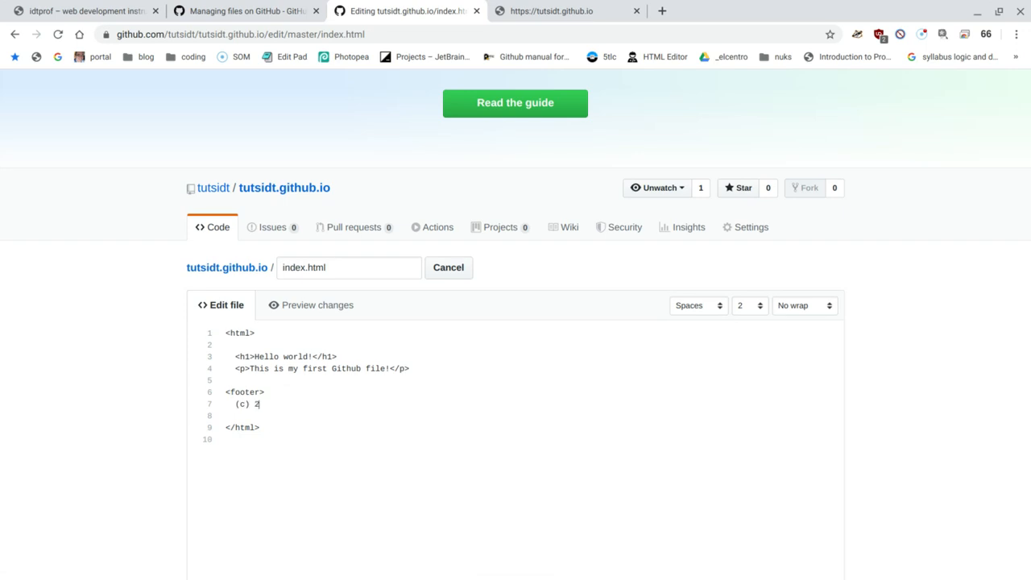
pyautogui.write('020 Fra')
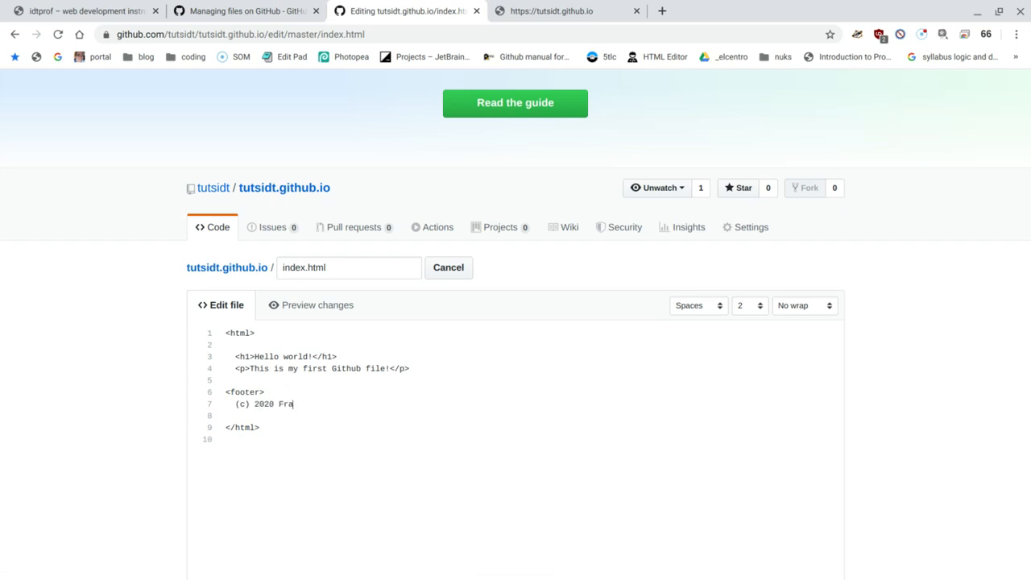
pyautogui.press('Backspace')
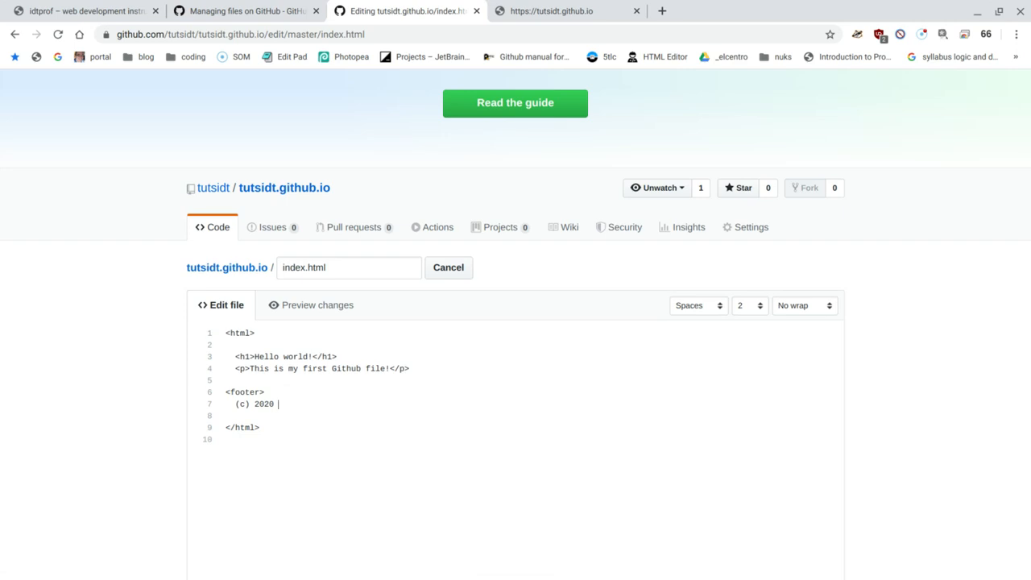
pyautogui.write('idtprof')
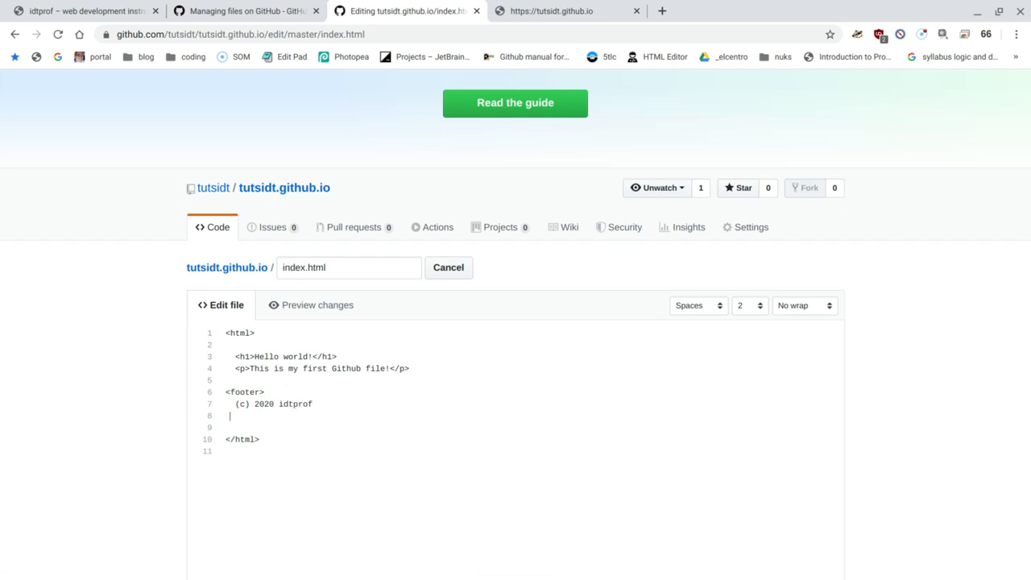
# Close the footer with </footer> and wrap the copyright line in a <p> tag.
pyautogui.write('</fo')
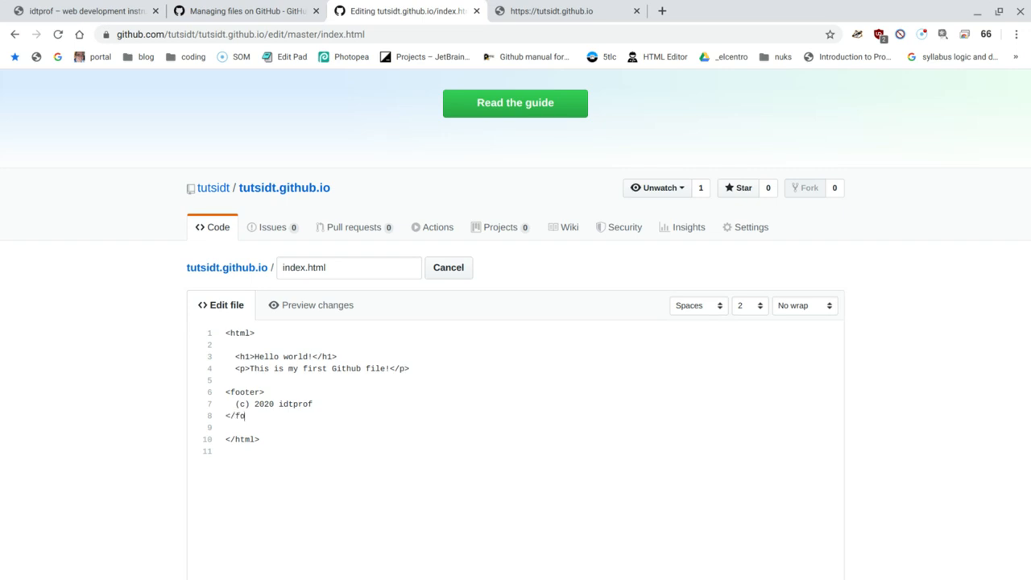
pyautogui.write('oter>')
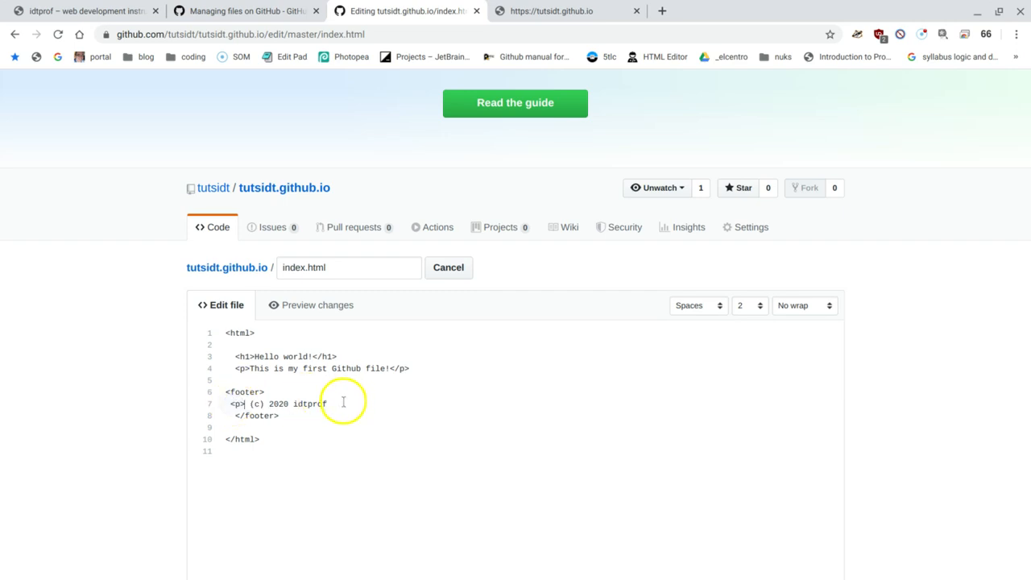
pyautogui.write('<p>')
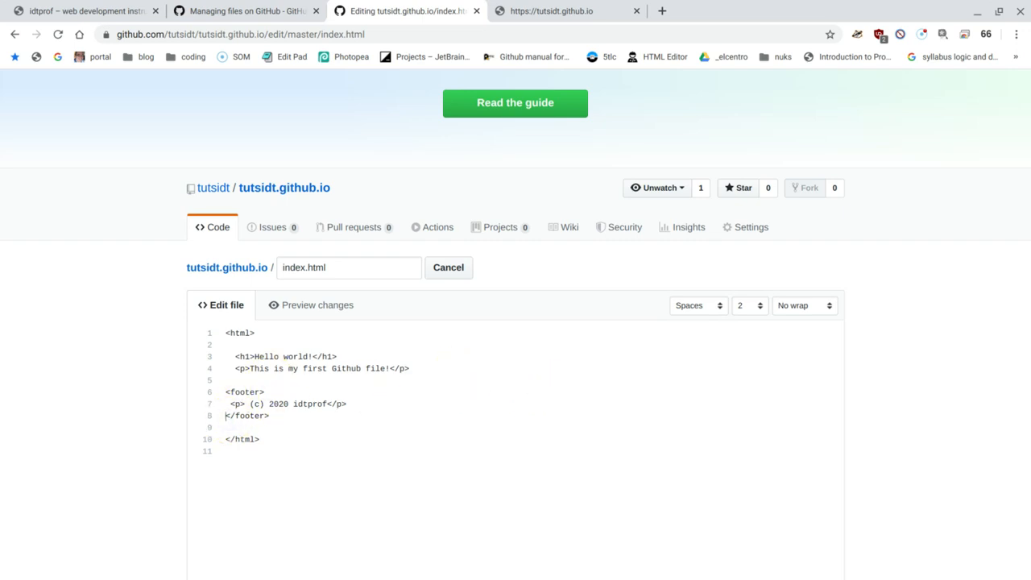
# Commit index.html to master with the message 'Added footer tag'.
pyautogui.scroll(-3)
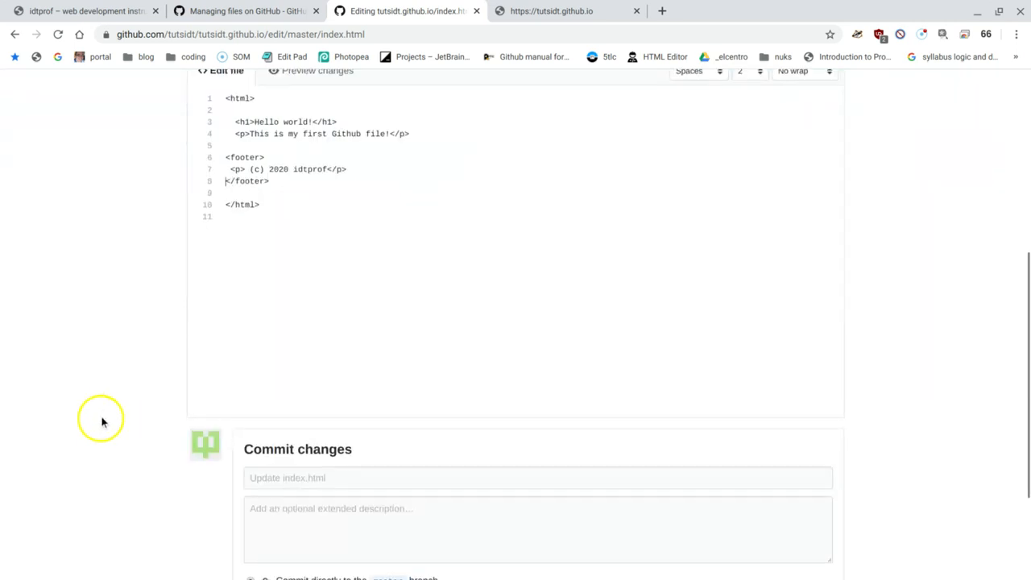
pyautogui.scroll(-3)
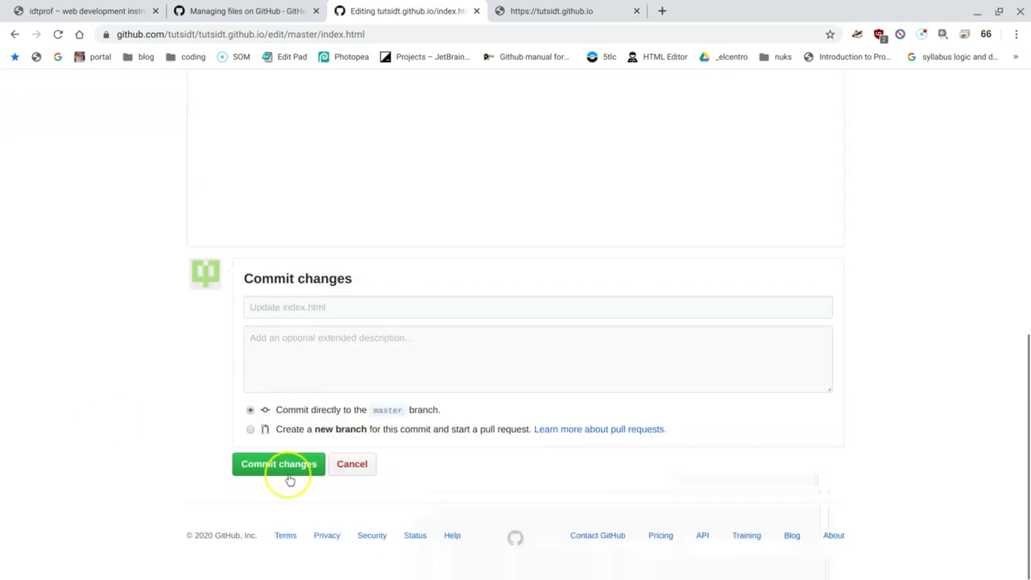
pyautogui.moveTo(316, 306)
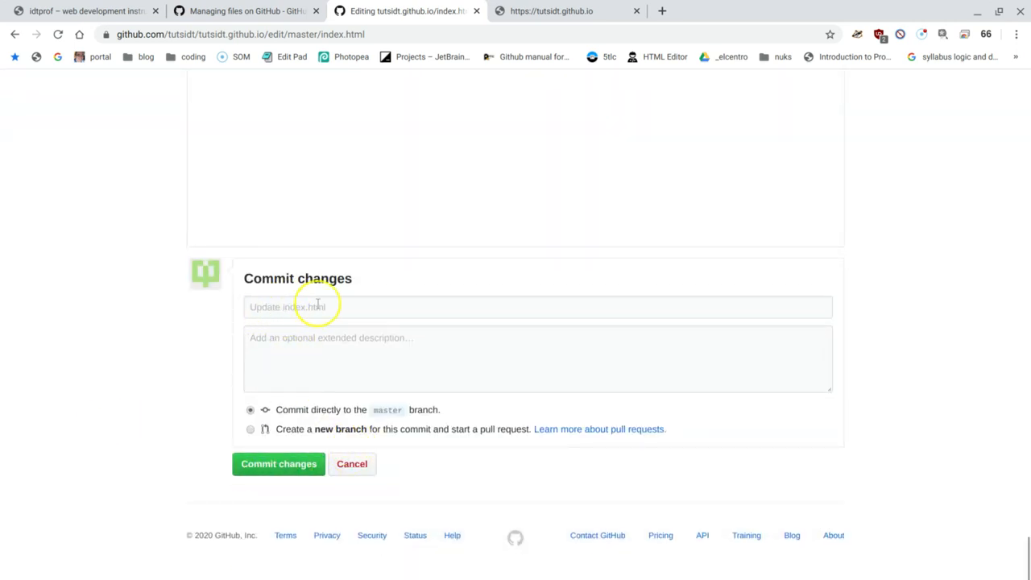
pyautogui.click(316, 306)
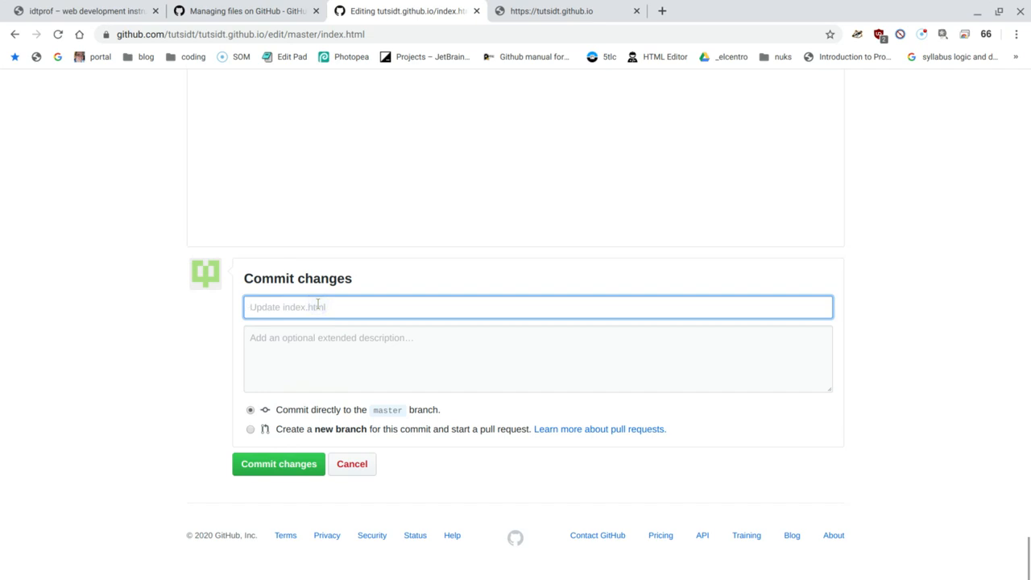
pyautogui.write('Adde')
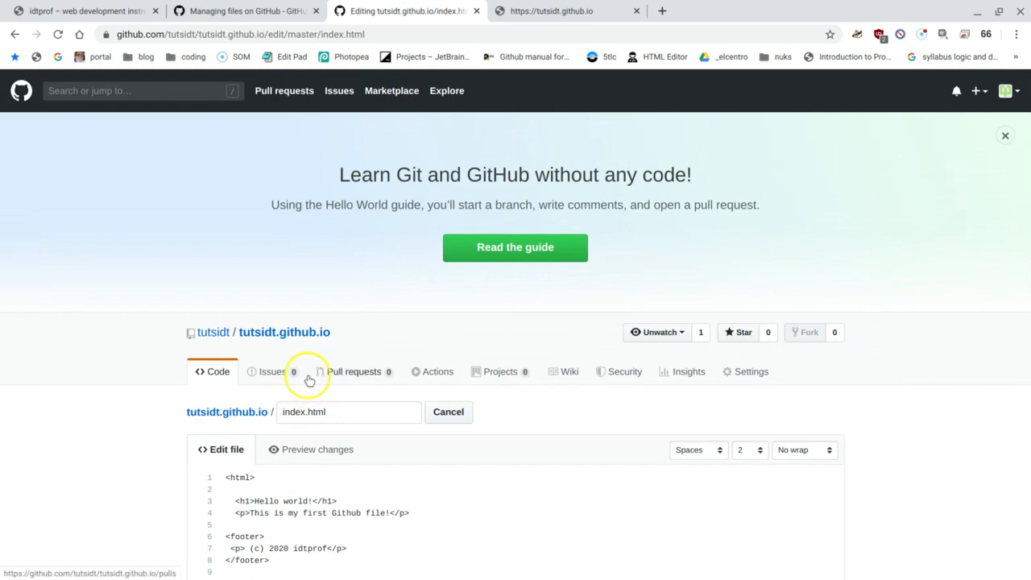
pyautogui.scroll(-3)
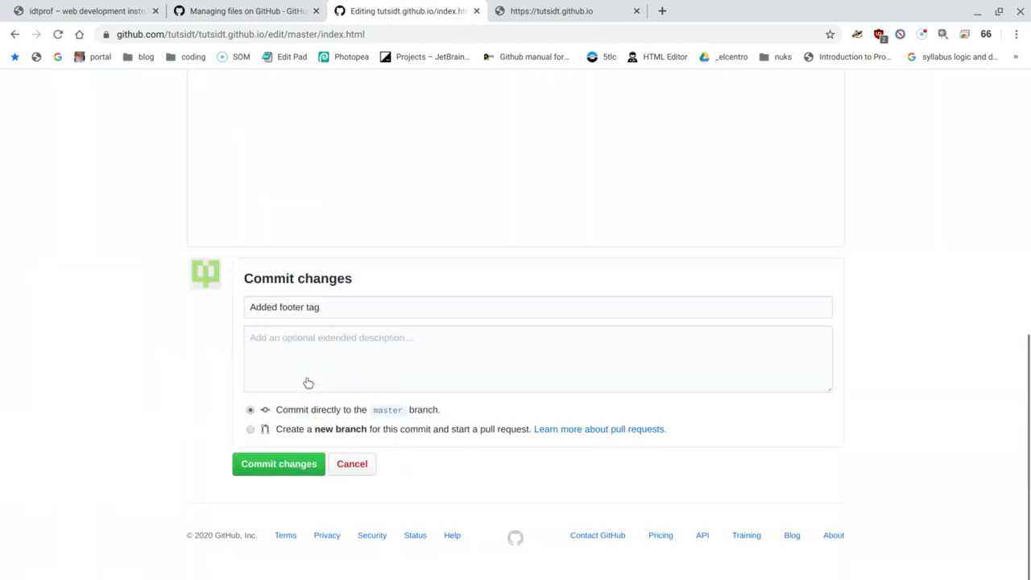
pyautogui.click(278, 464)
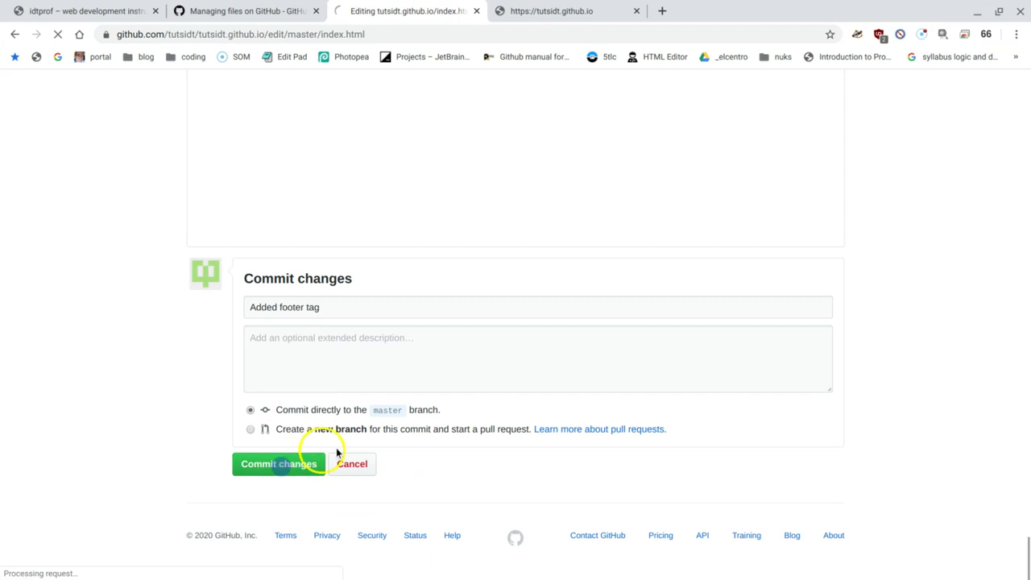
pyautogui.click(277, 464)
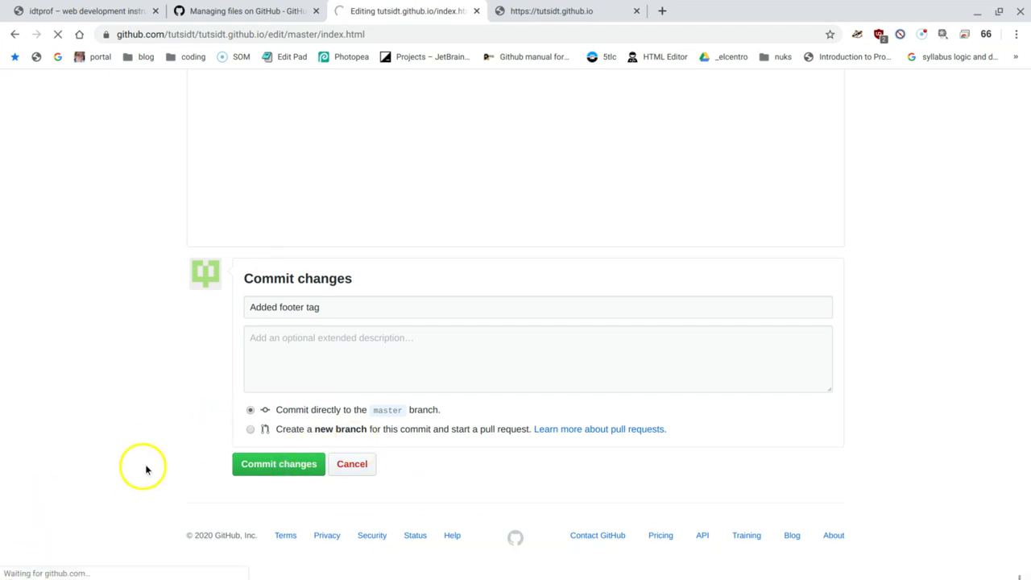
pyautogui.click(277, 465)
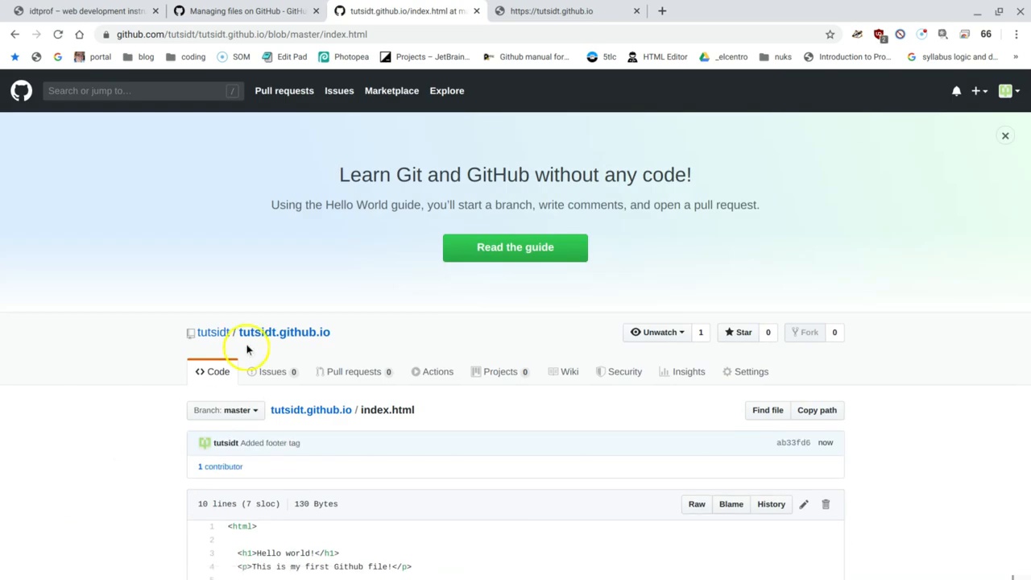
# Return to the tutsidt.github.io repository root listing the 'Added footer tag' commit.
pyautogui.scroll(-3)
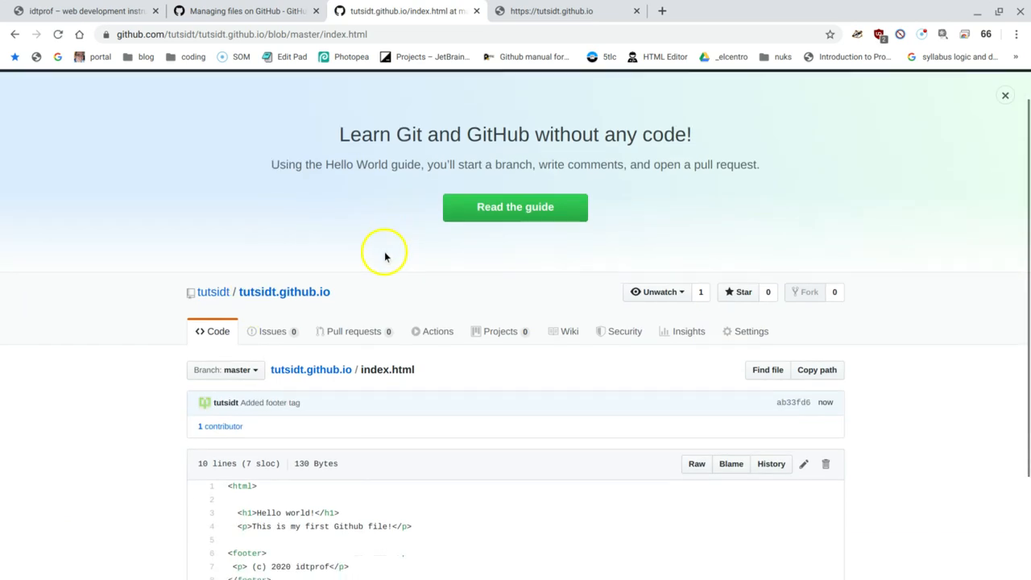
pyautogui.scroll(-3)
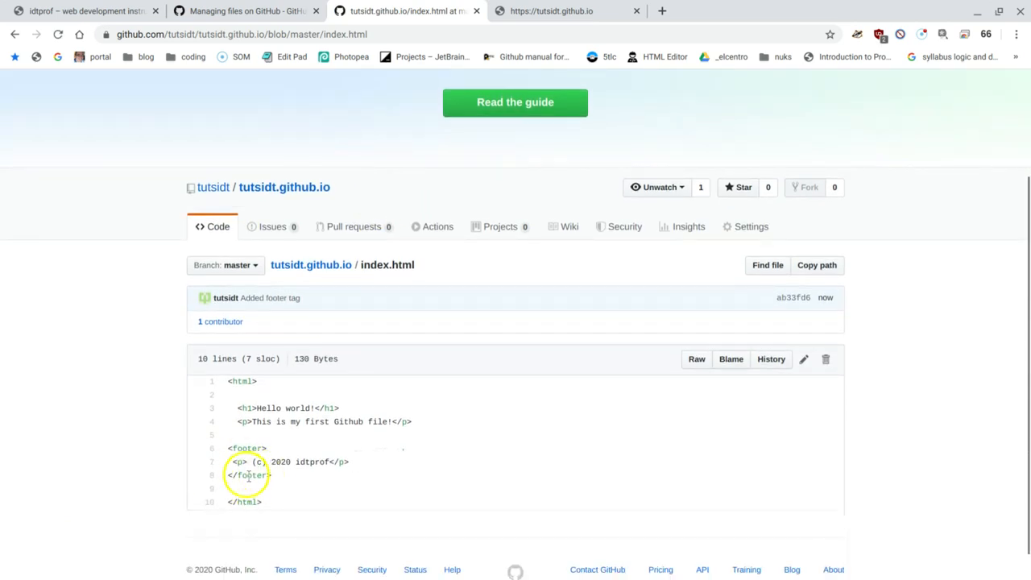
pyautogui.click(311, 265)
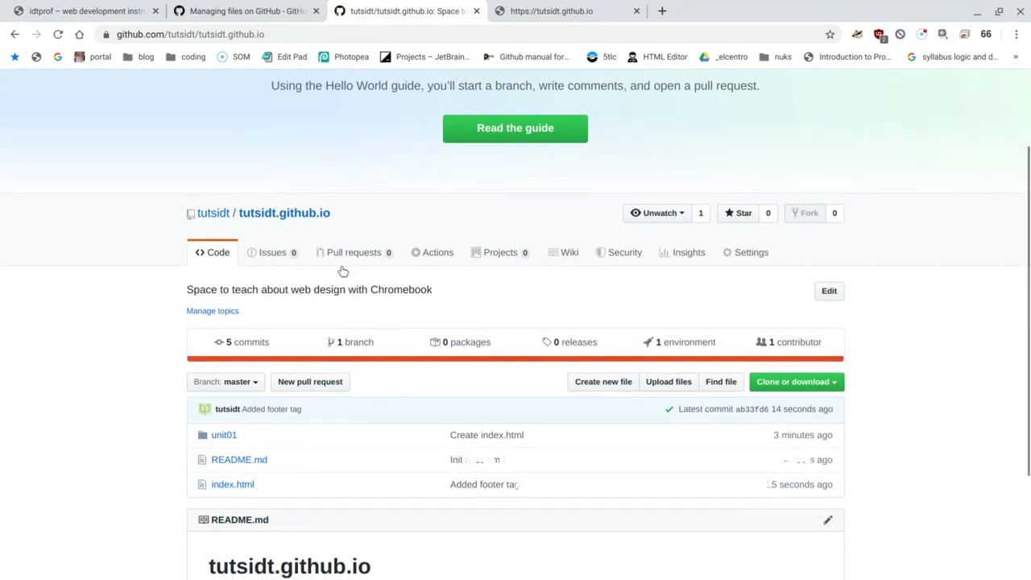
# From unit01, start a new file whose path is unit02/index.html.
pyautogui.click(224, 435)
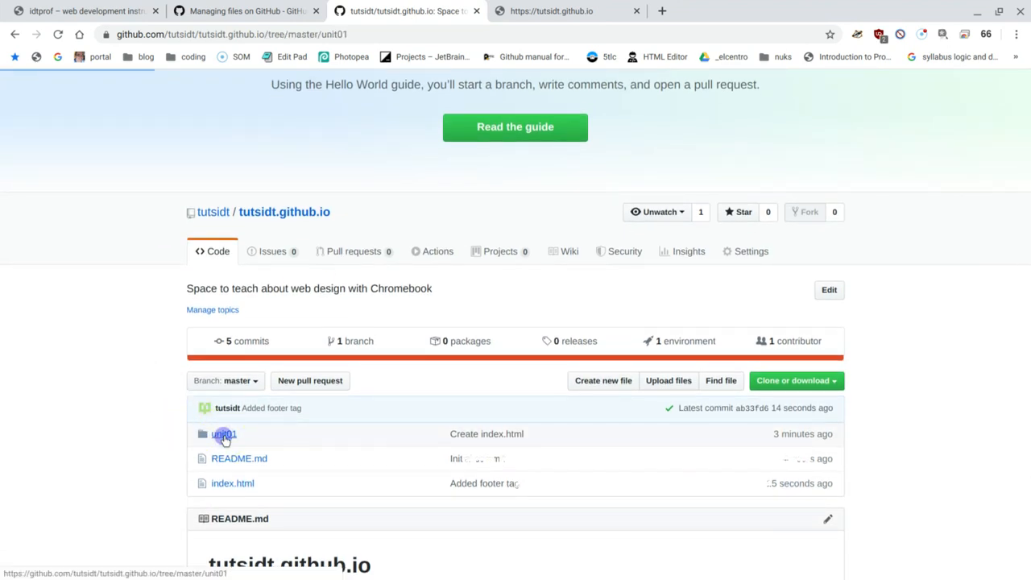
pyautogui.click(224, 436)
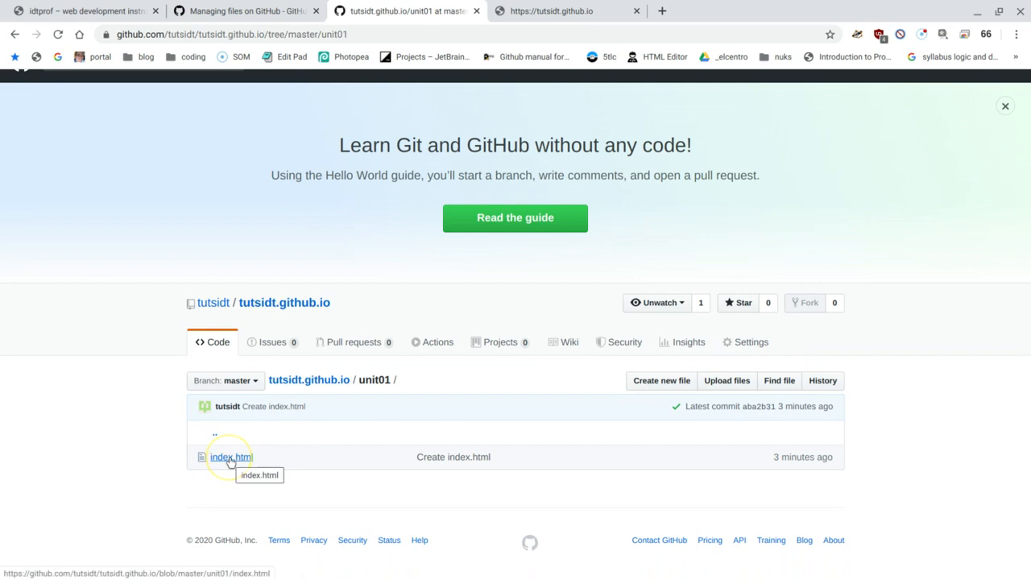
pyautogui.moveTo(255, 480)
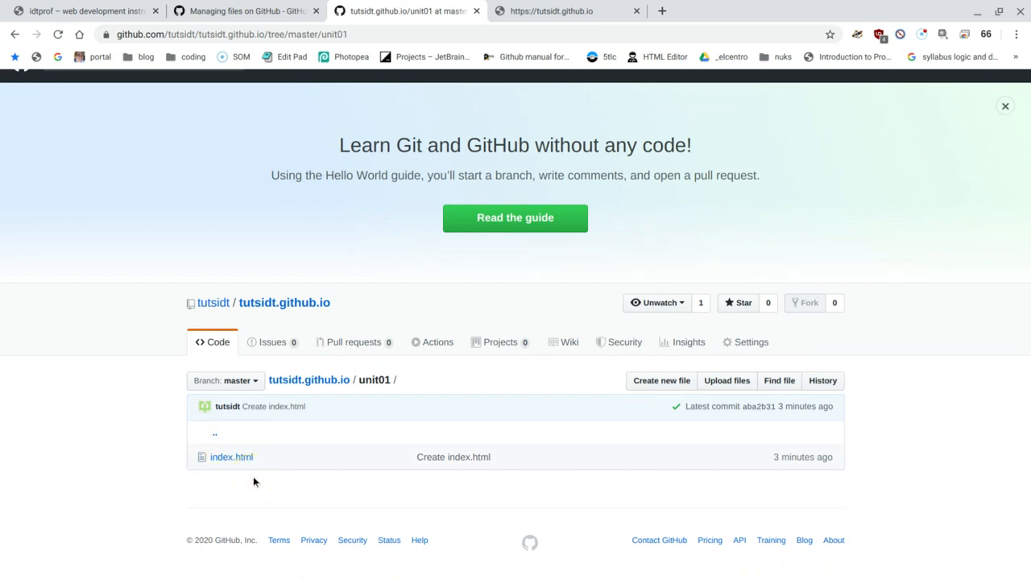
pyautogui.moveTo(351, 352)
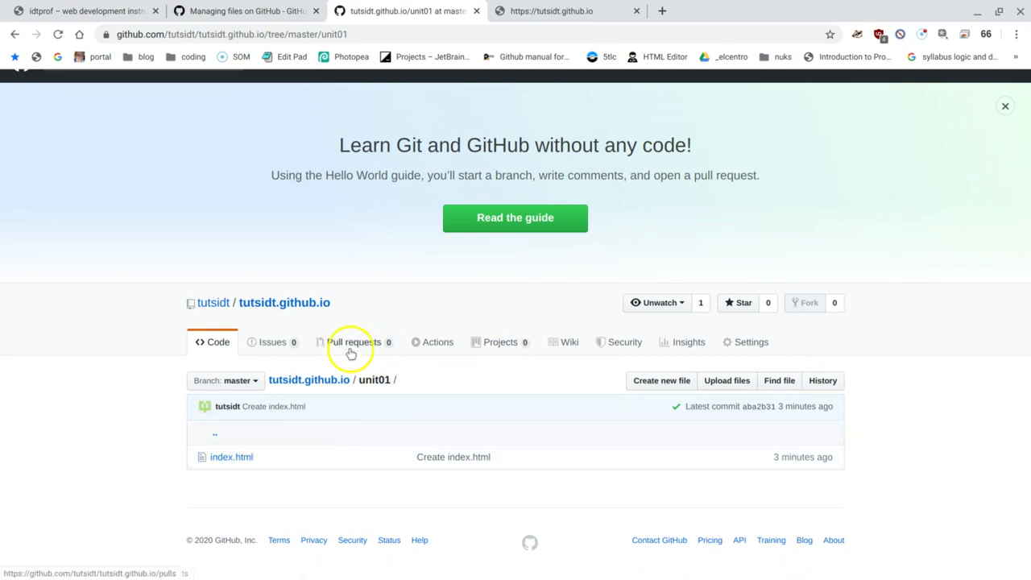
pyautogui.moveTo(219, 515)
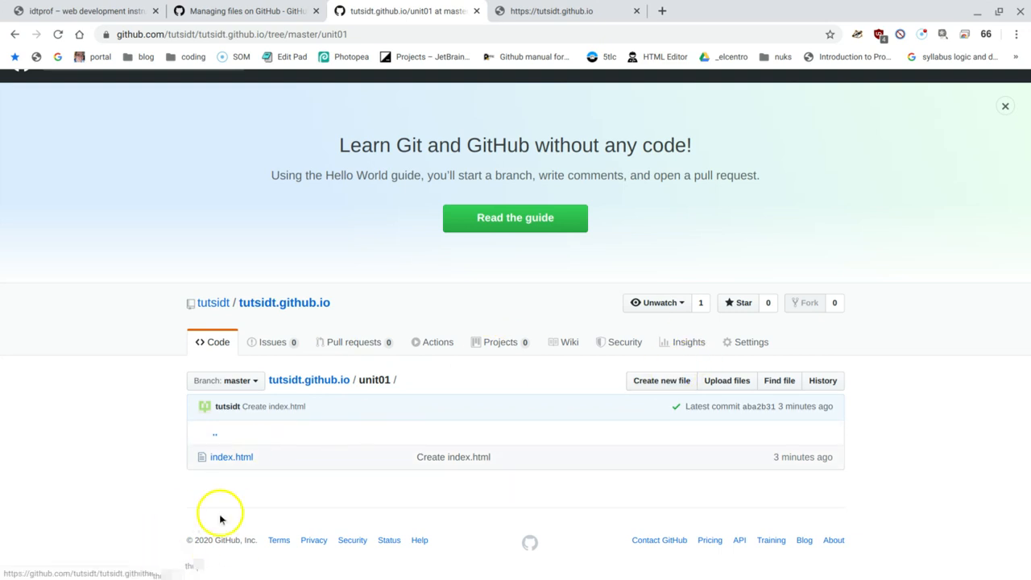
pyautogui.click(661, 381)
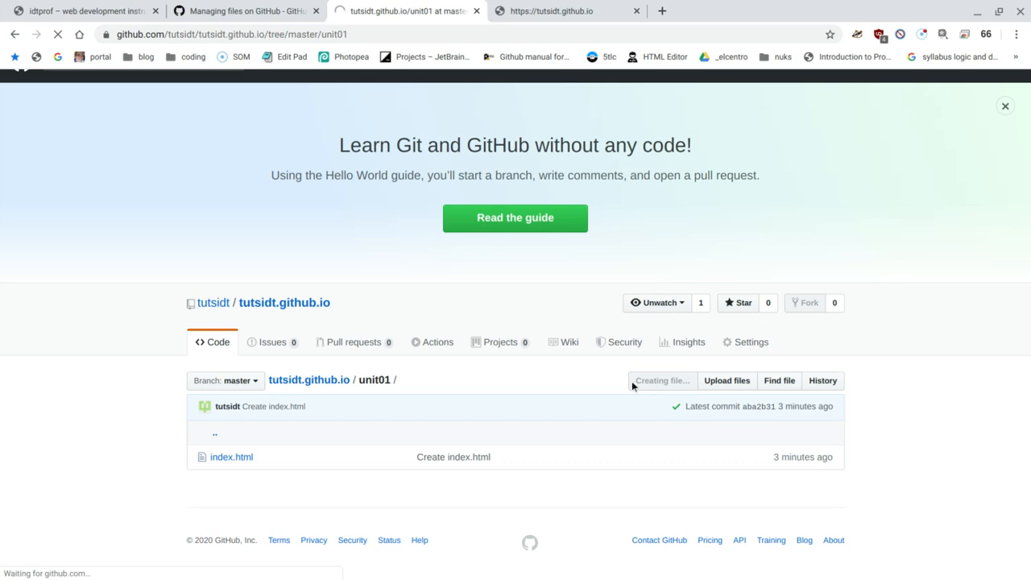
pyautogui.click(662, 381)
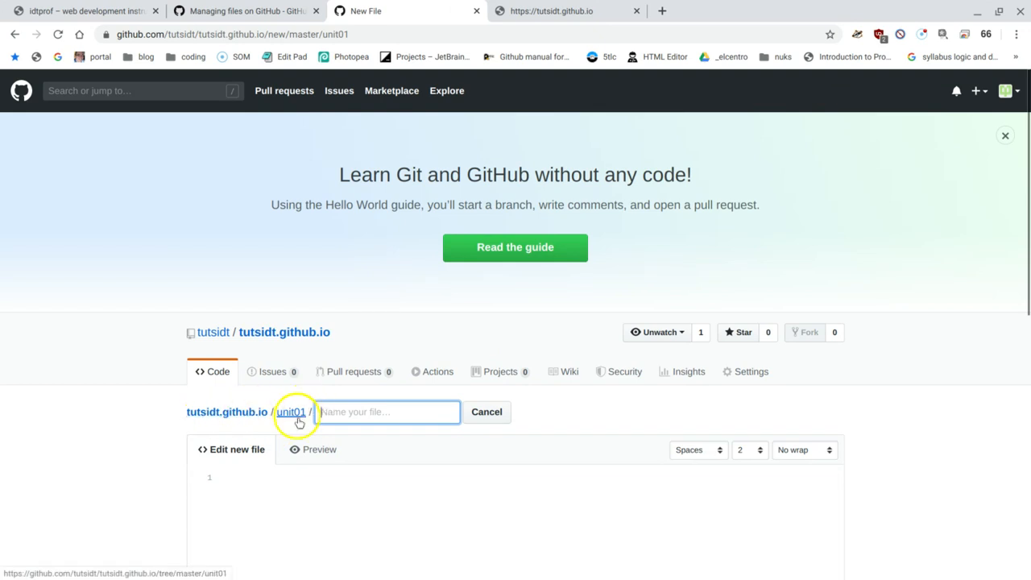
pyautogui.moveTo(250, 413)
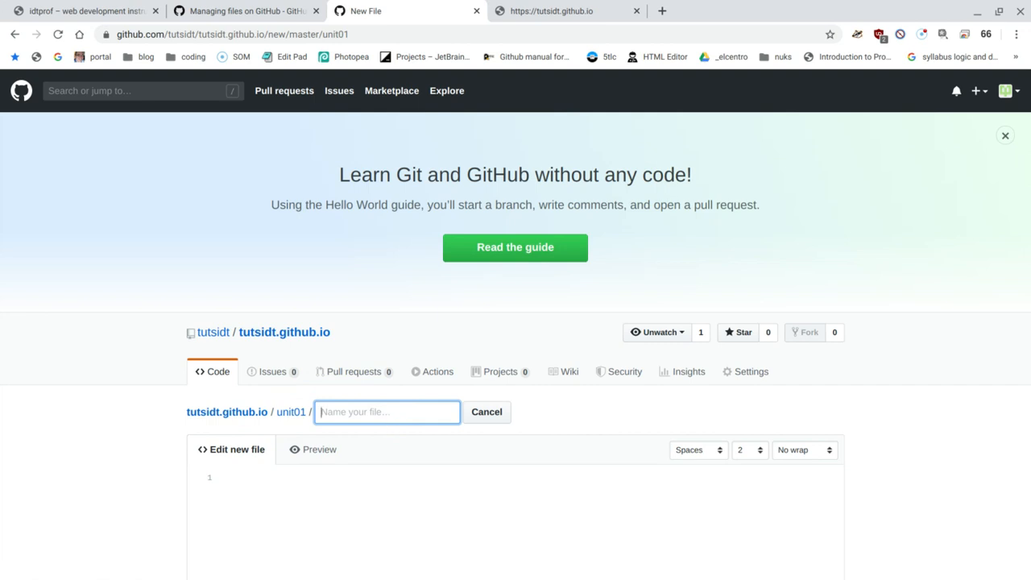
pyautogui.write('unit01')
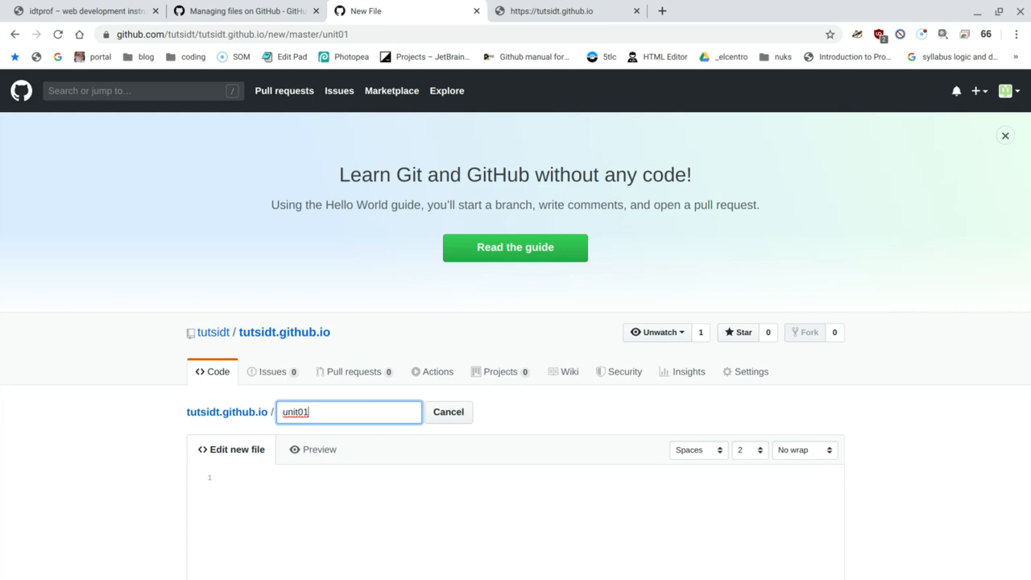
pyautogui.press('Backspace')
pyautogui.write('2/')
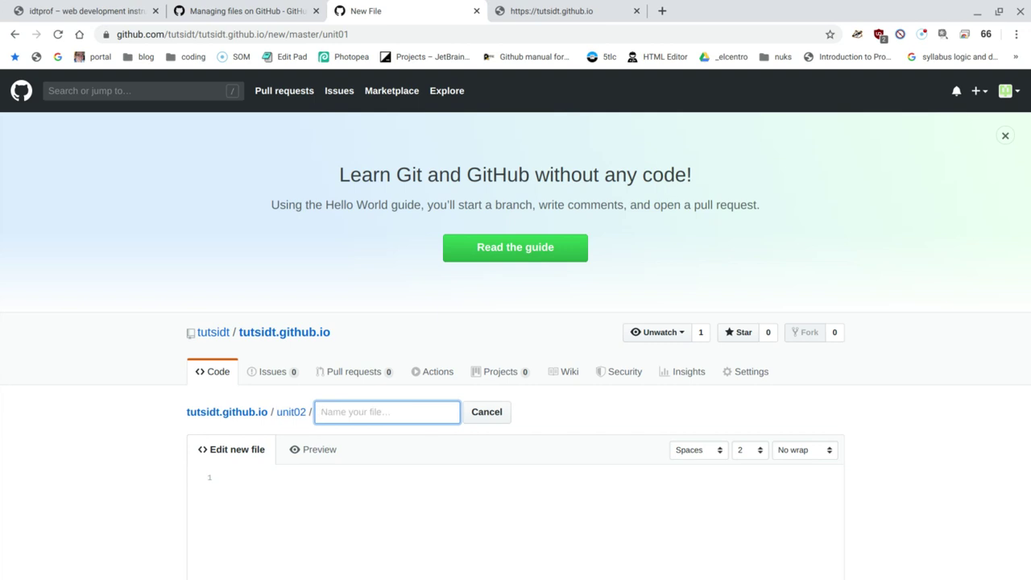
pyautogui.write('inde')
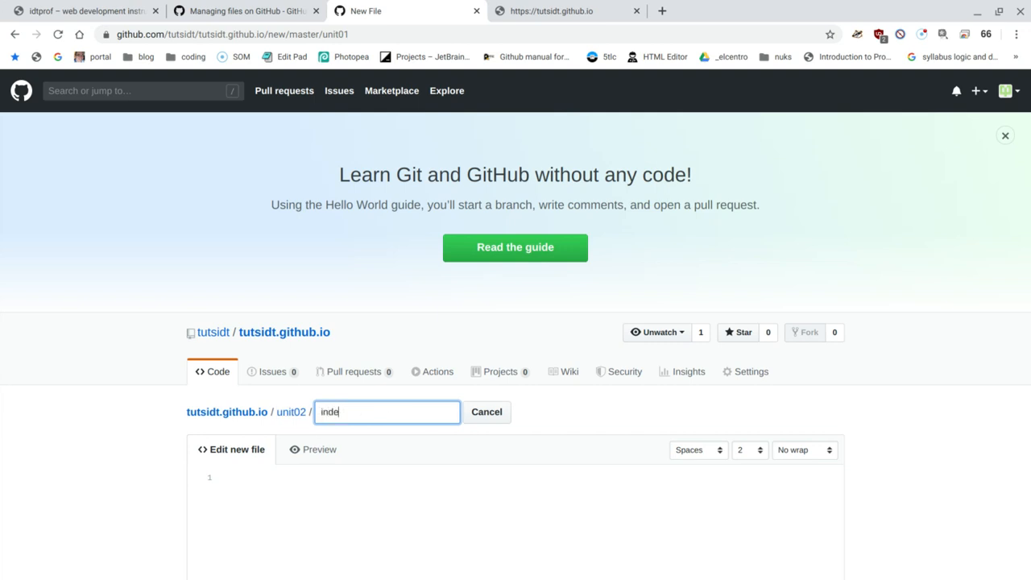
pyautogui.write('x.html')
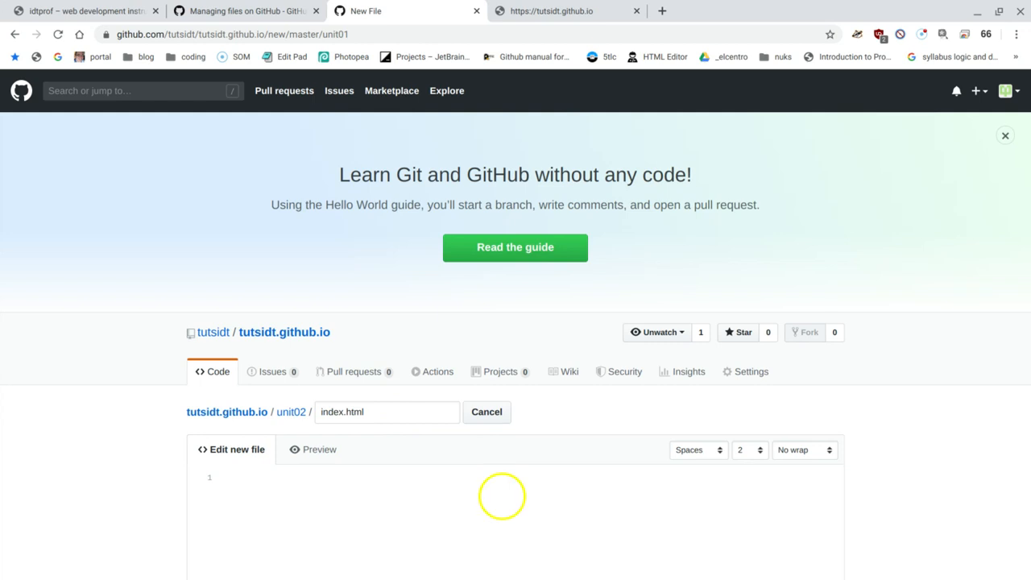
# Commit the empty unit02/index.html file to the repository.
pyautogui.scroll(-3)
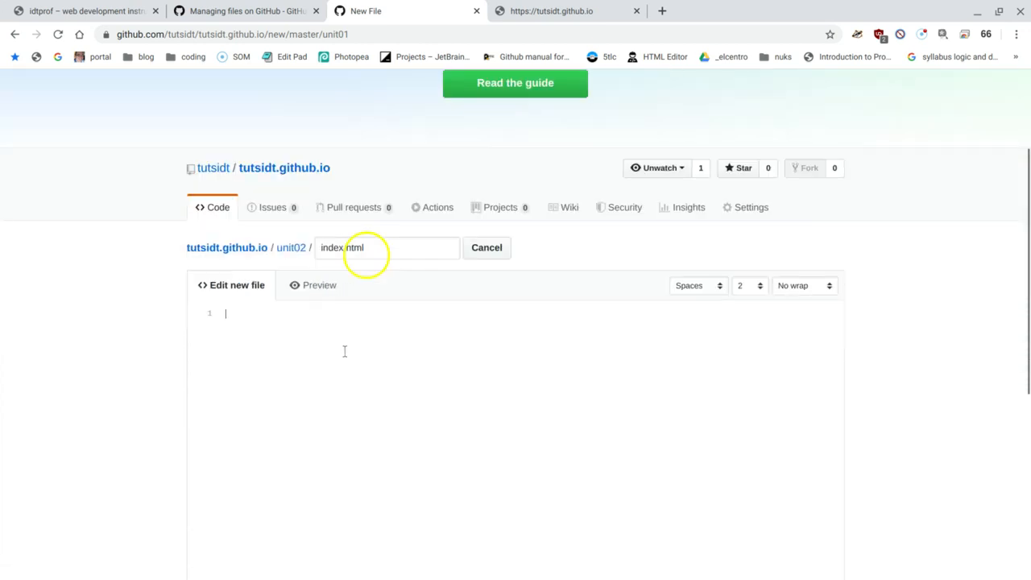
pyautogui.click(277, 464)
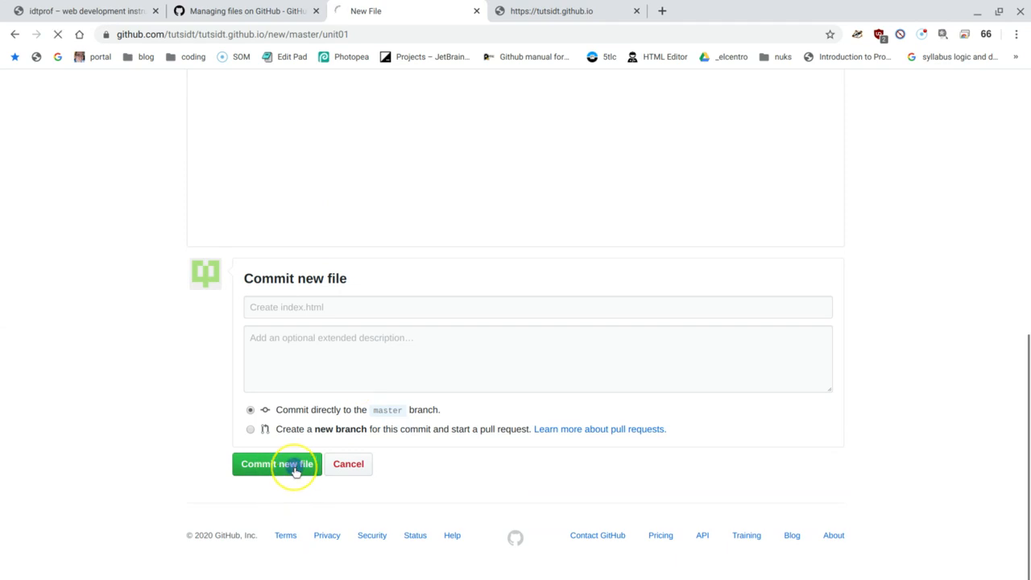
pyautogui.click(277, 464)
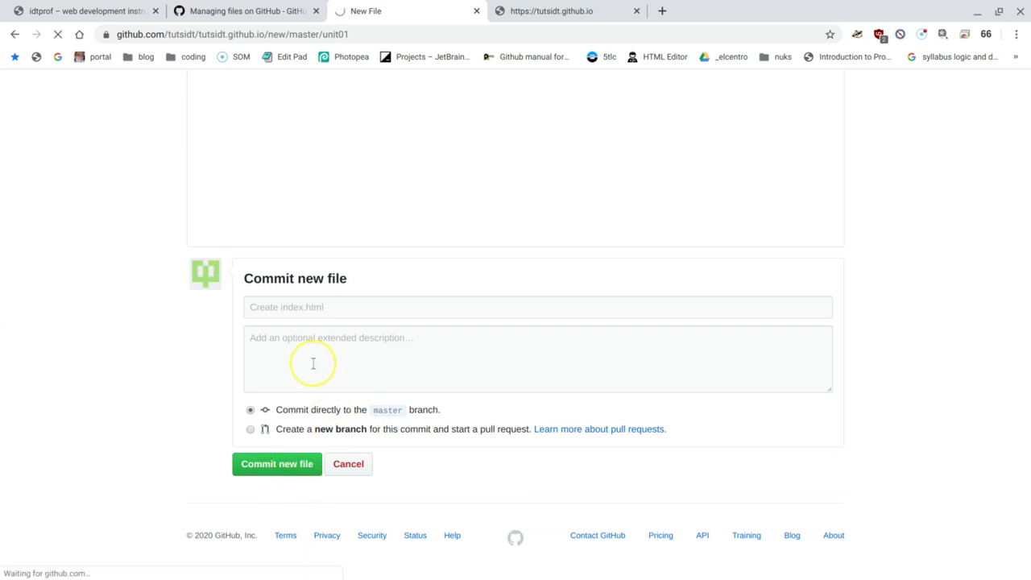
pyautogui.moveTo(838, 303)
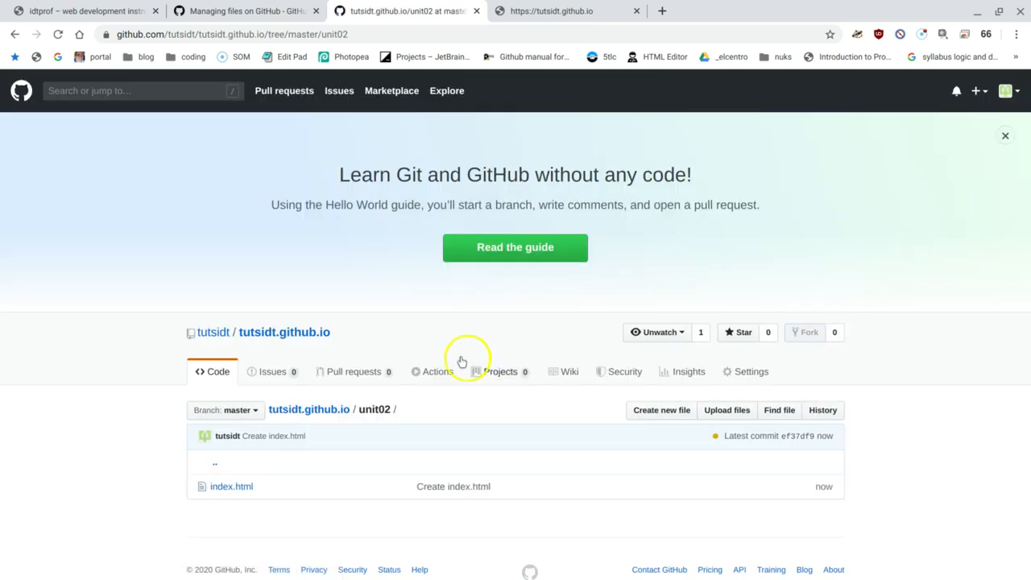
pyautogui.moveTo(313, 409)
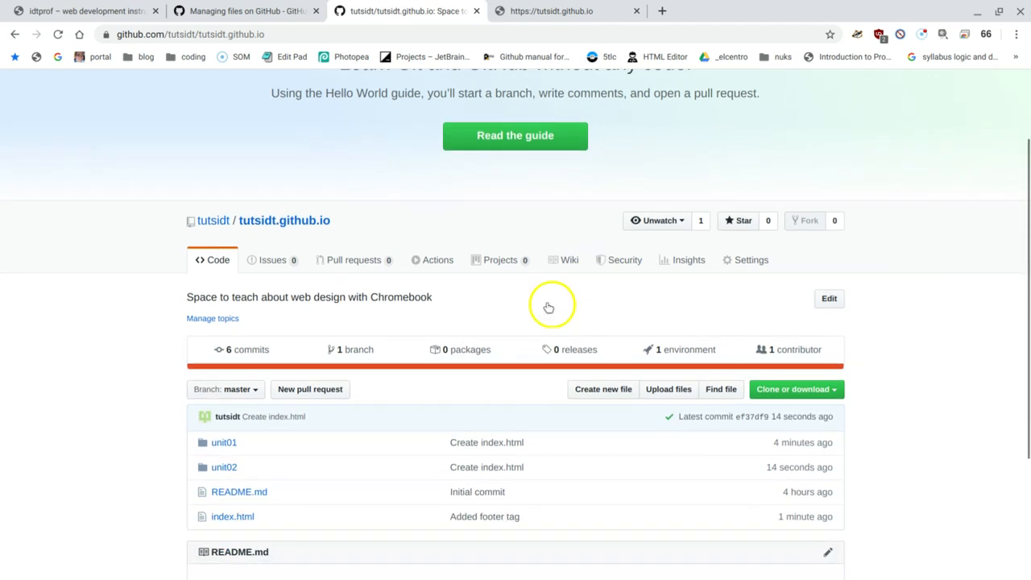
pyautogui.moveTo(422, 467)
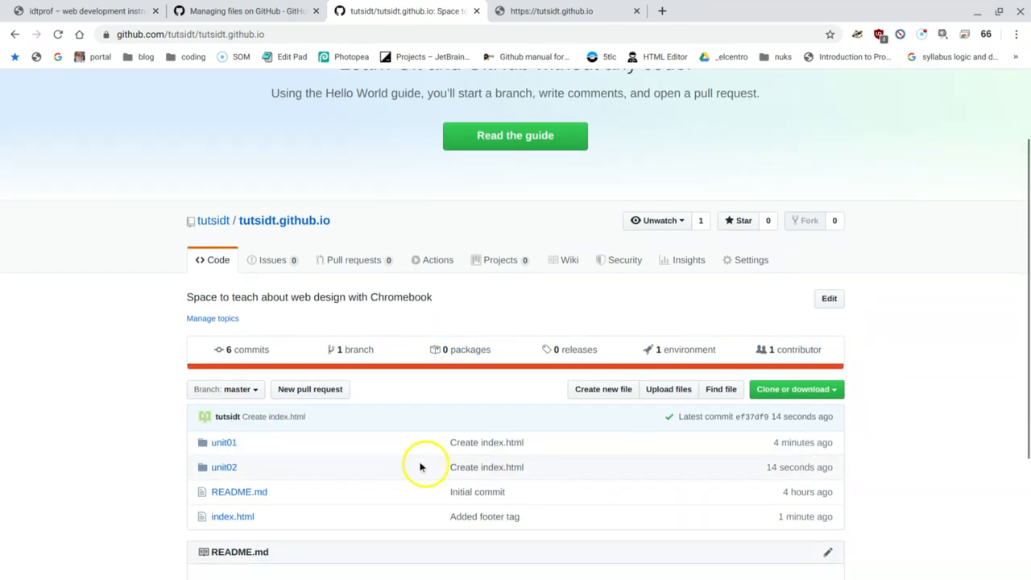
# Scroll the repository root to view unit01 and unit02 in the file list.
pyautogui.scroll(-3)
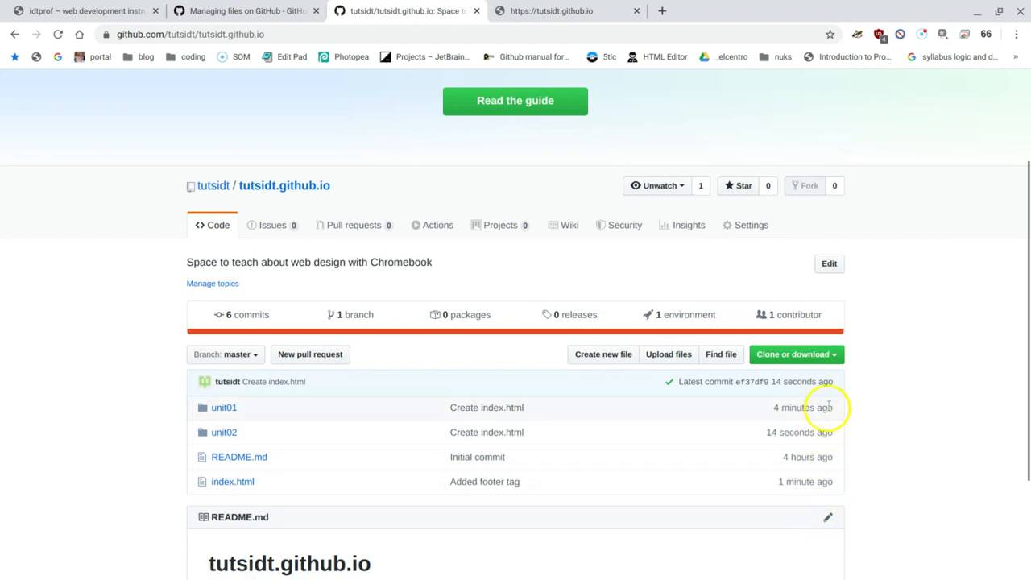
pyautogui.moveTo(805, 458)
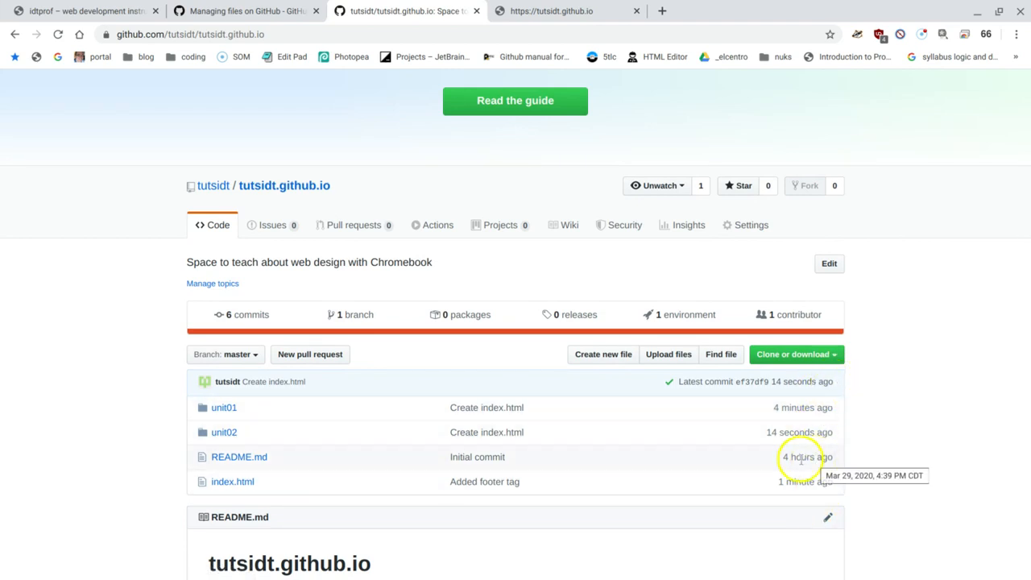
pyautogui.moveTo(774, 457)
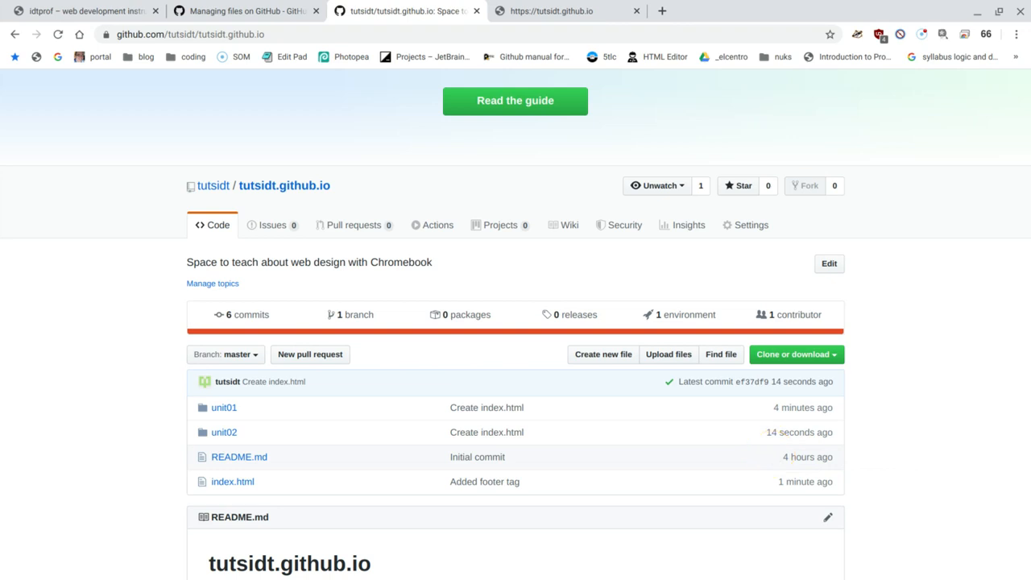
pyautogui.moveTo(400, 455)
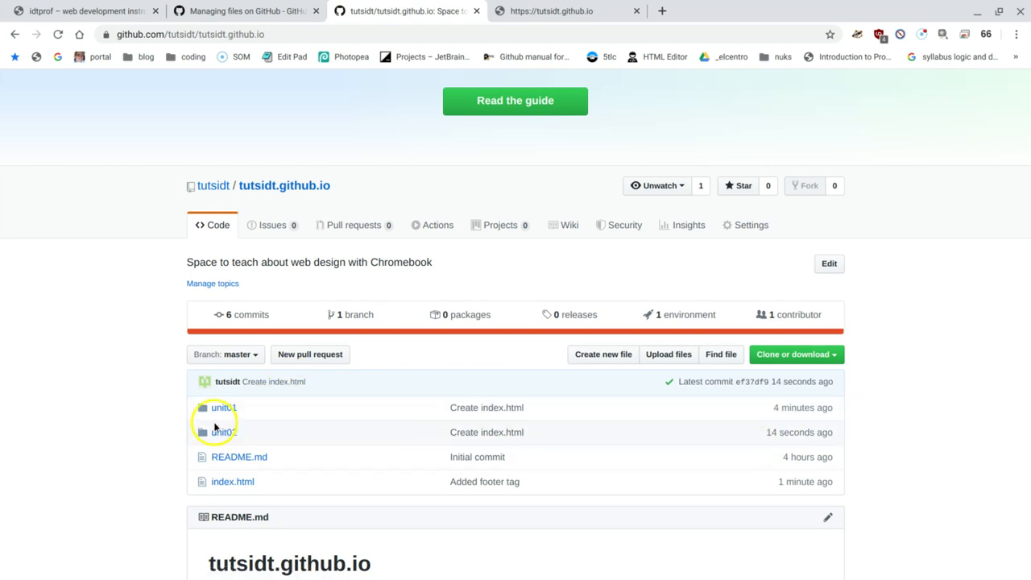
pyautogui.moveTo(222, 410)
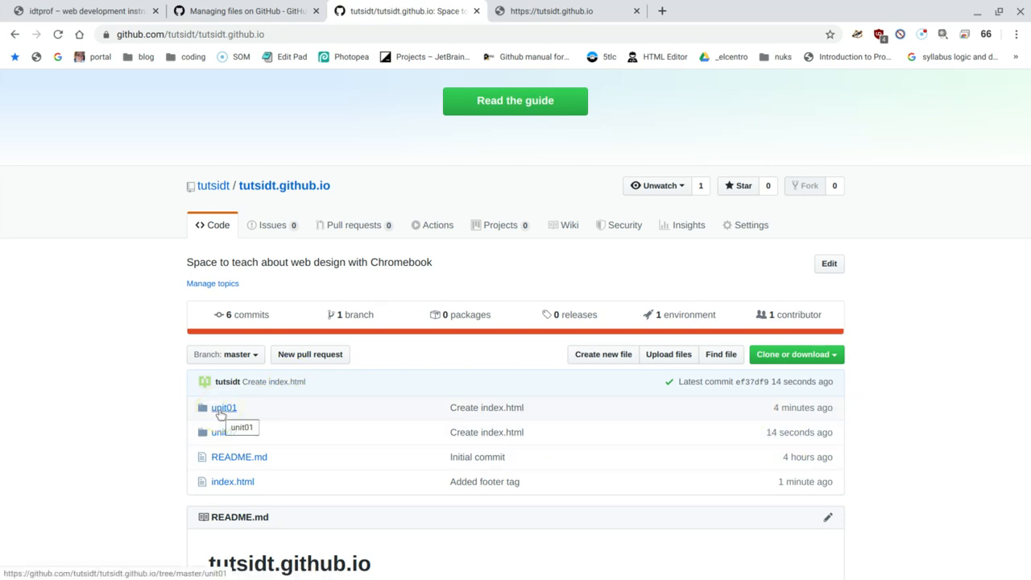
pyautogui.click(242, 11)
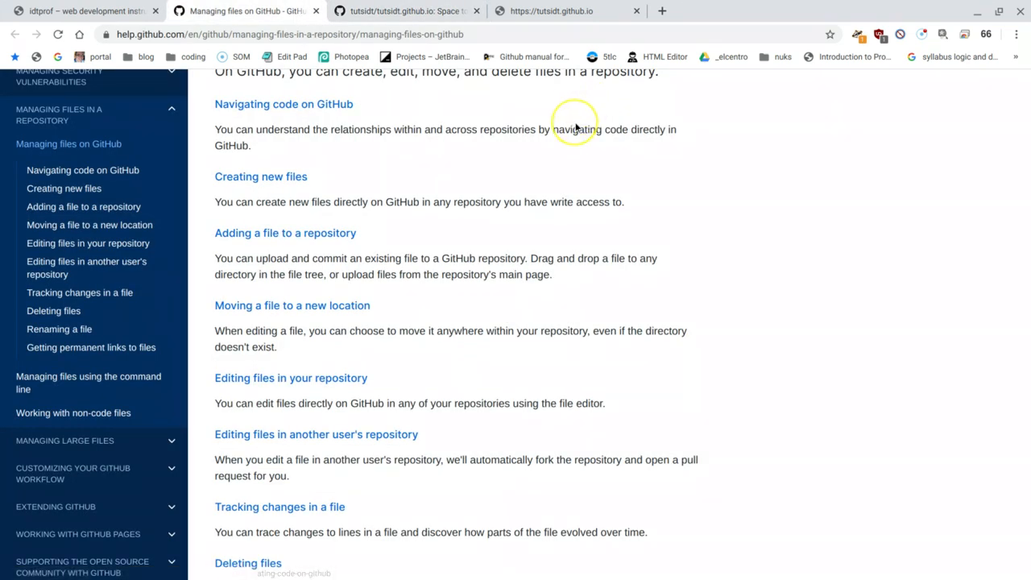
pyautogui.scroll(-3)
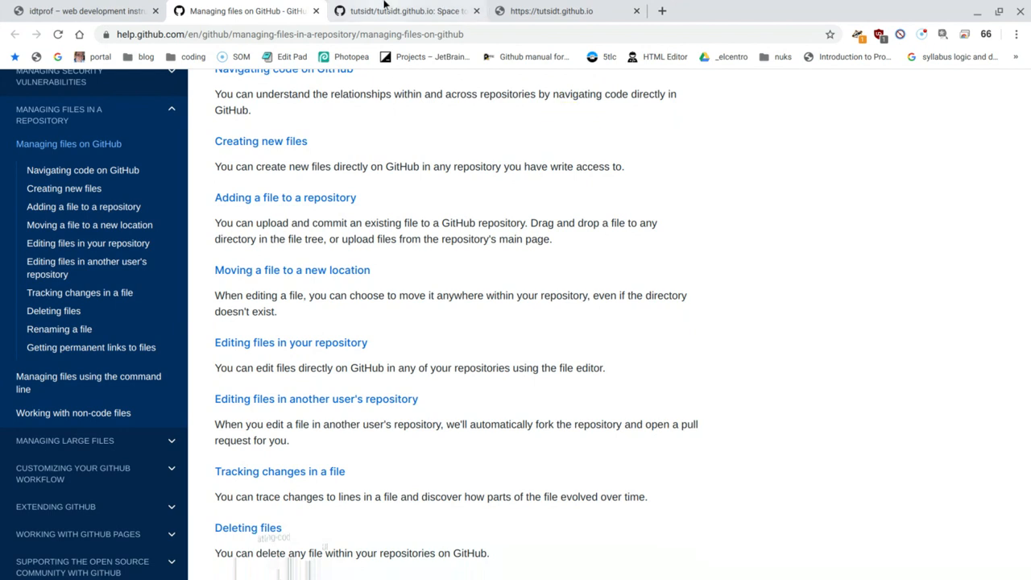
pyautogui.click(403, 12)
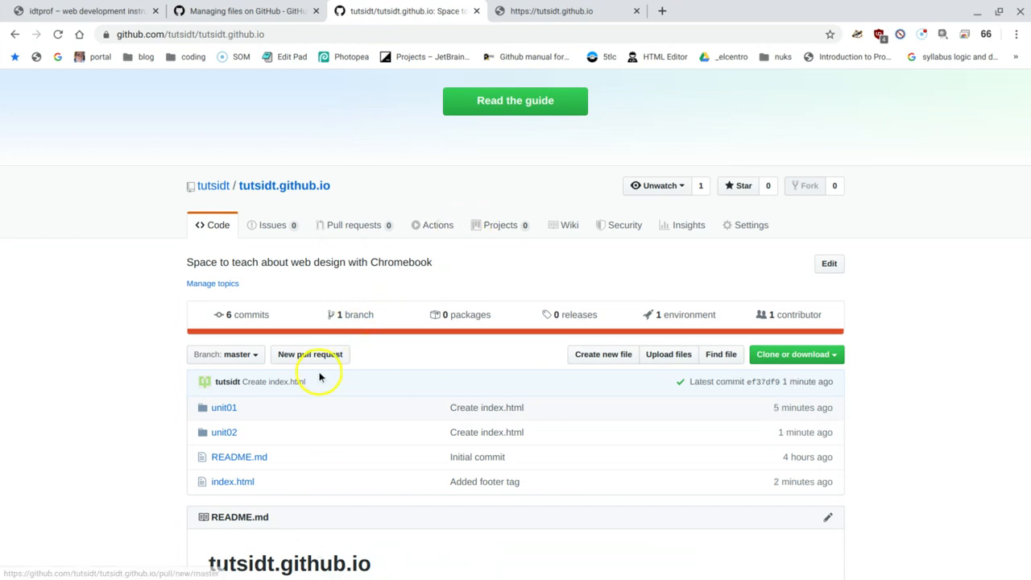
pyautogui.moveTo(224, 418)
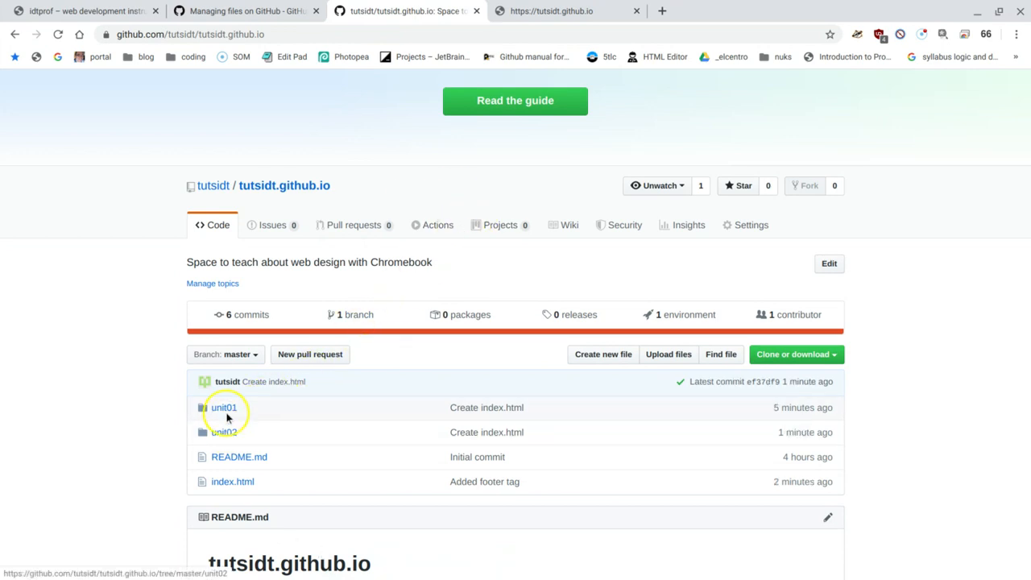
# Create an empty styles.css inside unit01 and commit it.
pyautogui.click(223, 407)
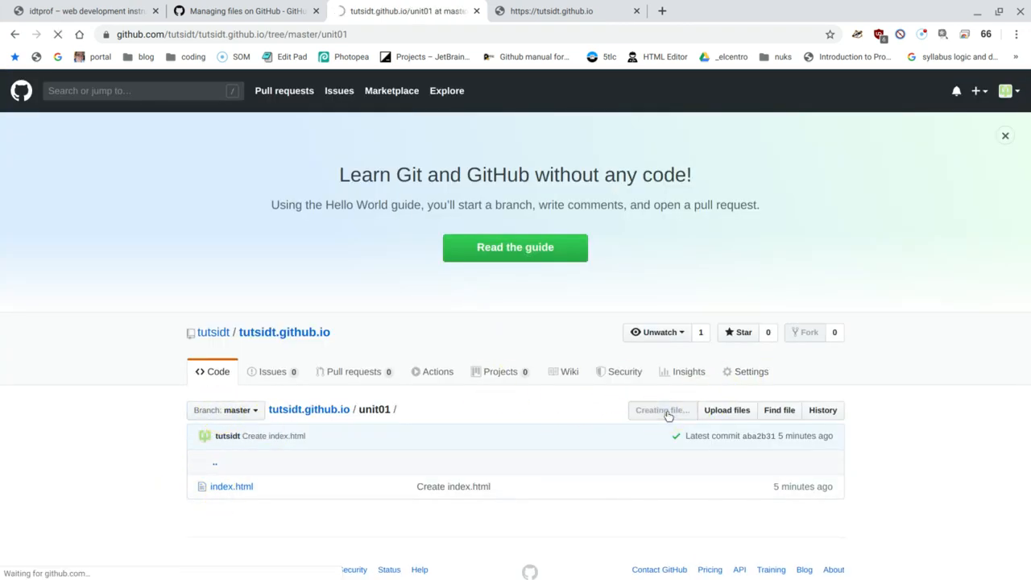
pyautogui.click(662, 411)
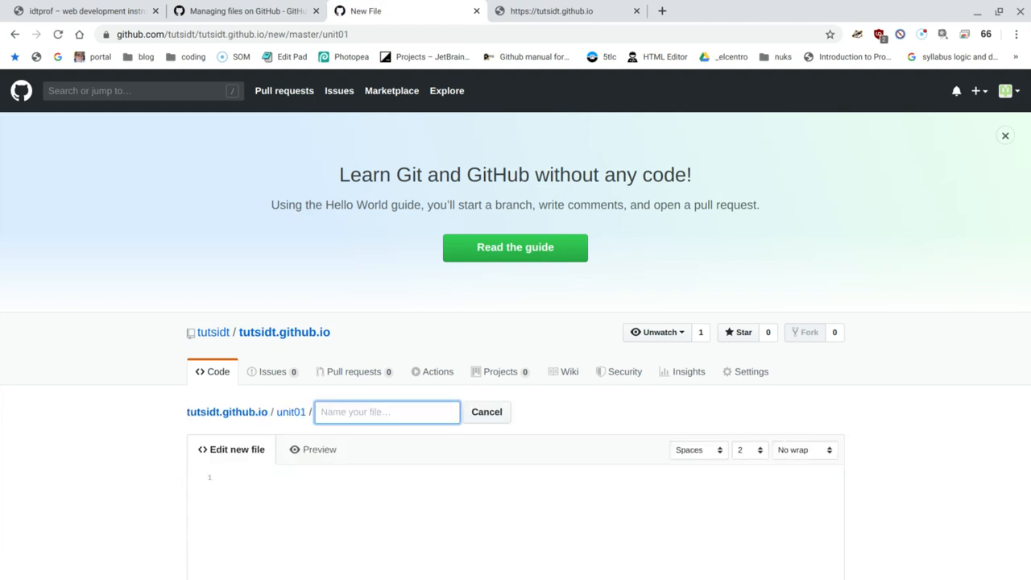
pyautogui.write('styles.css')
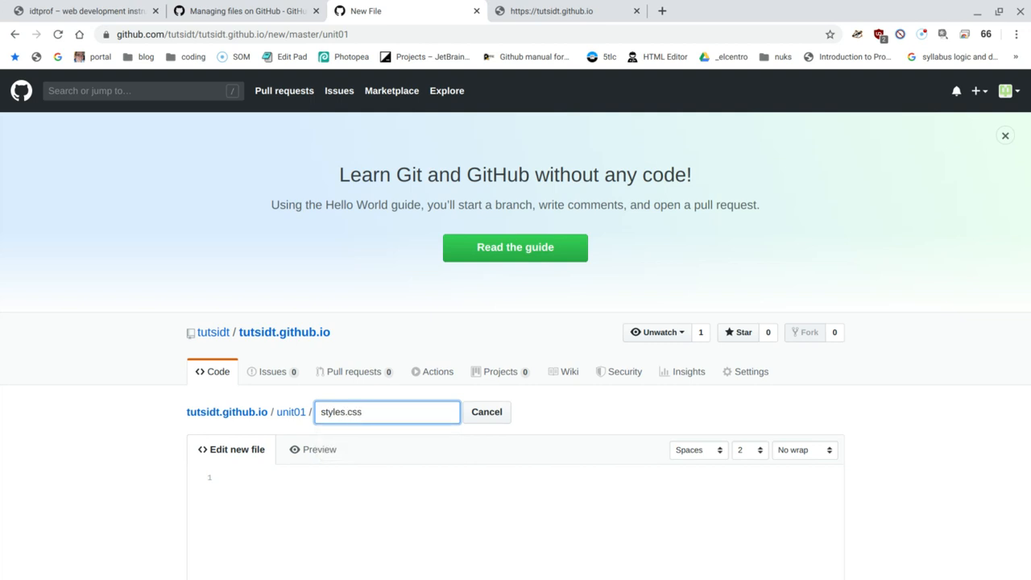
pyautogui.scroll(-3)
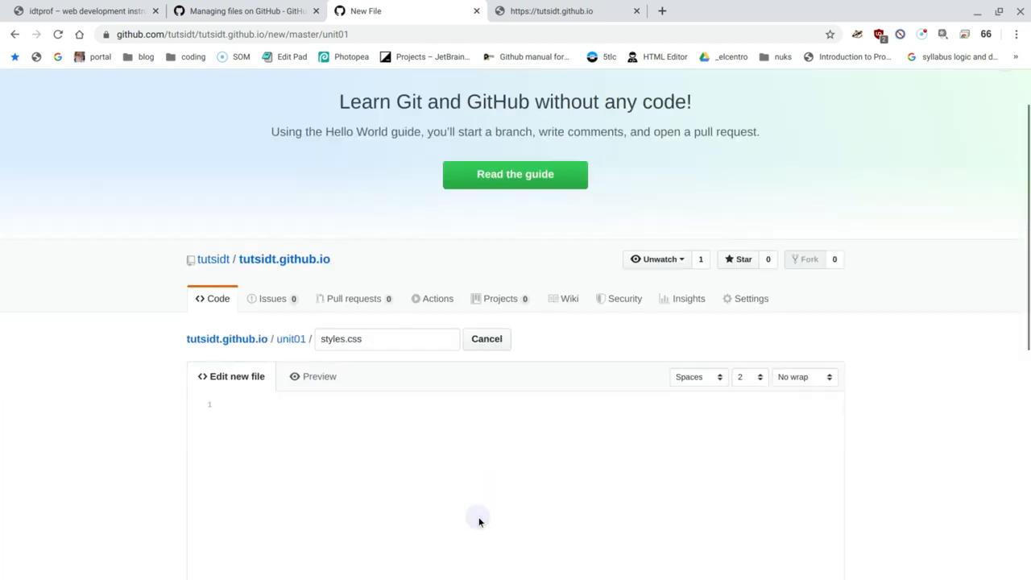
pyautogui.click(344, 338)
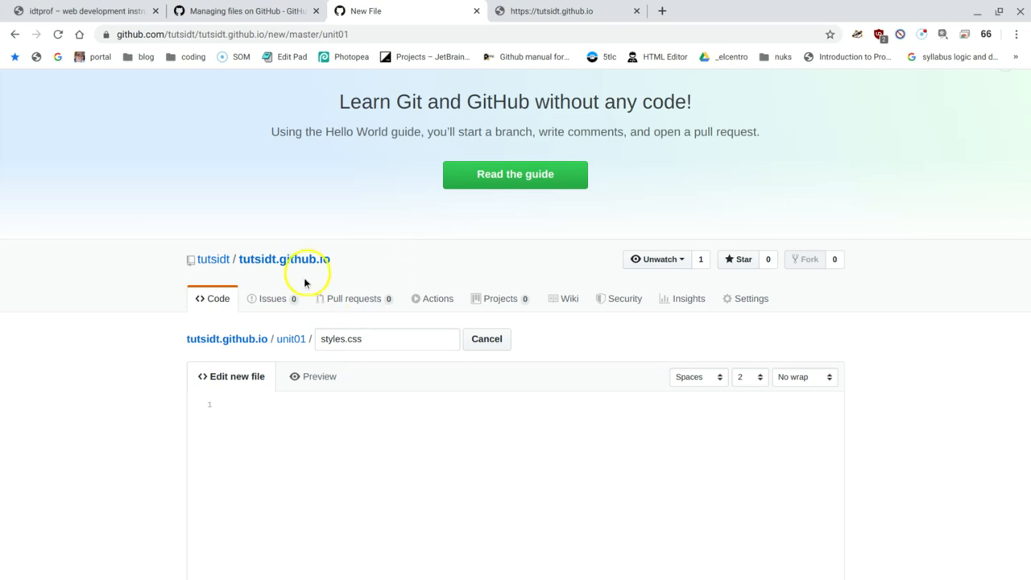
pyautogui.scroll(-3)
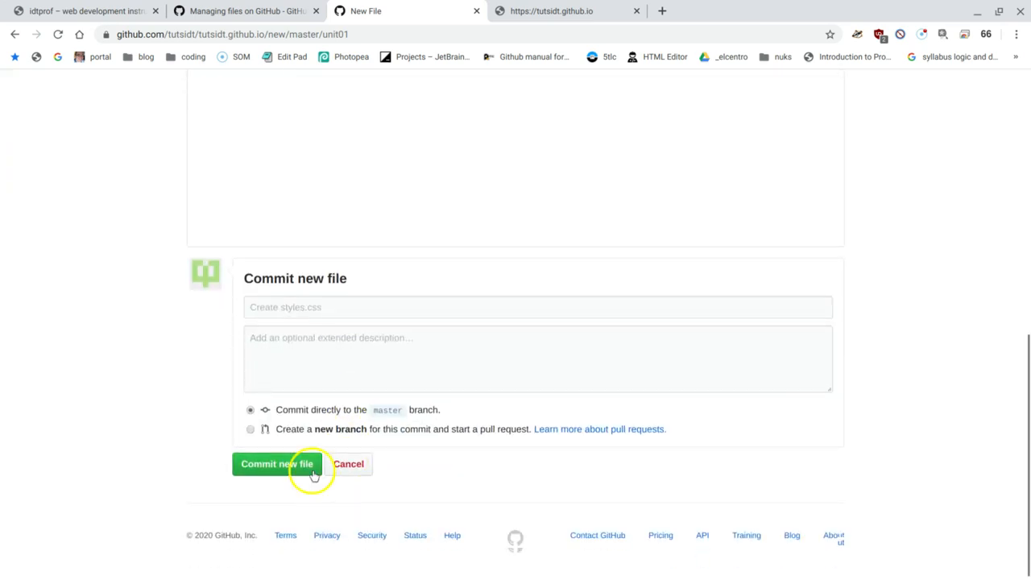
pyautogui.click(277, 464)
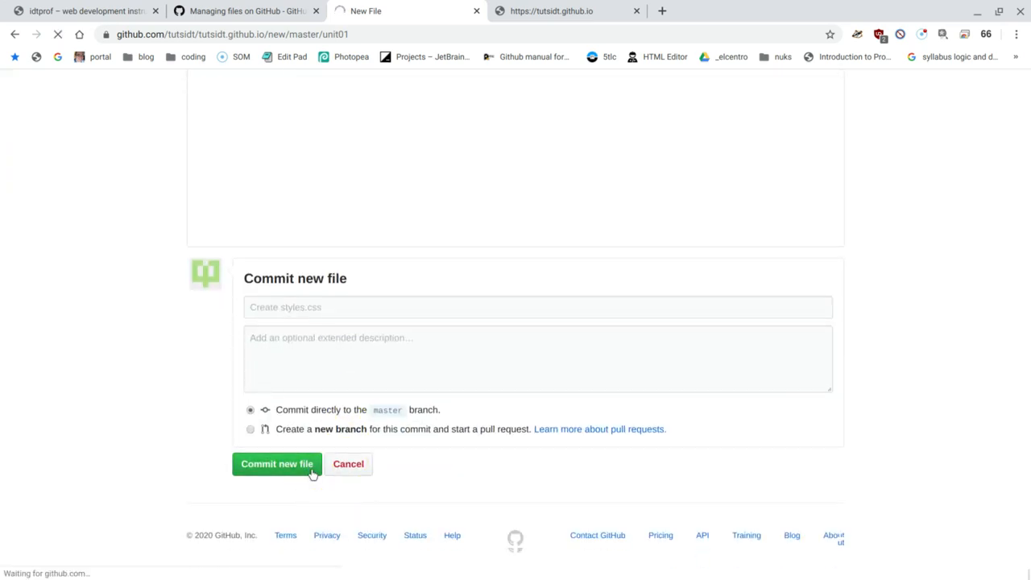
pyautogui.click(277, 464)
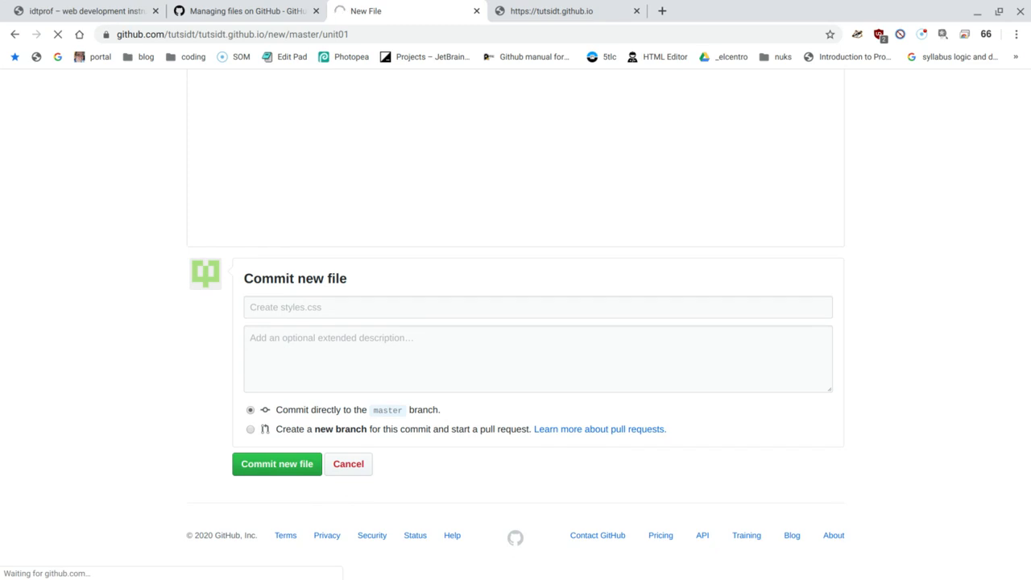
# Return to the repository root now showing 7 commits across unit01, unit02, README.md and index.html.
pyautogui.click(277, 464)
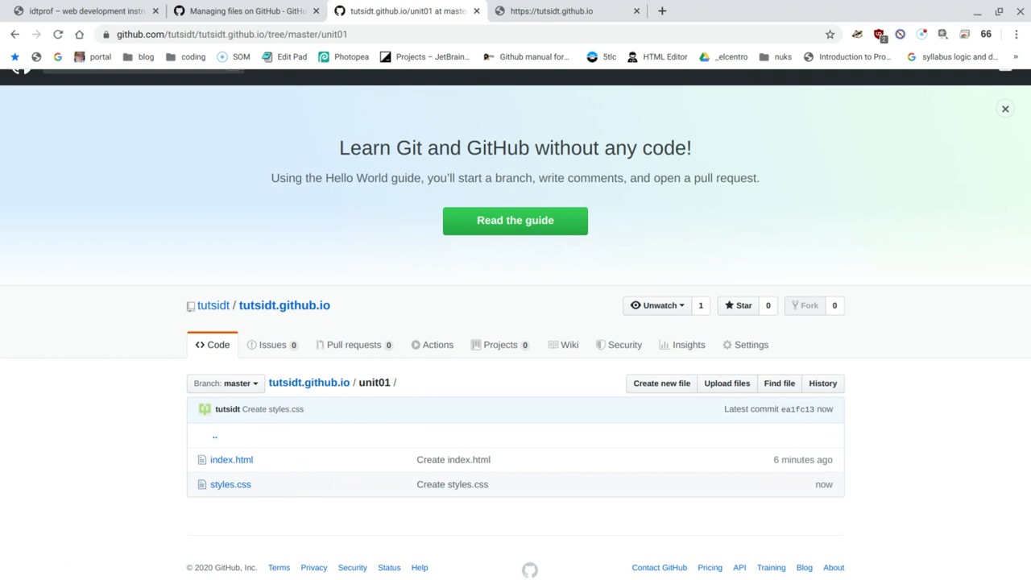
pyautogui.click(326, 383)
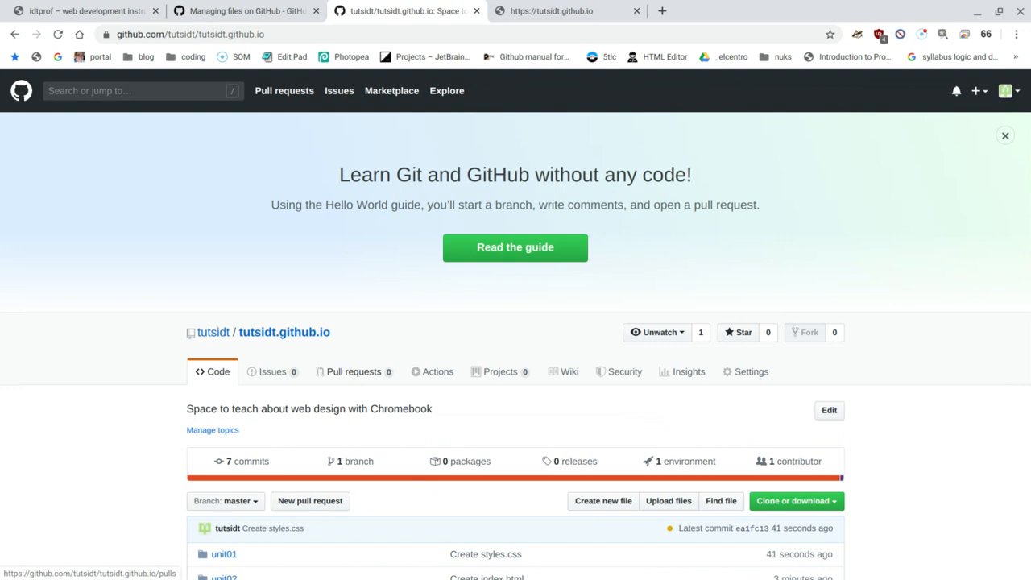
pyautogui.scroll(-3)
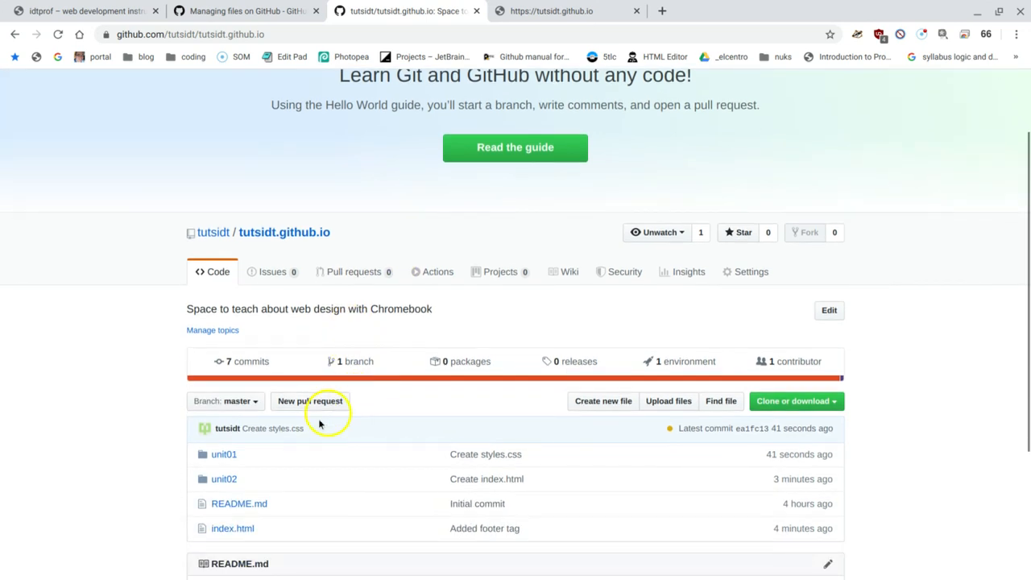
# Open unit02/index.html in GitHub's file editor.
pyautogui.click(224, 478)
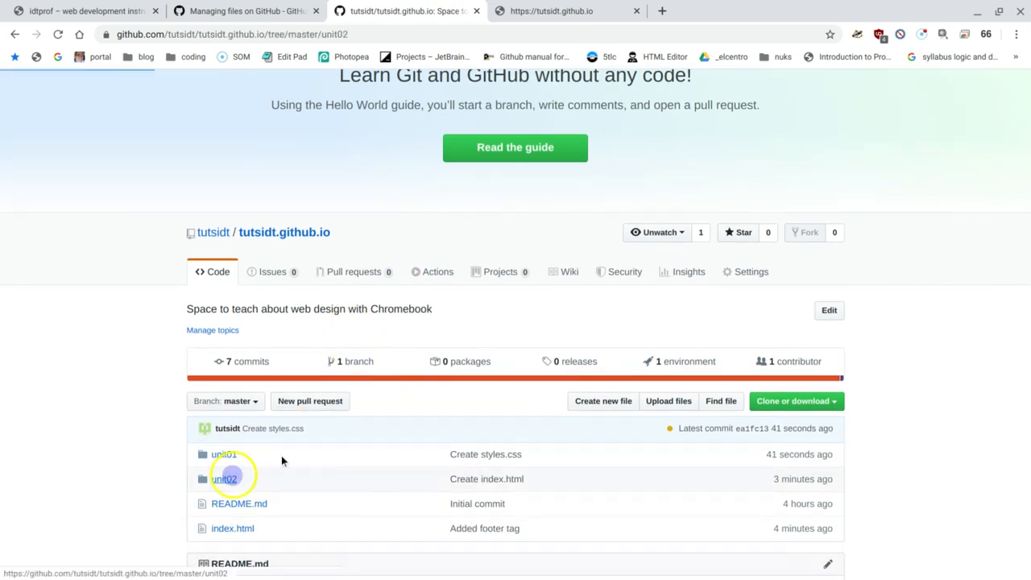
pyautogui.click(226, 480)
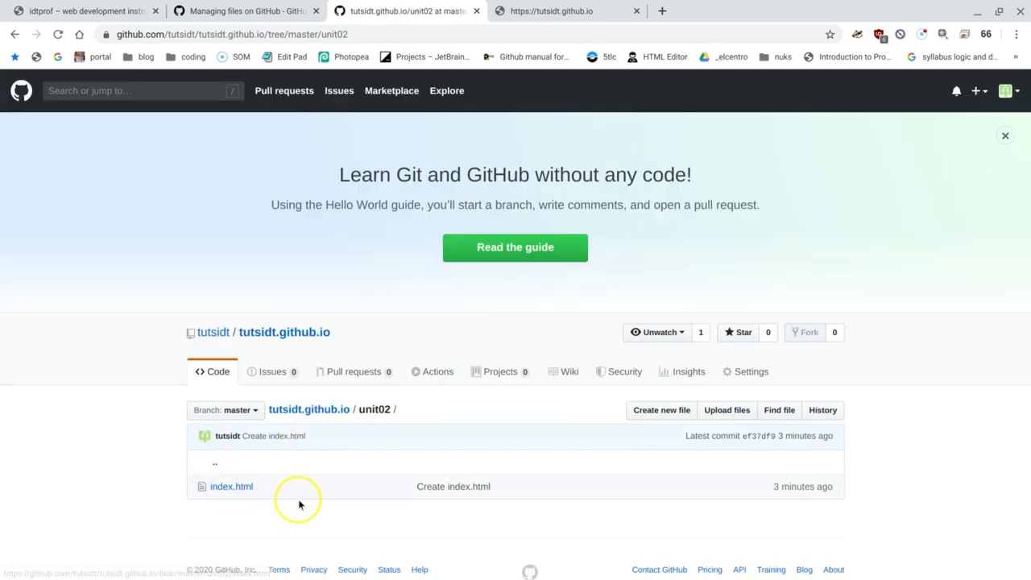
pyautogui.moveTo(232, 487)
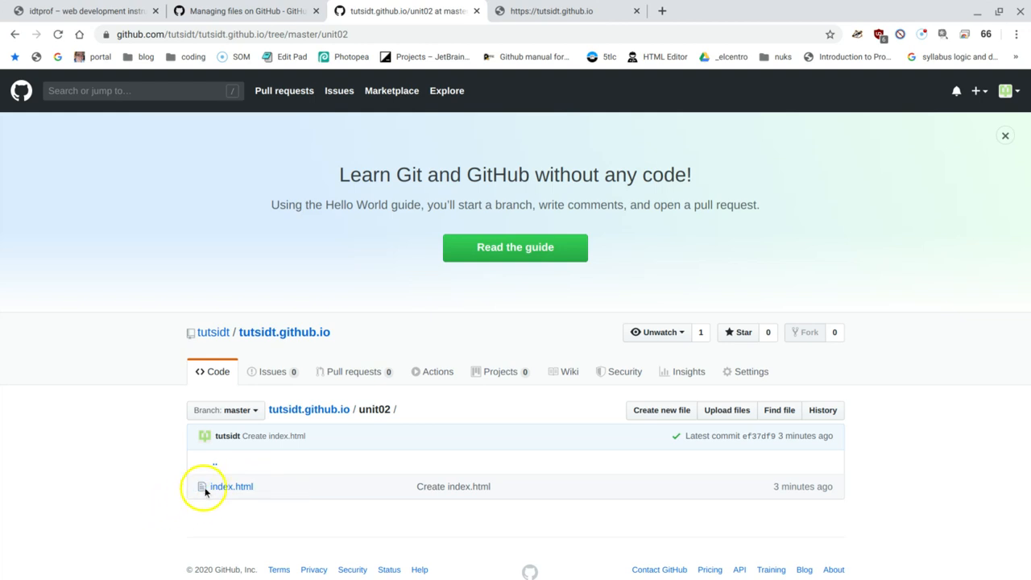
pyautogui.moveTo(229, 487)
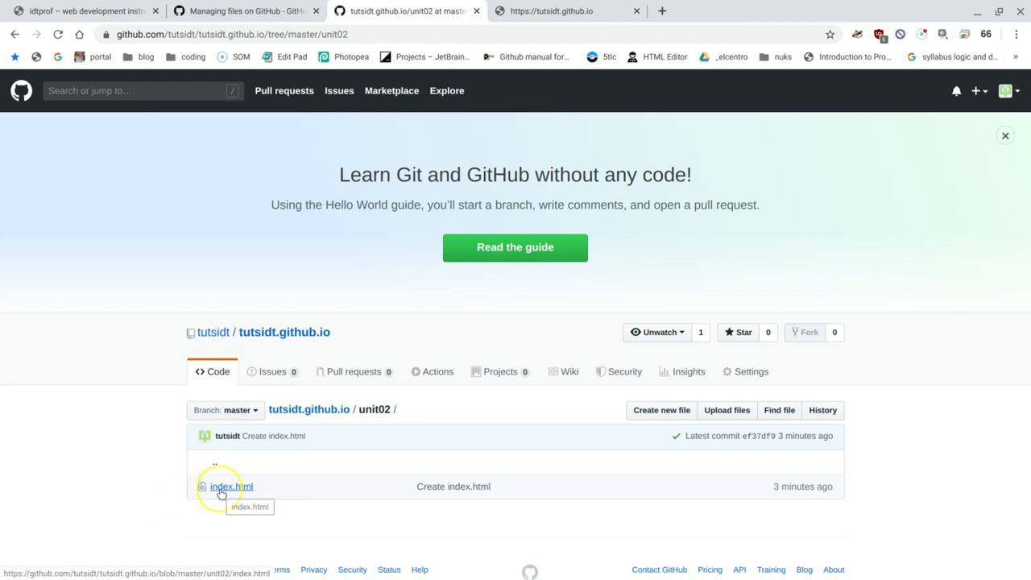
pyautogui.click(232, 486)
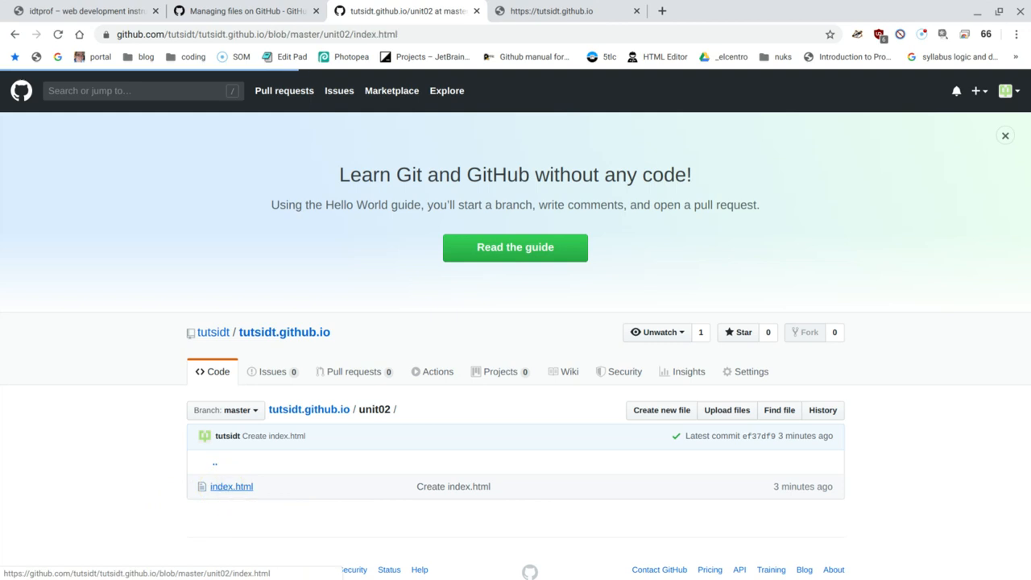
pyautogui.click(232, 487)
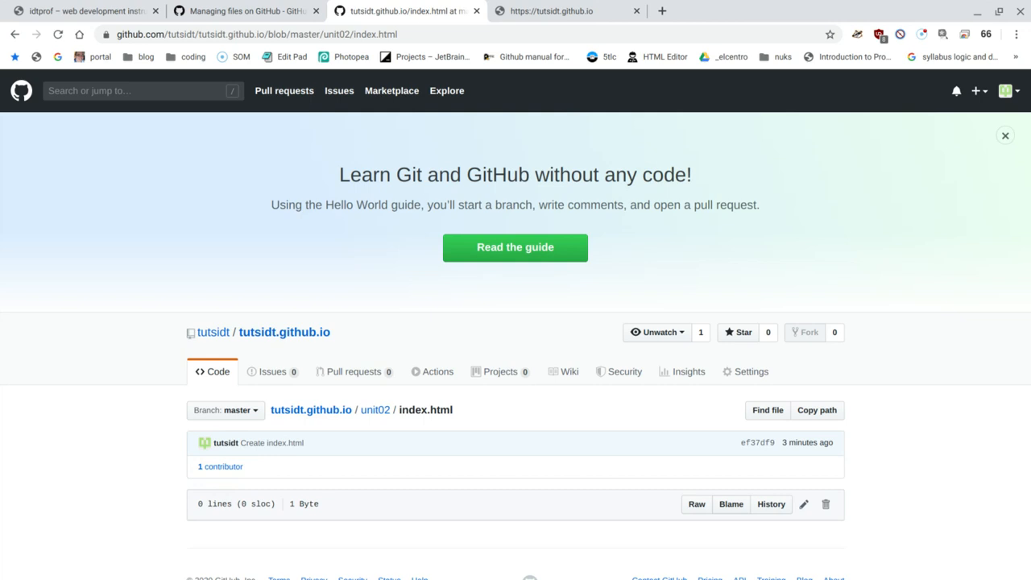
pyautogui.moveTo(420, 518)
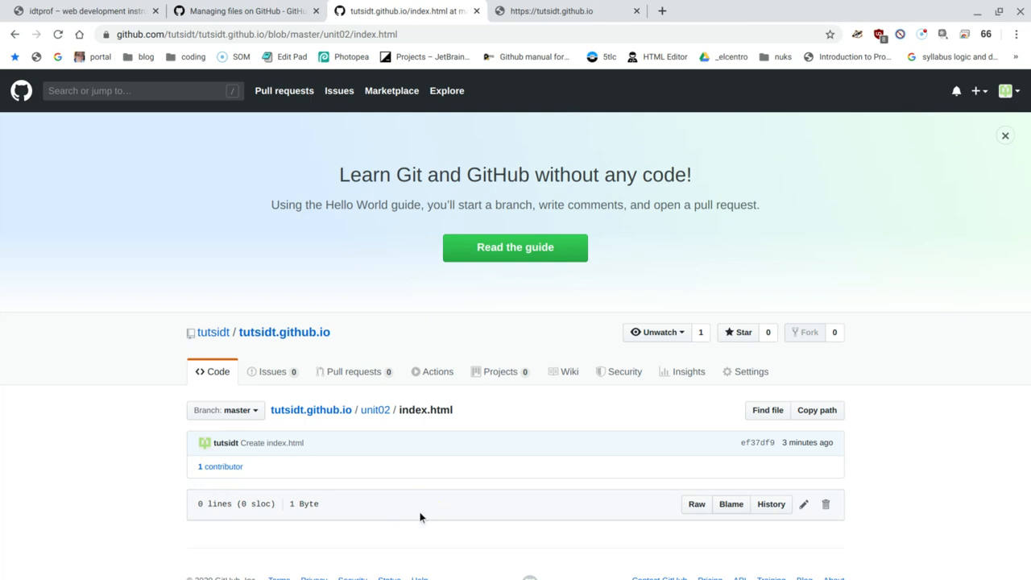
pyautogui.moveTo(220, 474)
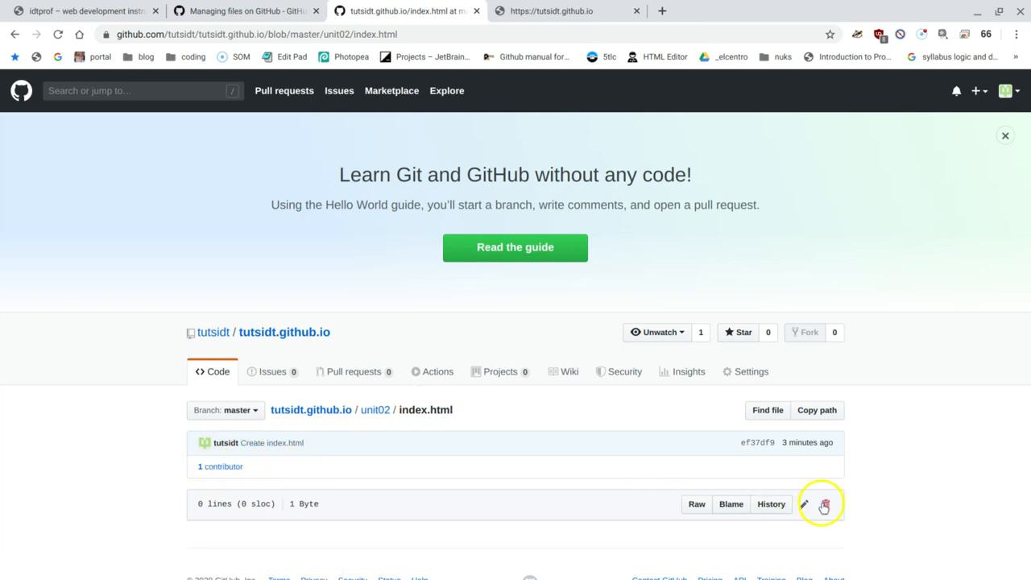
pyautogui.click(809, 505)
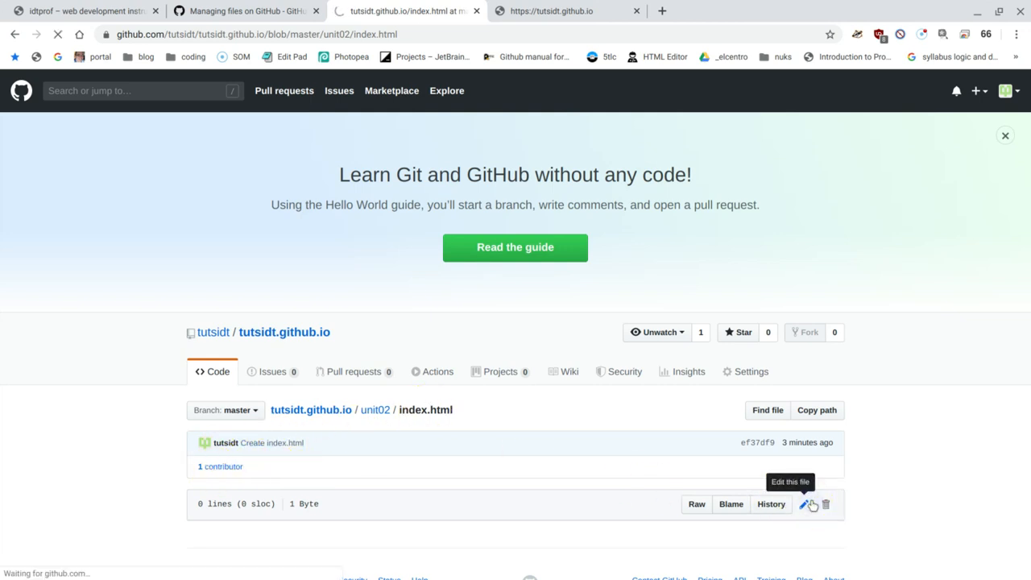
pyautogui.click(802, 504)
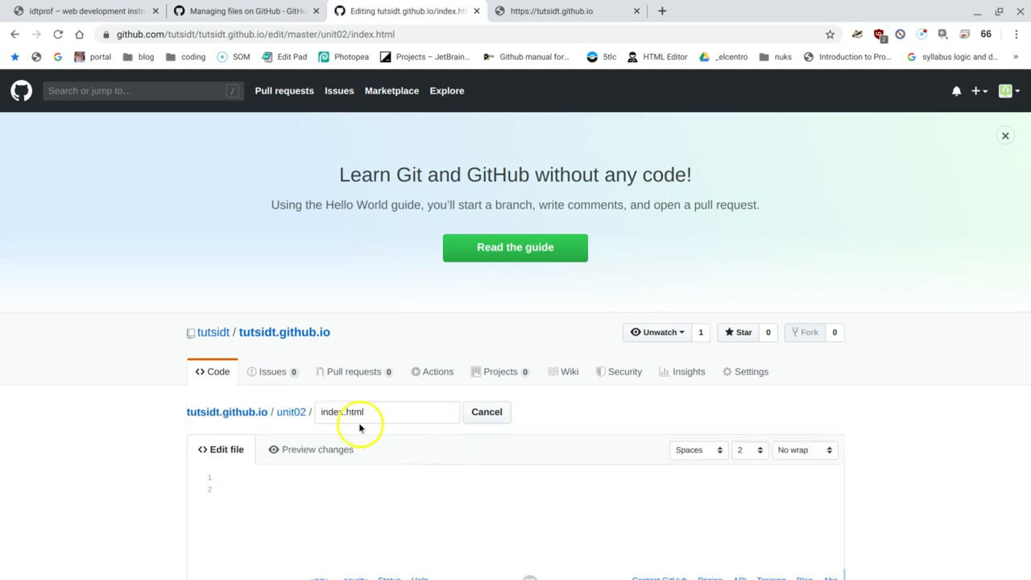
pyautogui.moveTo(376, 503)
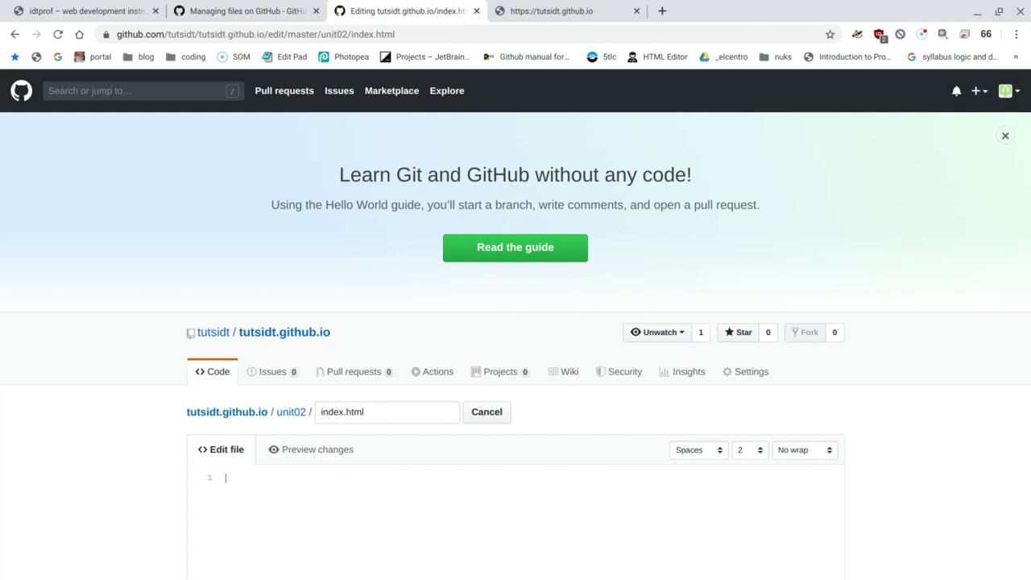
# Write an <html> block containing <h1>Bookstore site</p> and a closing html tag.
pyautogui.write('<html>')
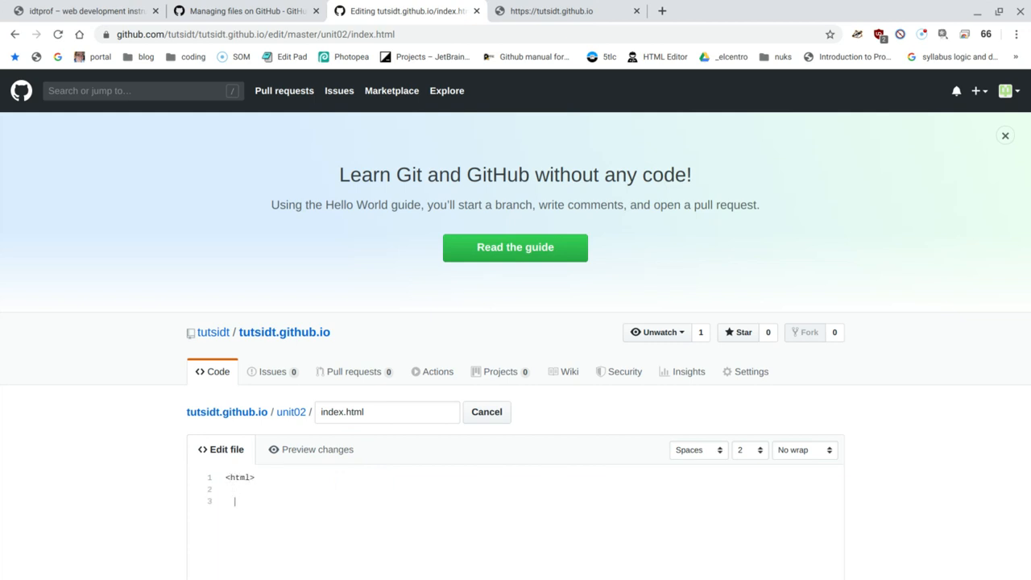
pyautogui.write('<h')
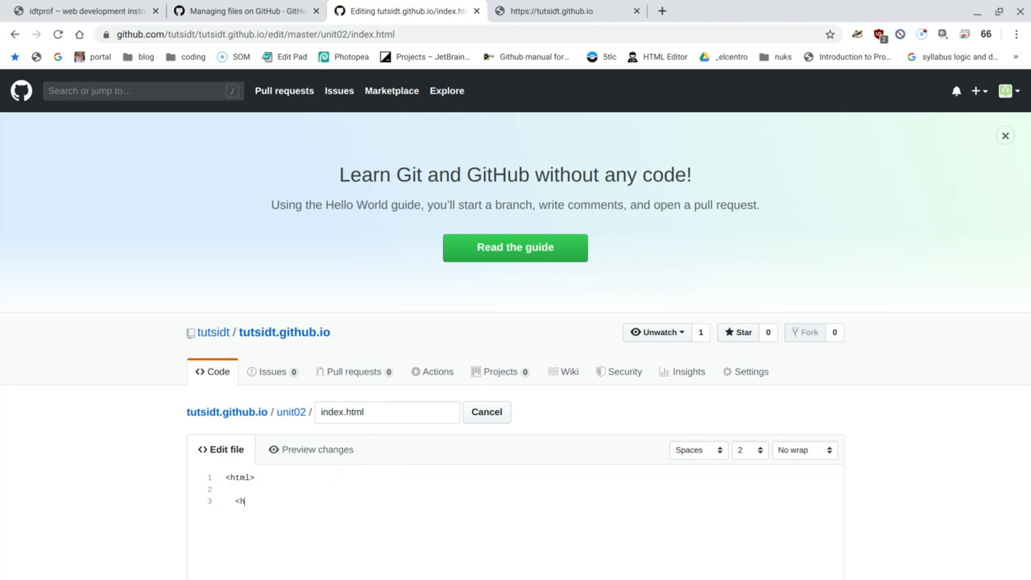
pyautogui.write('1>')
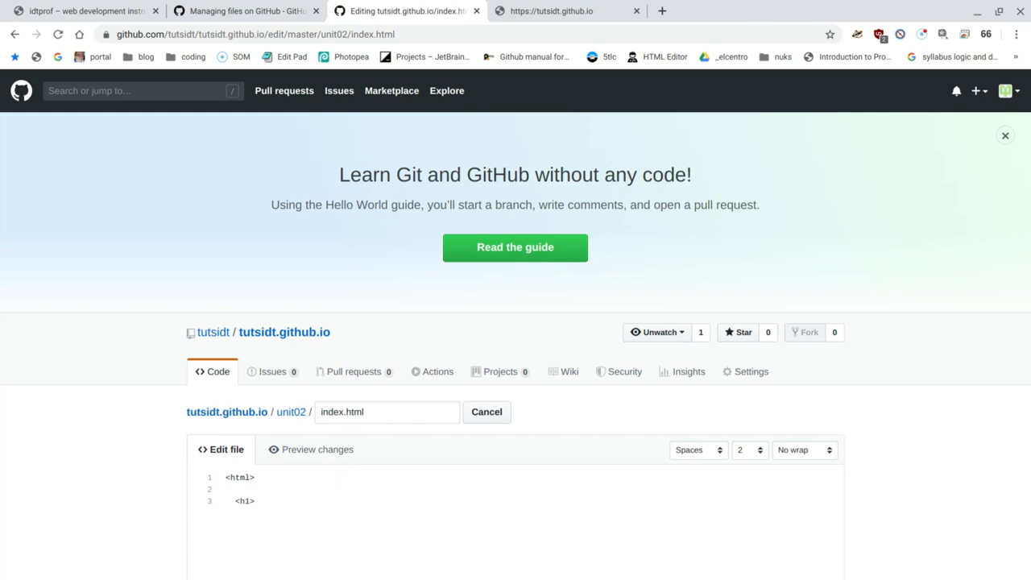
pyautogui.write('Bookt')
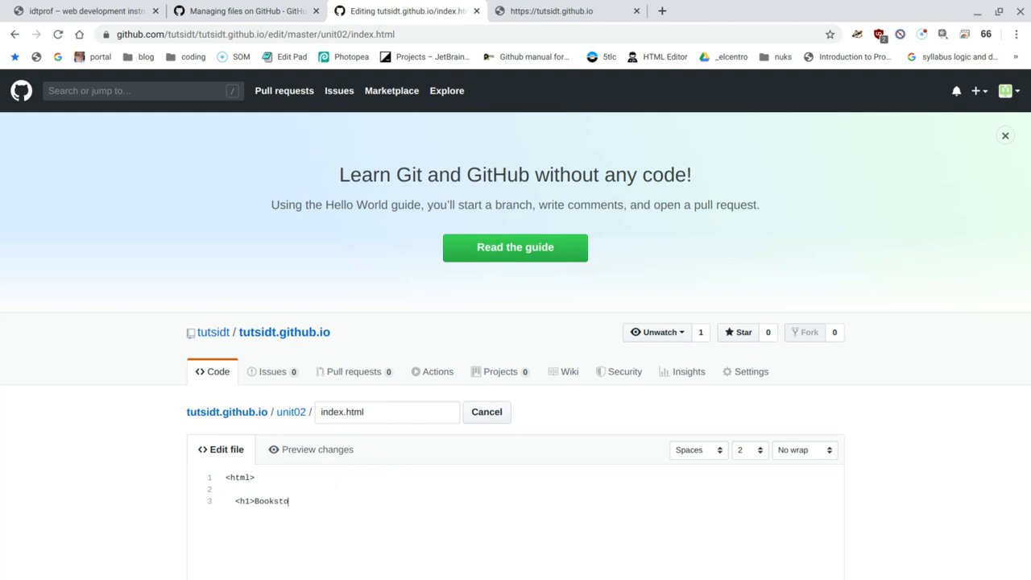
pyautogui.write('re site')
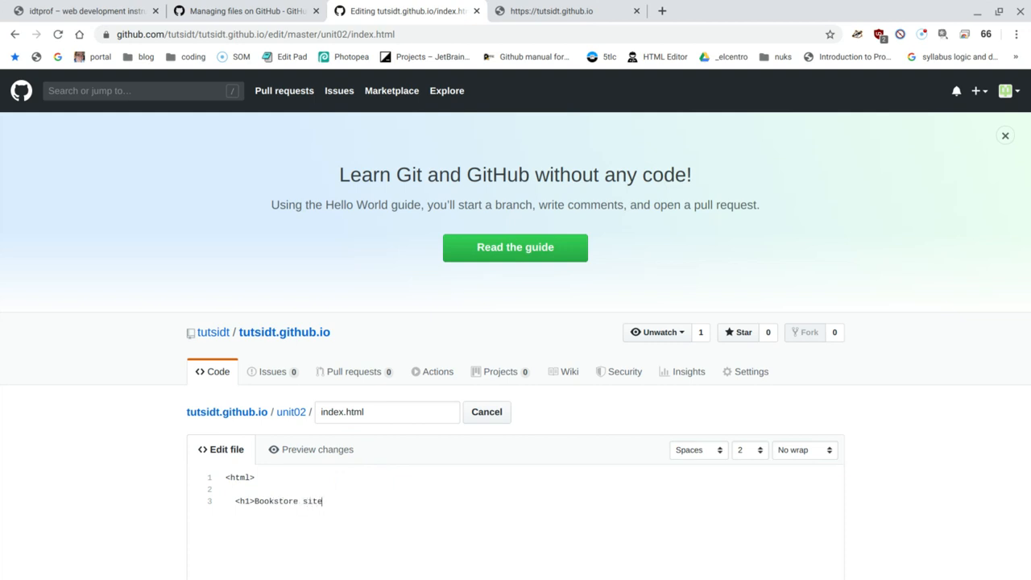
pyautogui.write('<')
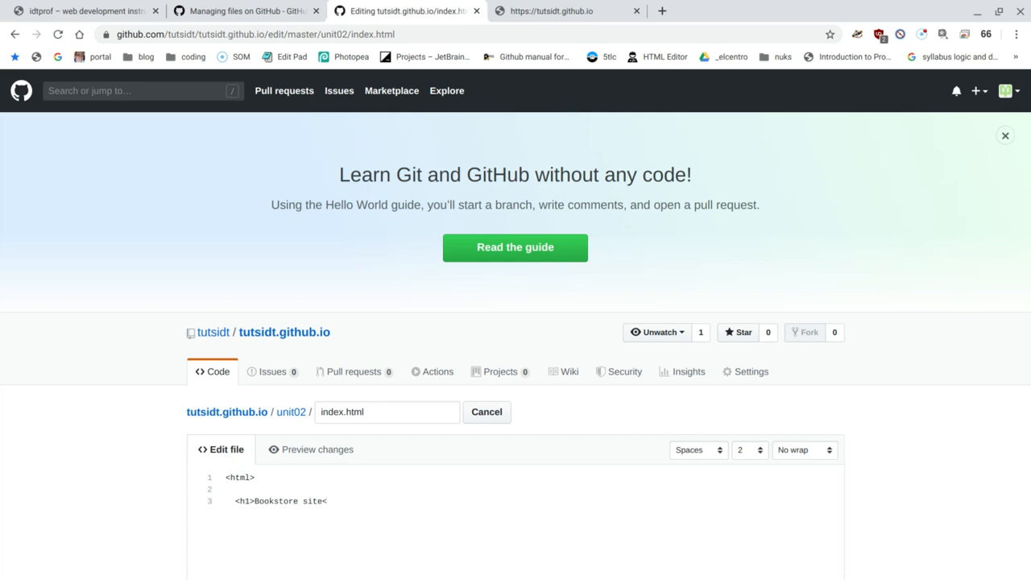
pyautogui.write('</p>')
pyautogui.write('<h')
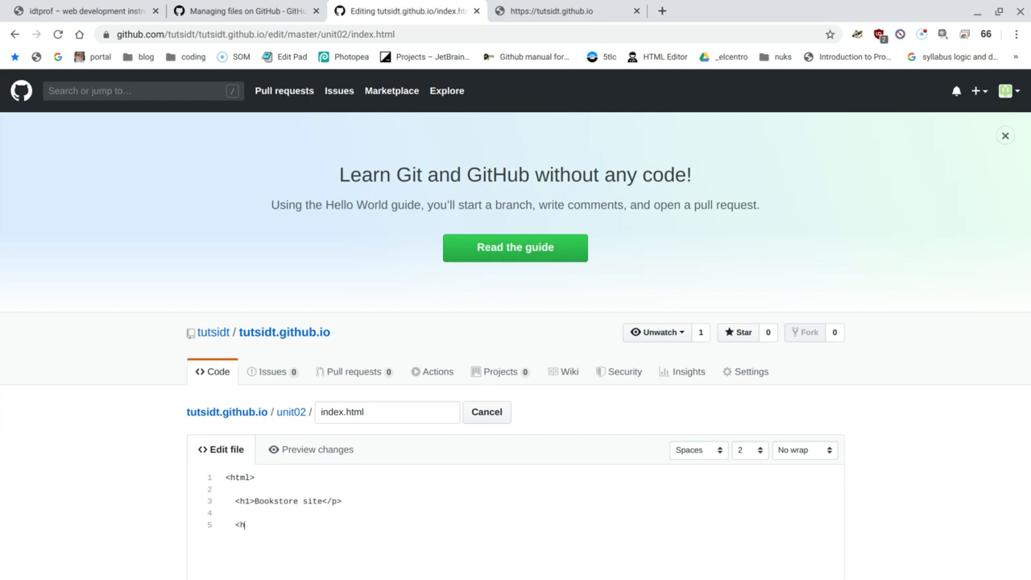
pyautogui.write('tm>')
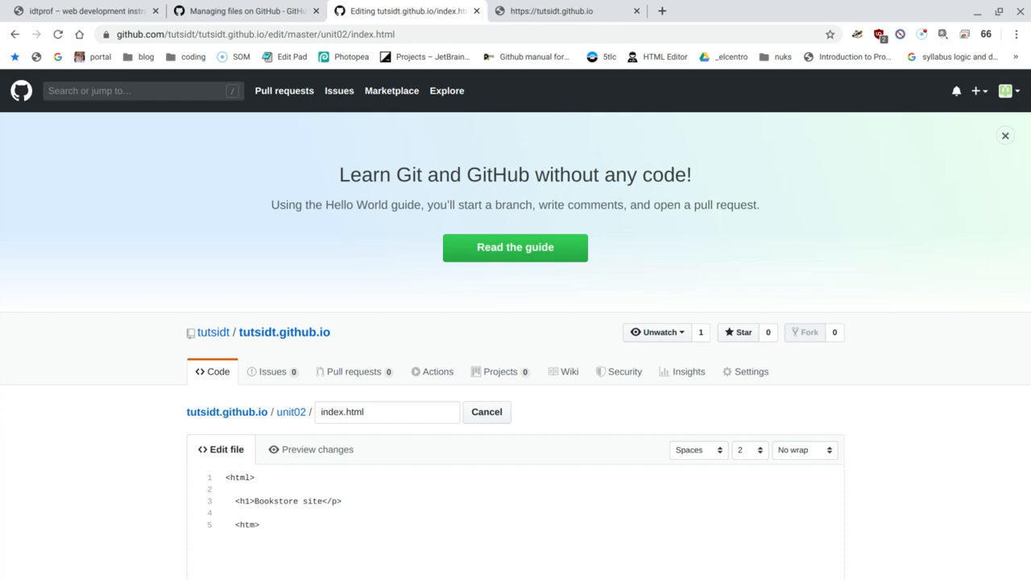
pyautogui.write('</htm>')
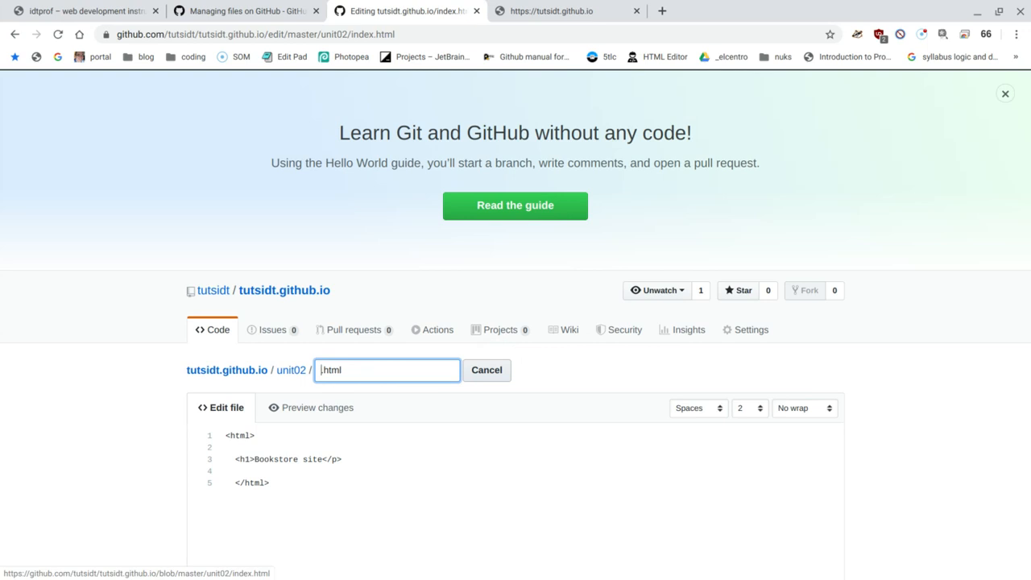
# Rename unit02's index.html to bookstore.html and commit it to master.
pyautogui.write('bookstore')
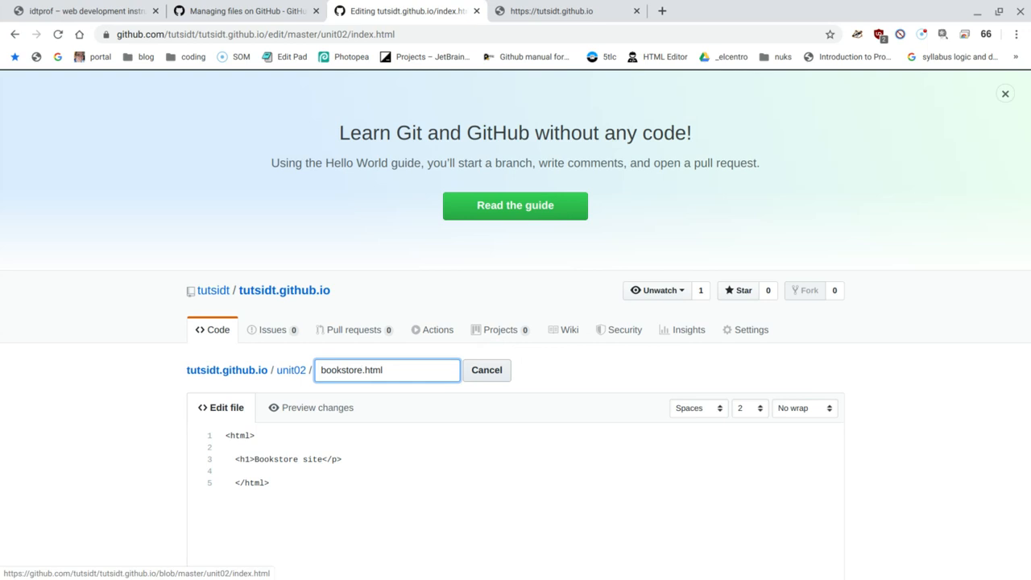
pyautogui.click(697, 408)
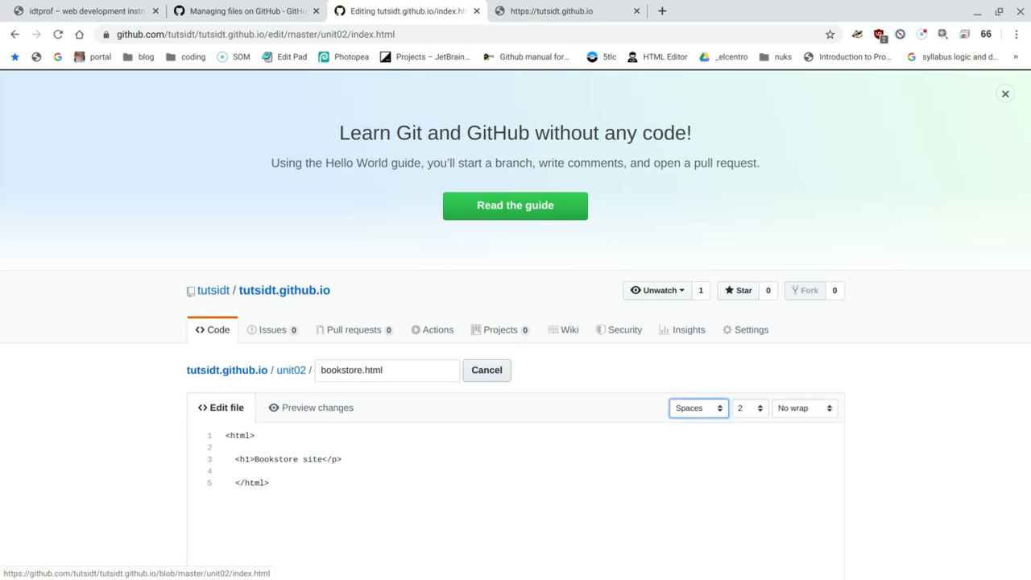
pyautogui.scroll(-3)
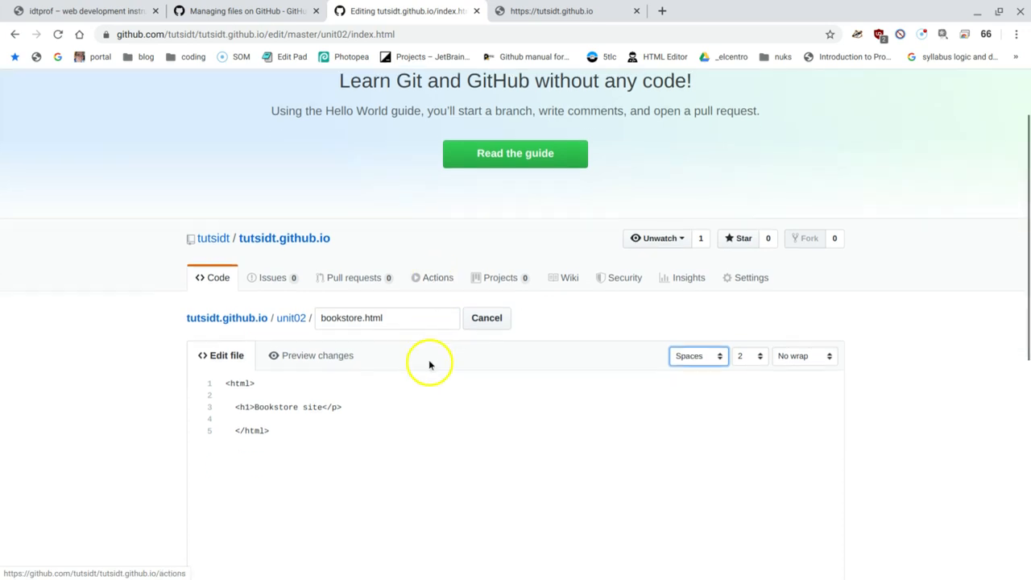
pyautogui.scroll(-3)
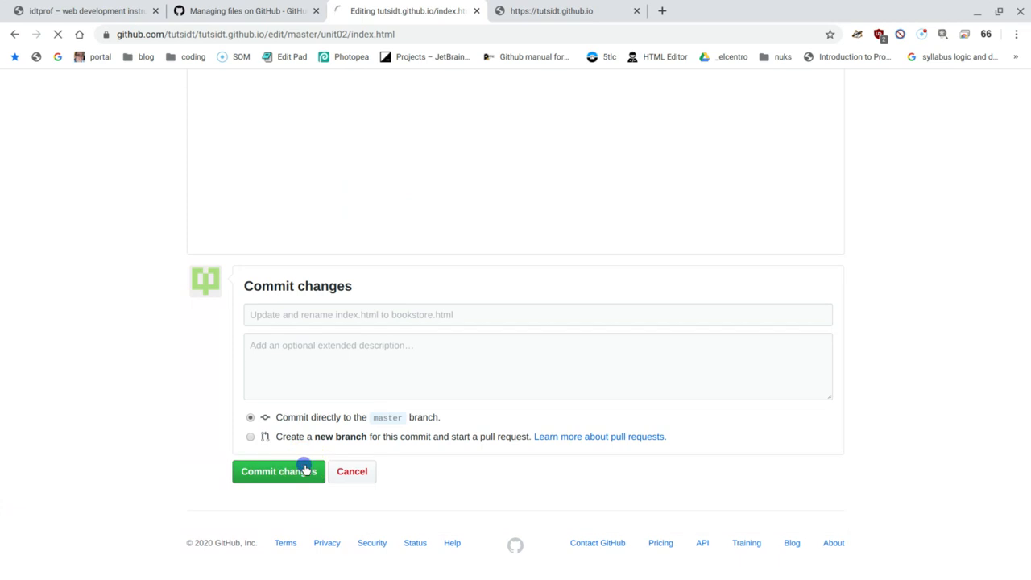
pyautogui.click(277, 471)
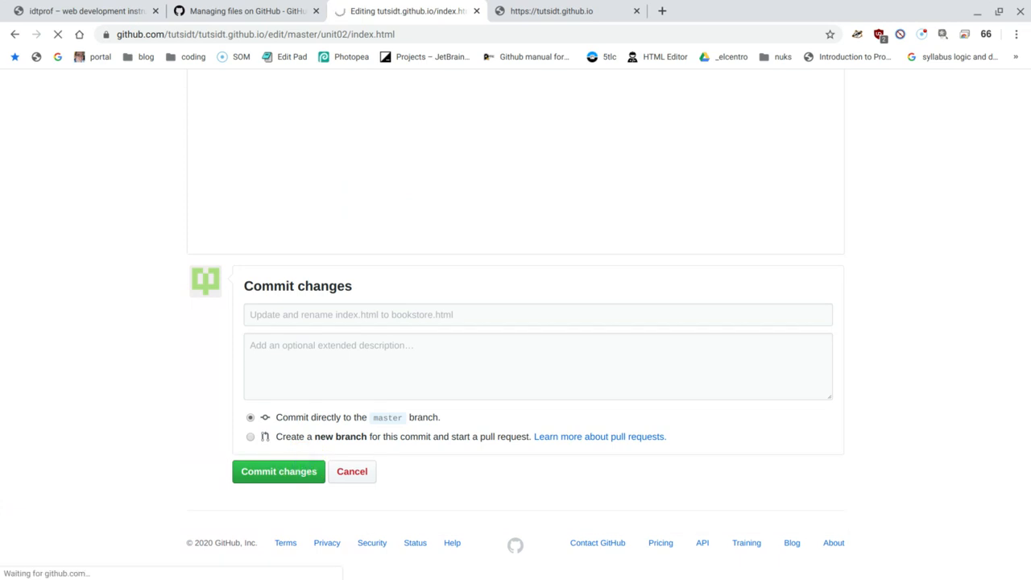
pyautogui.click(278, 470)
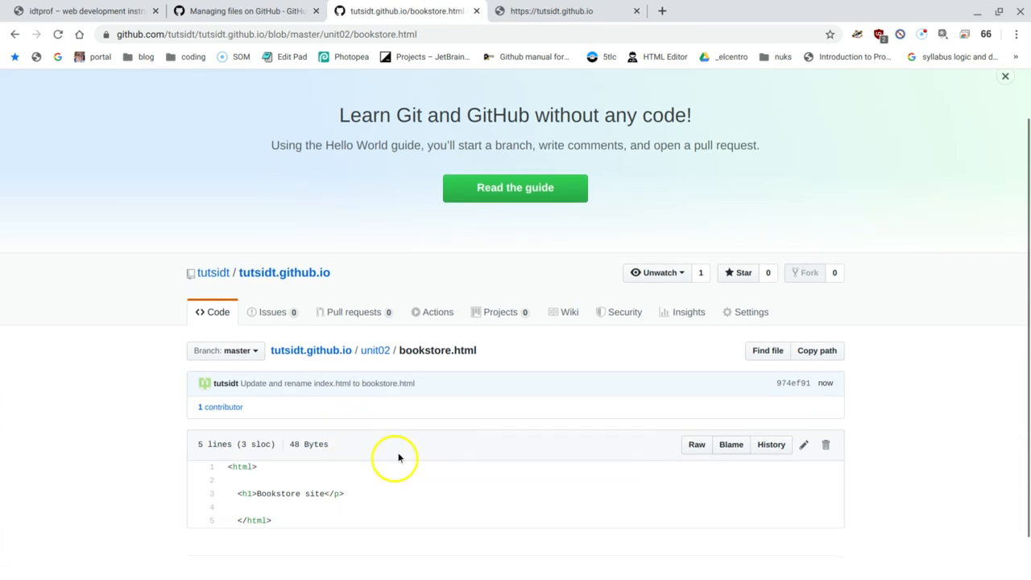
pyautogui.moveTo(240, 468)
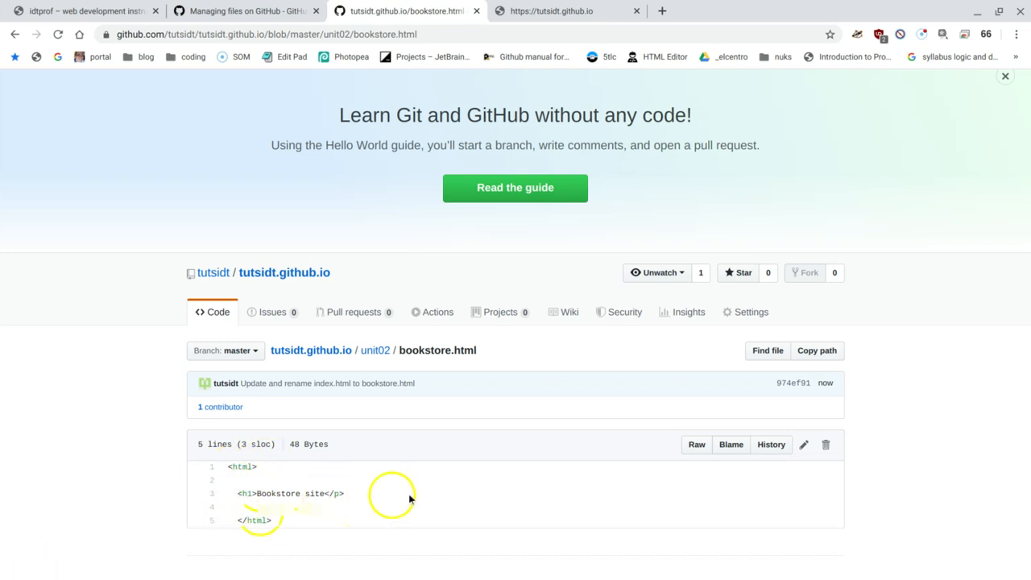
# Change the heading's closing </p> to </h1> in bookstore.html and commit the update.
pyautogui.click(806, 445)
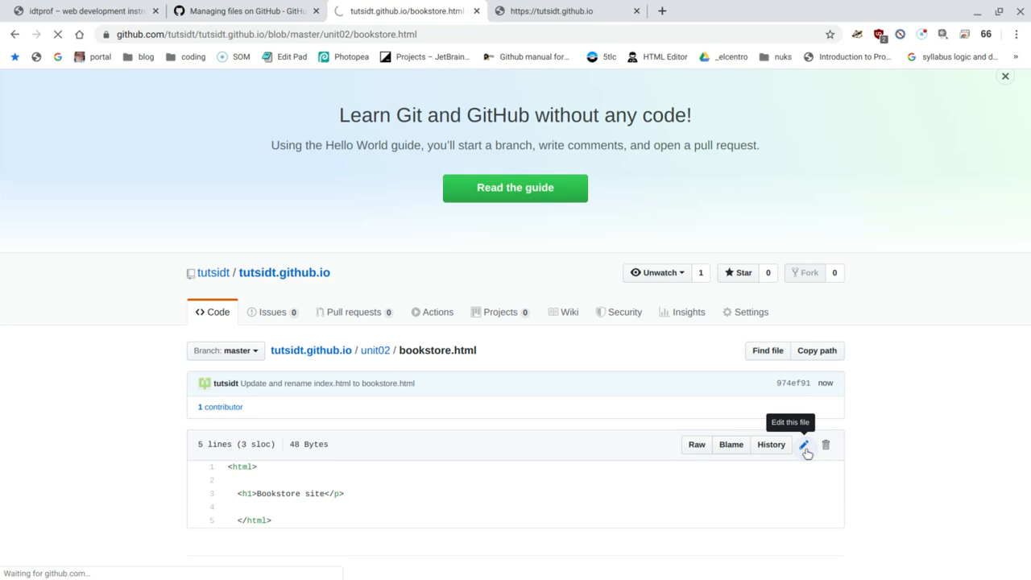
pyautogui.click(811, 445)
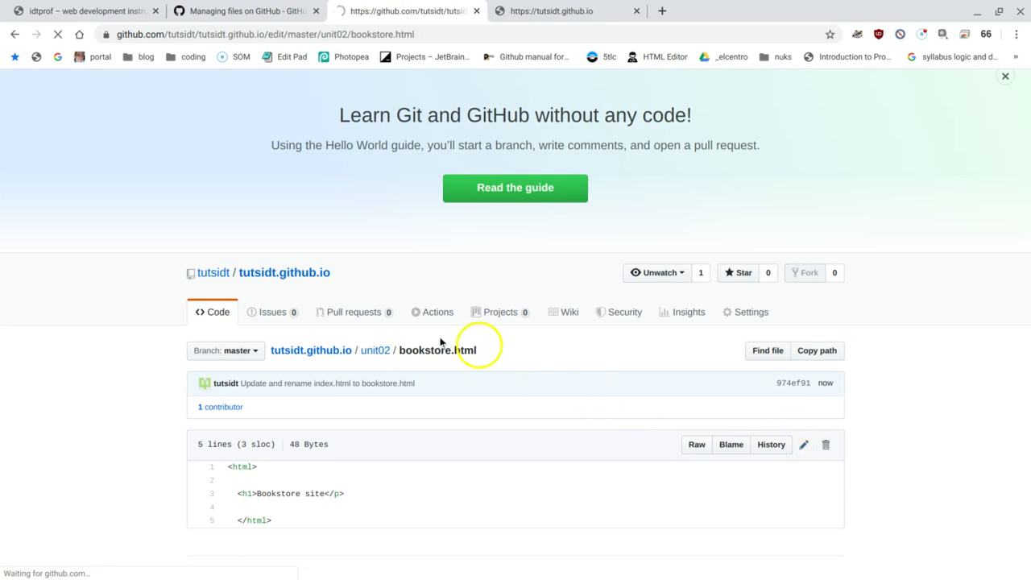
pyautogui.click(809, 445)
pyautogui.write('h1')
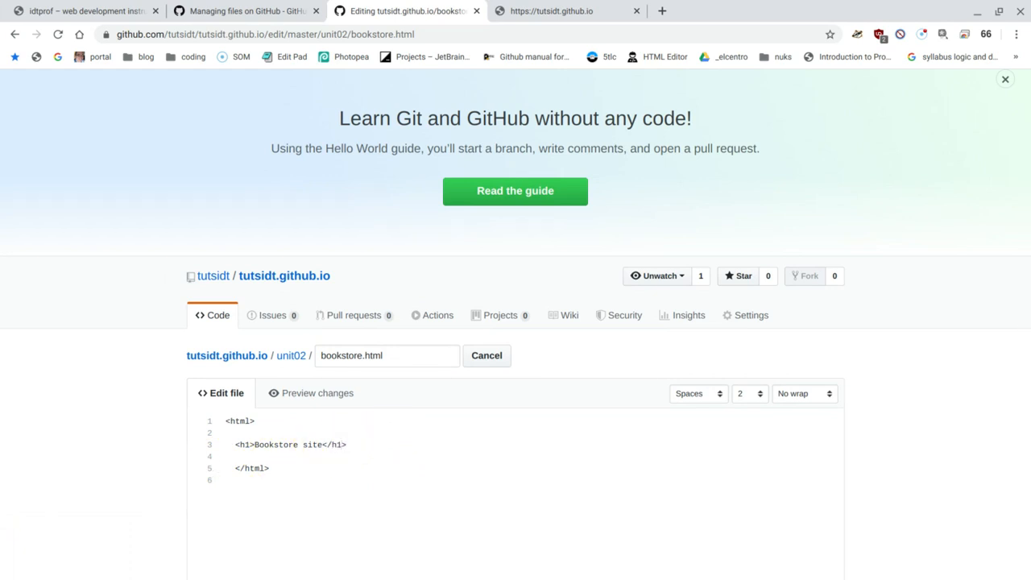
pyautogui.scroll(-3)
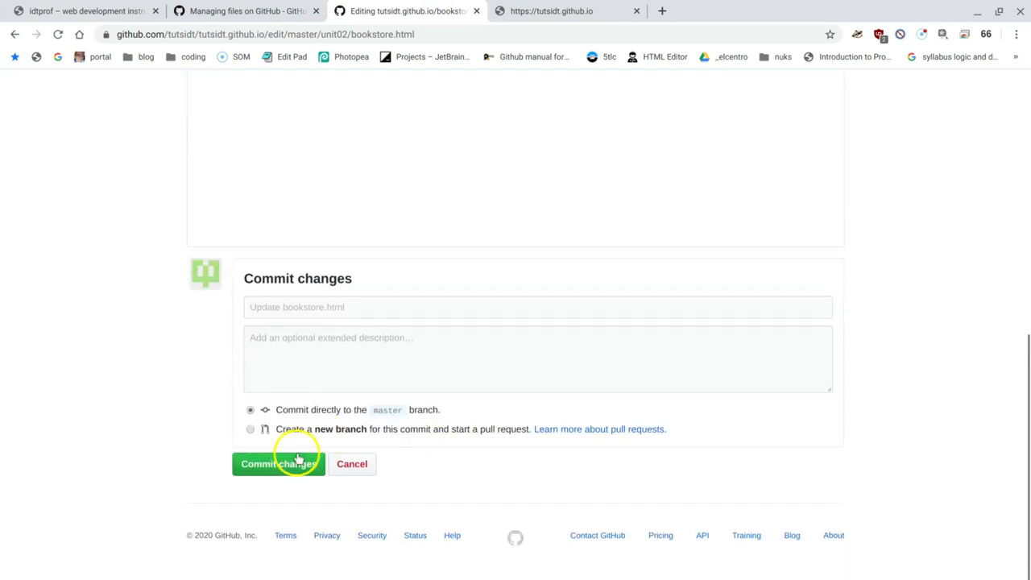
pyautogui.click(278, 464)
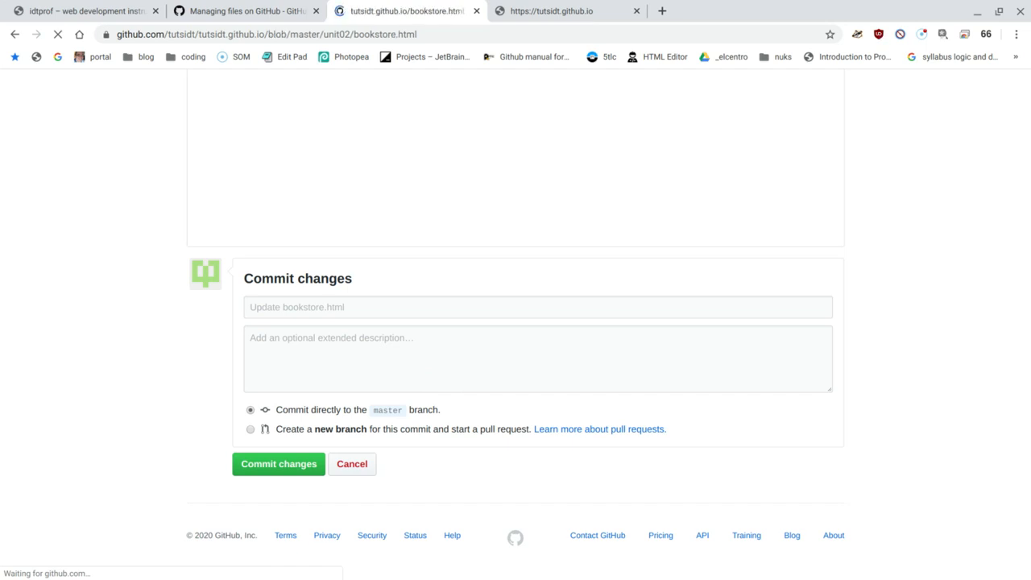
pyautogui.click(277, 464)
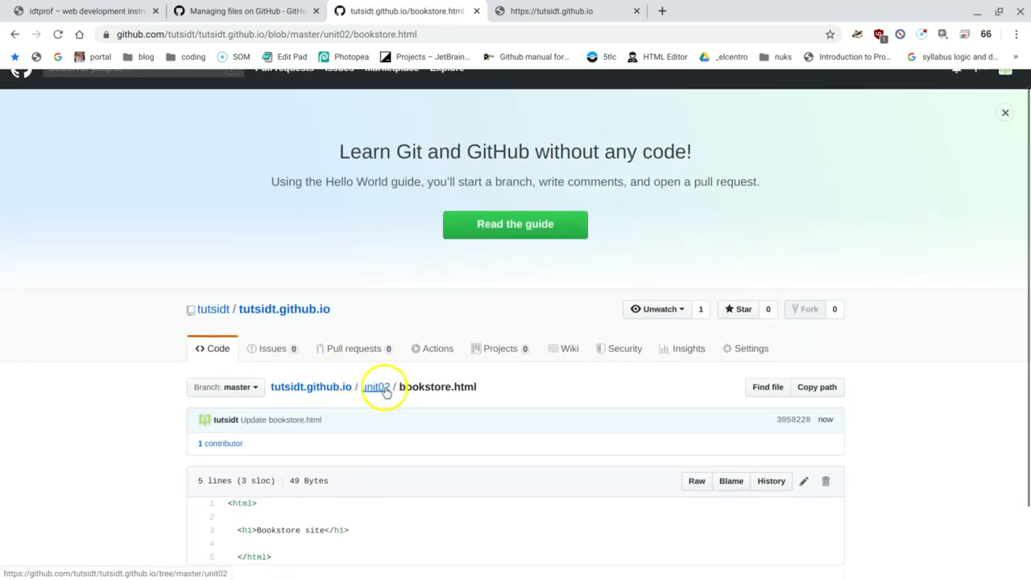
pyautogui.click(377, 387)
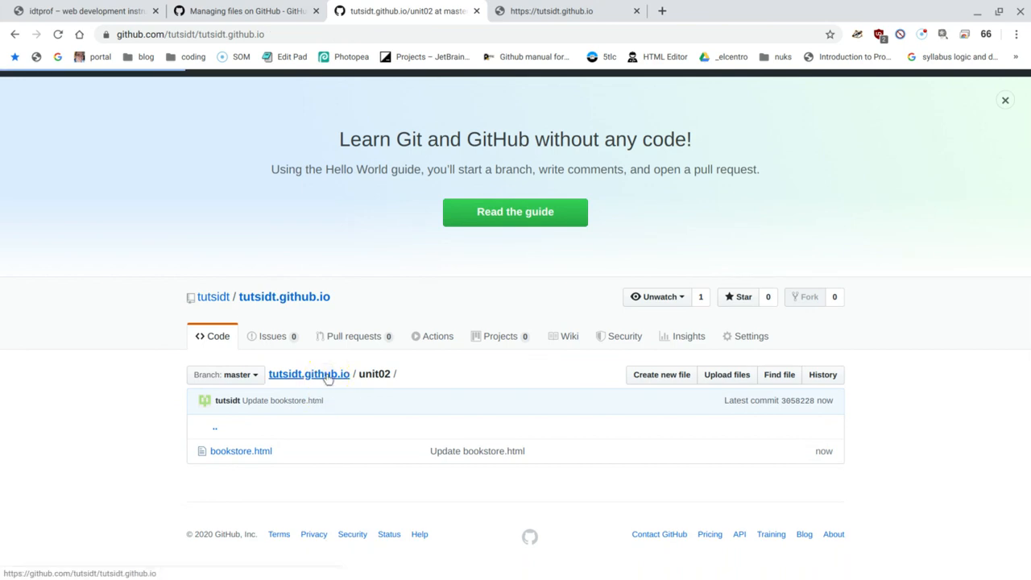
# Return to the tutsidt.github.io root showing unit01, unit02, README.md and index.html, then reopen unit02.
pyautogui.click(309, 373)
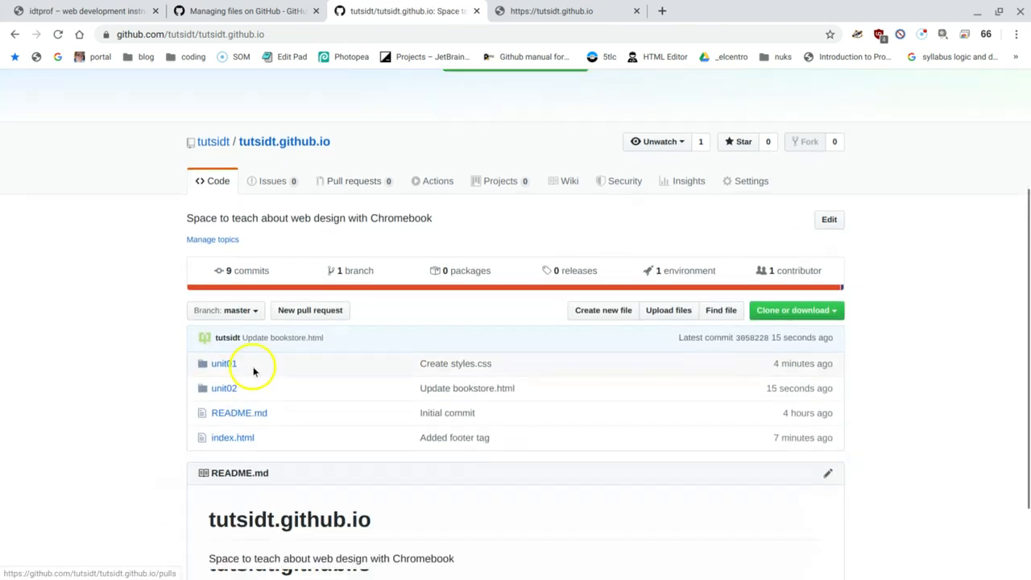
pyautogui.moveTo(258, 356)
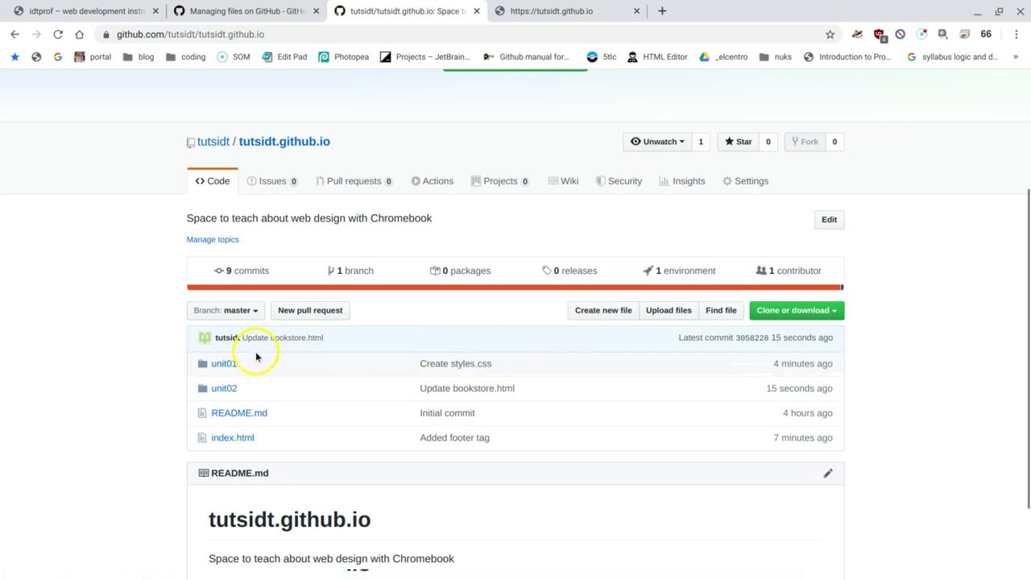
pyautogui.moveTo(248, 413)
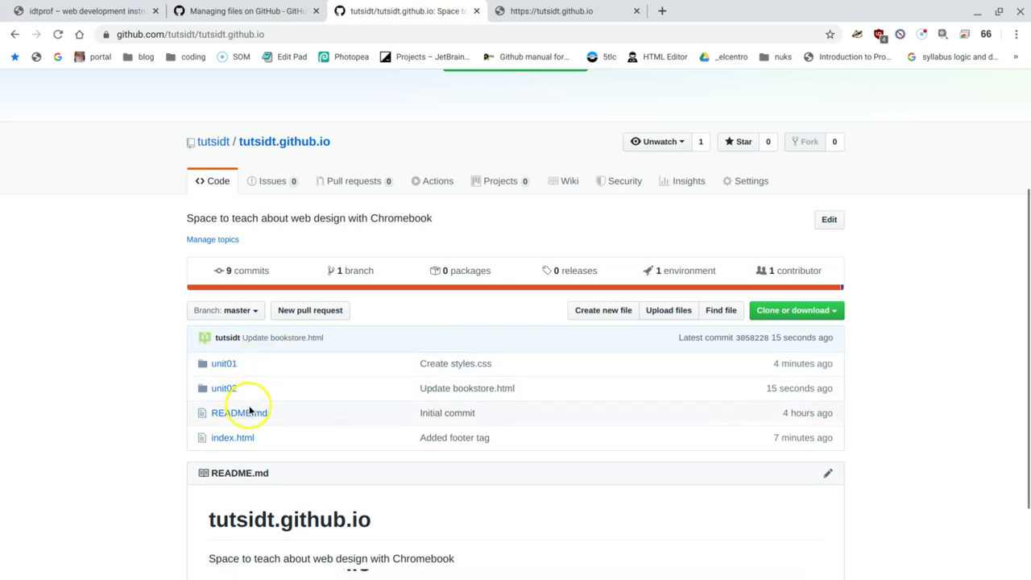
pyautogui.moveTo(224, 388)
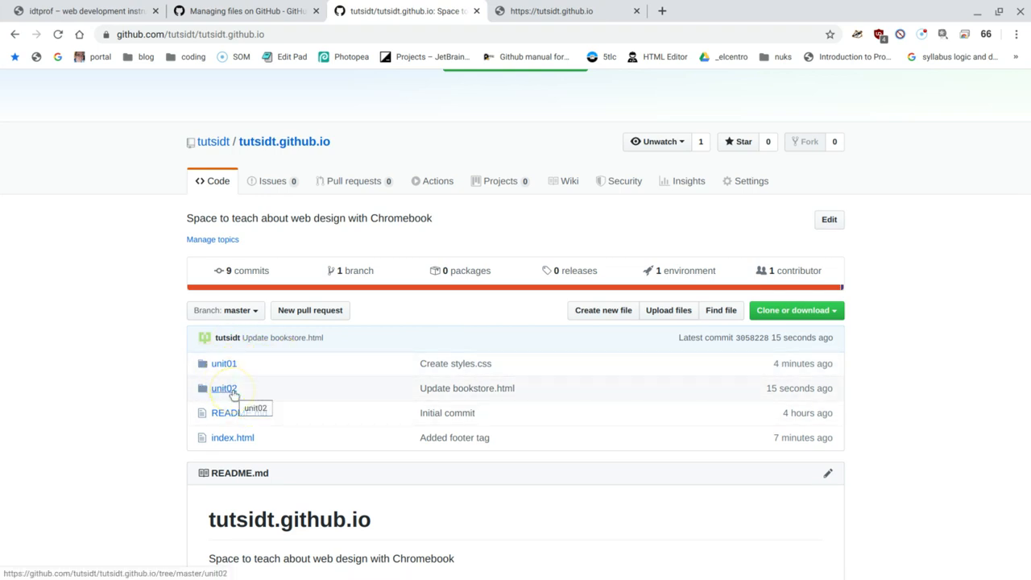
pyautogui.moveTo(497, 393)
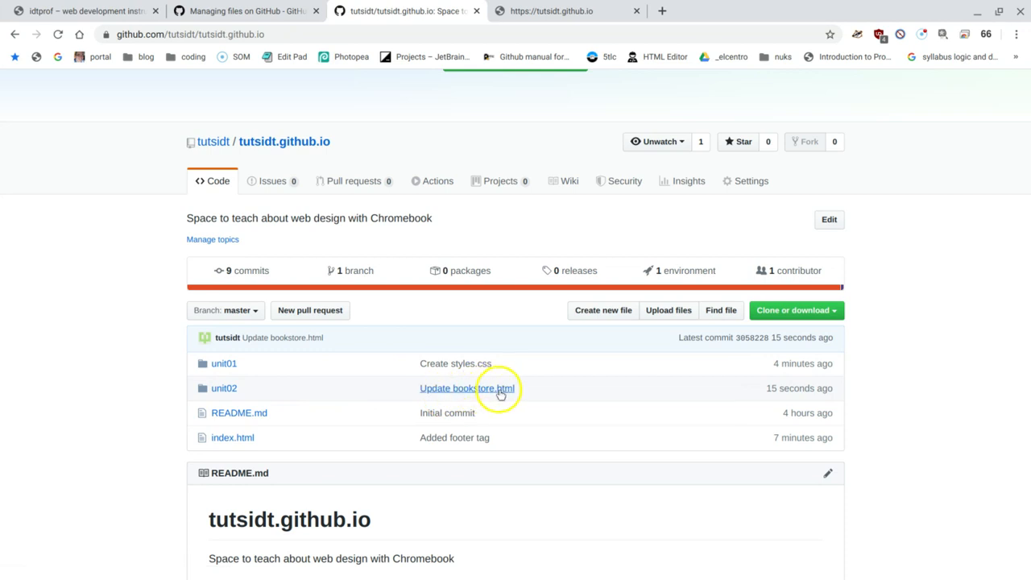
pyautogui.moveTo(224, 388)
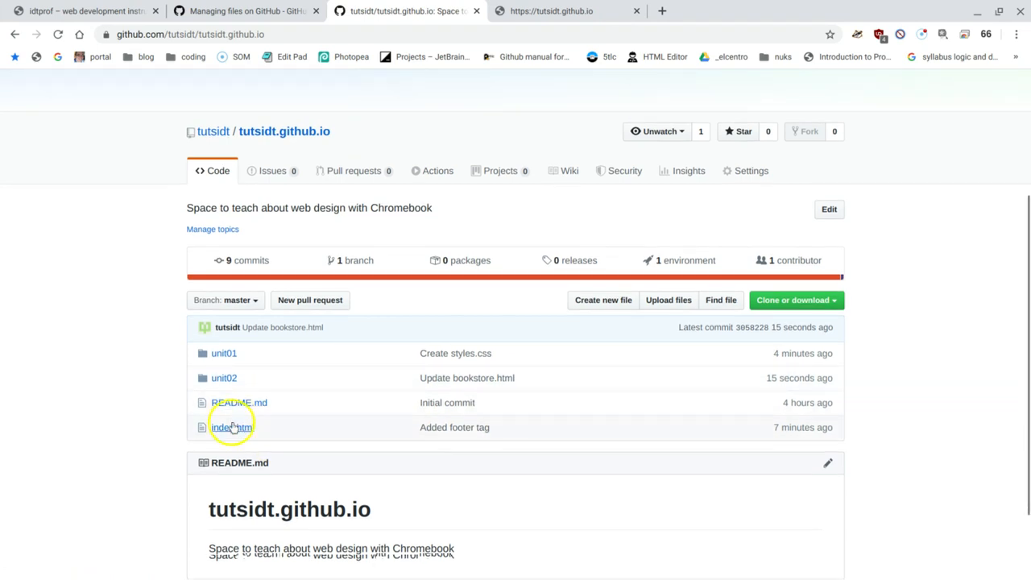
pyautogui.moveTo(474, 462)
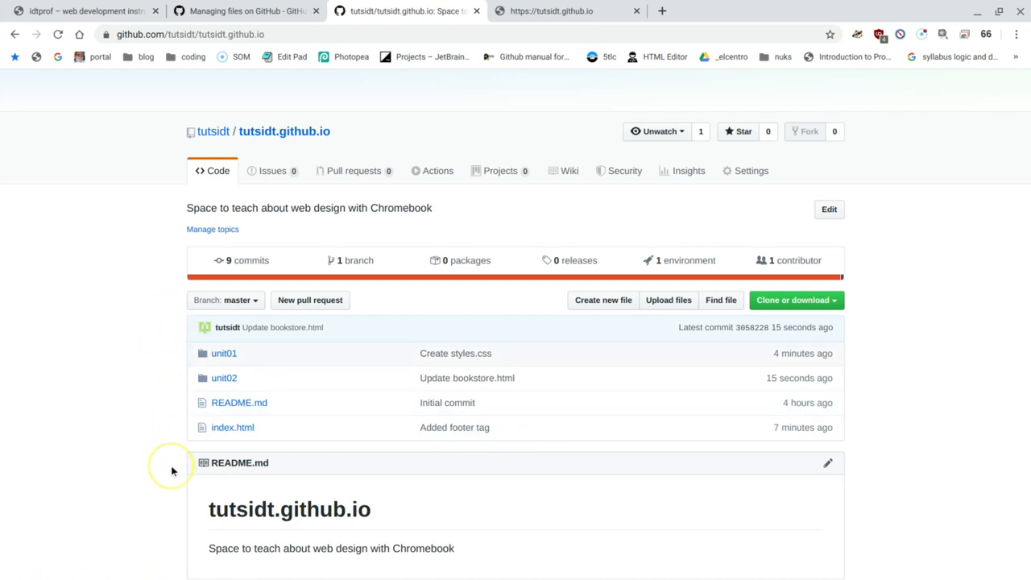
pyautogui.moveTo(235, 442)
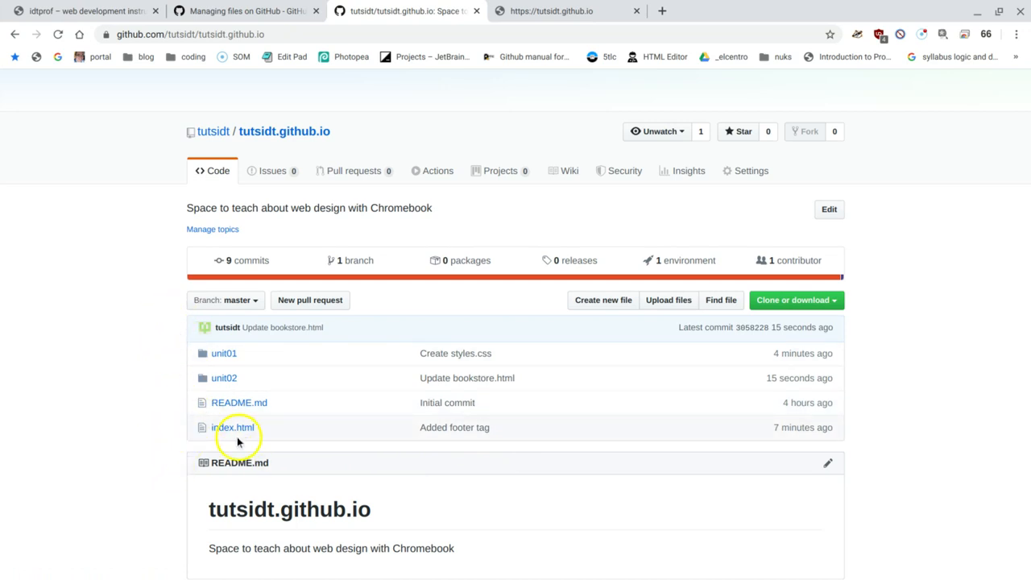
pyautogui.moveTo(229, 429)
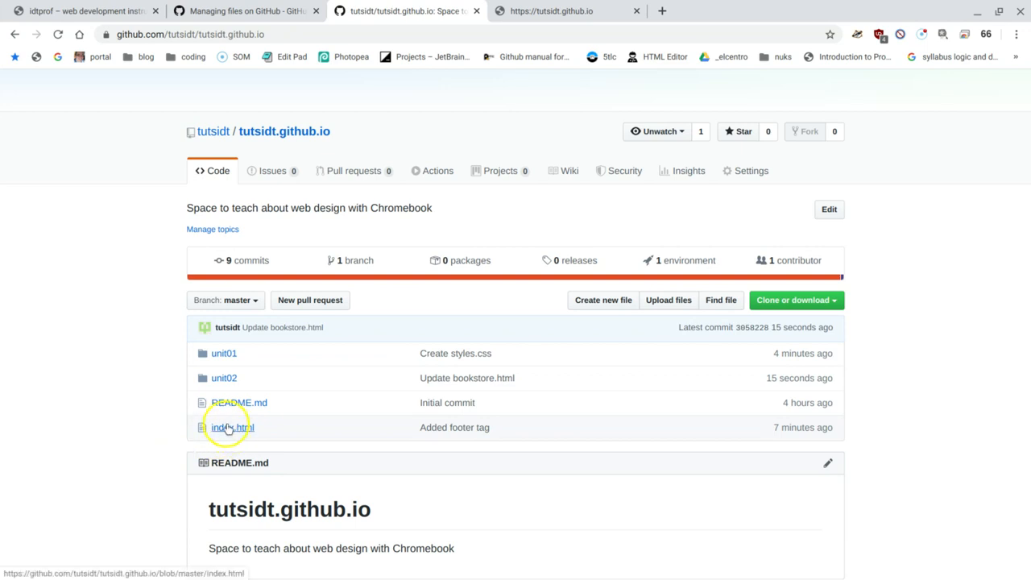
pyautogui.moveTo(229, 355)
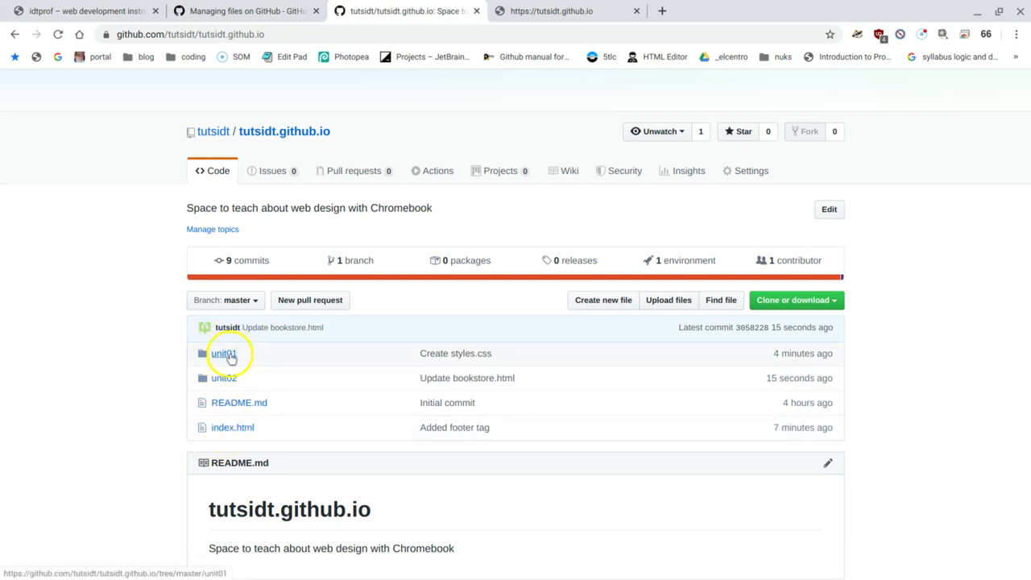
pyautogui.moveTo(234, 380)
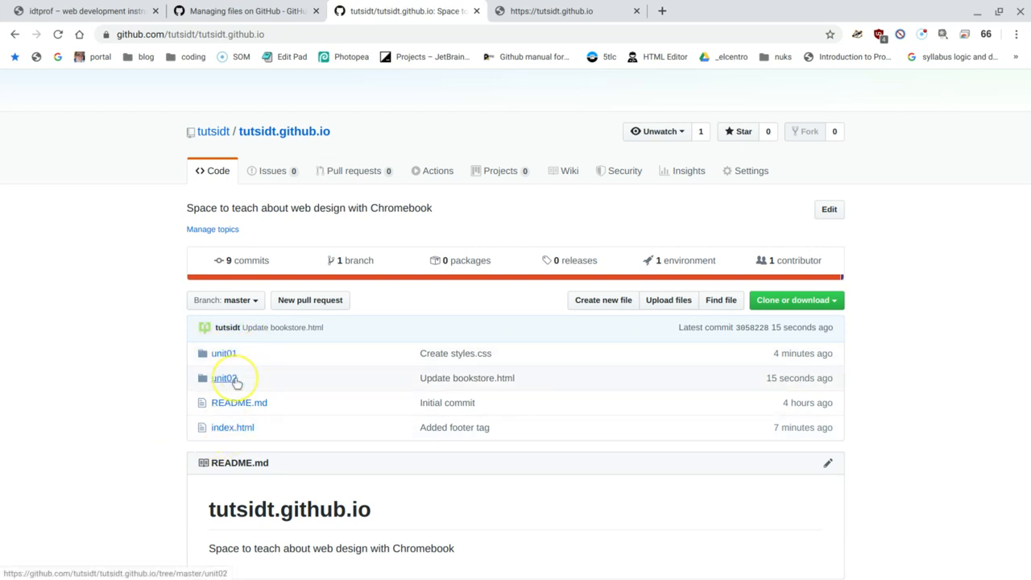
pyautogui.click(224, 377)
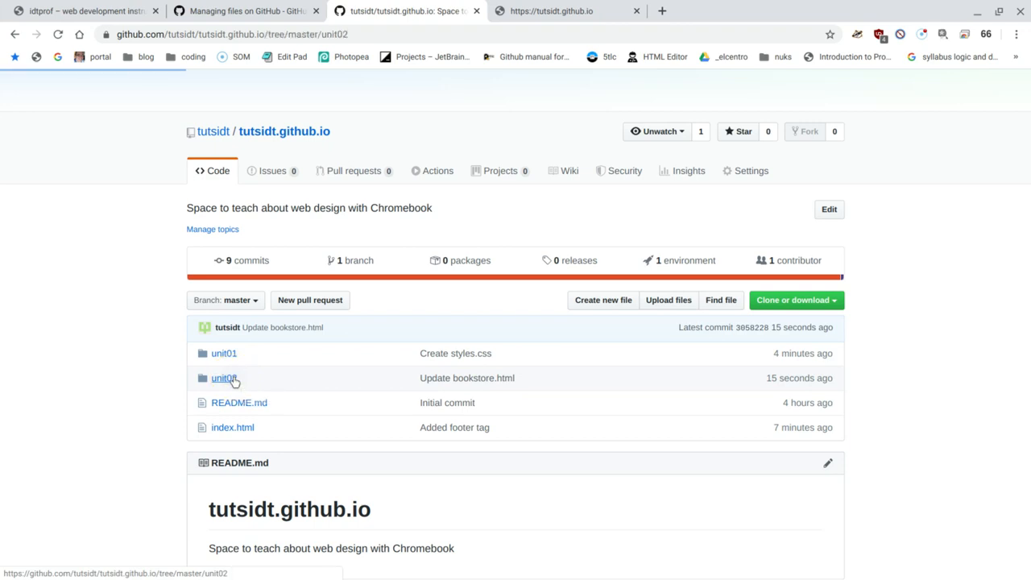
pyautogui.moveTo(224, 378)
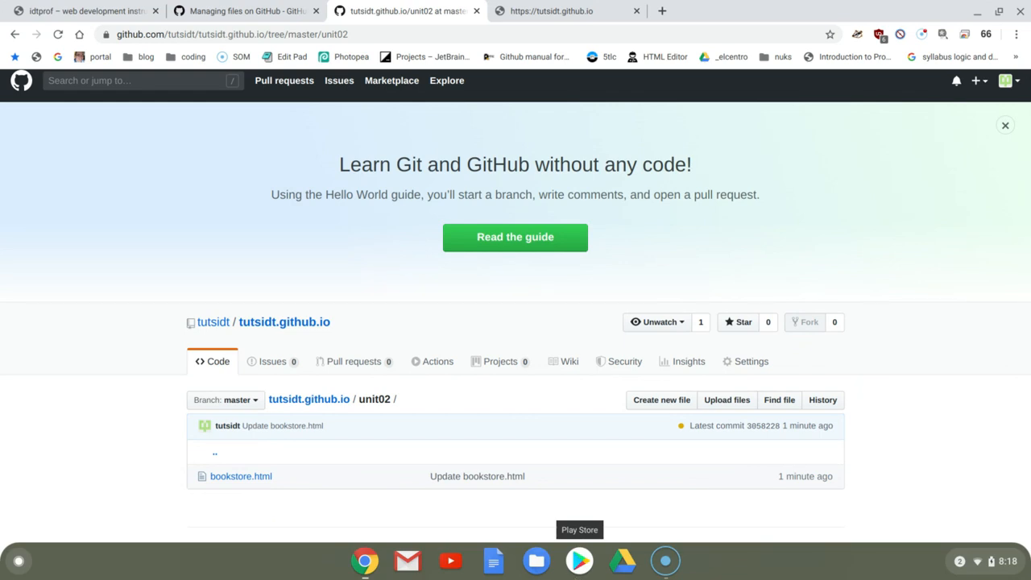
pyautogui.moveTo(667, 561)
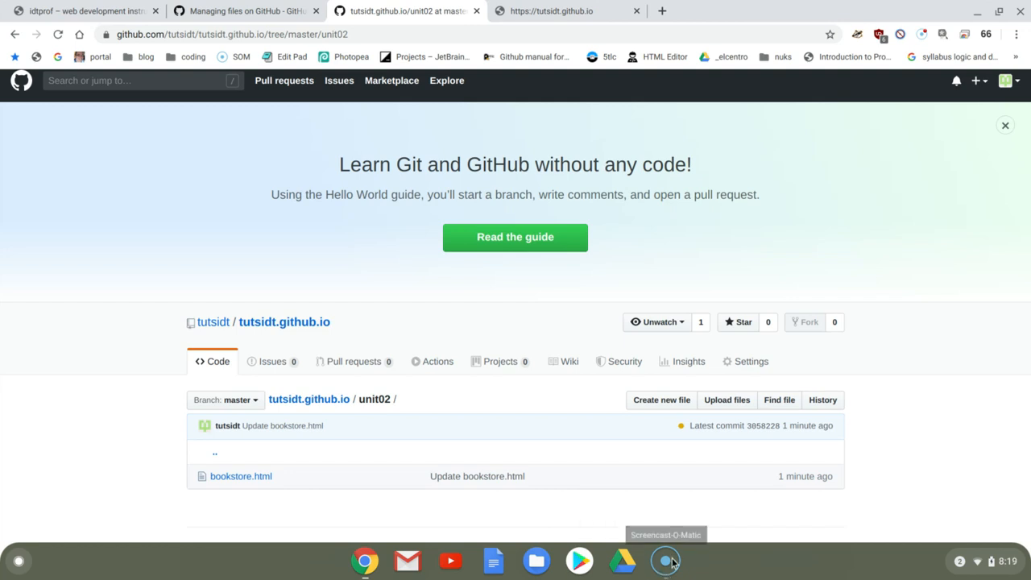